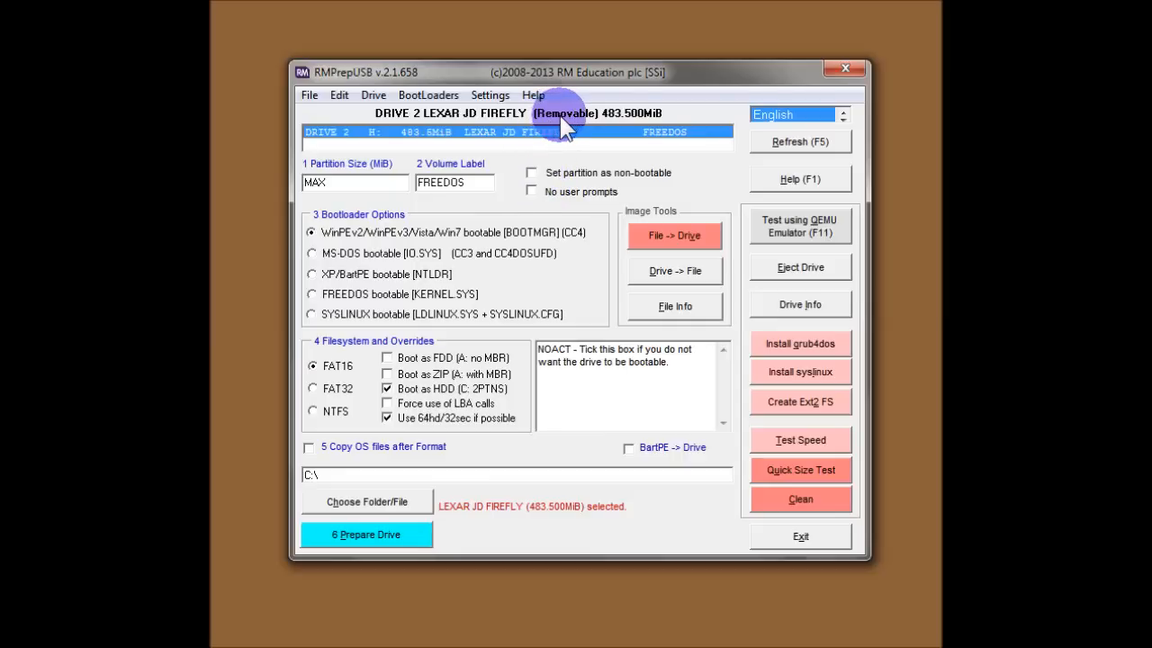
mouse_move(535, 130)
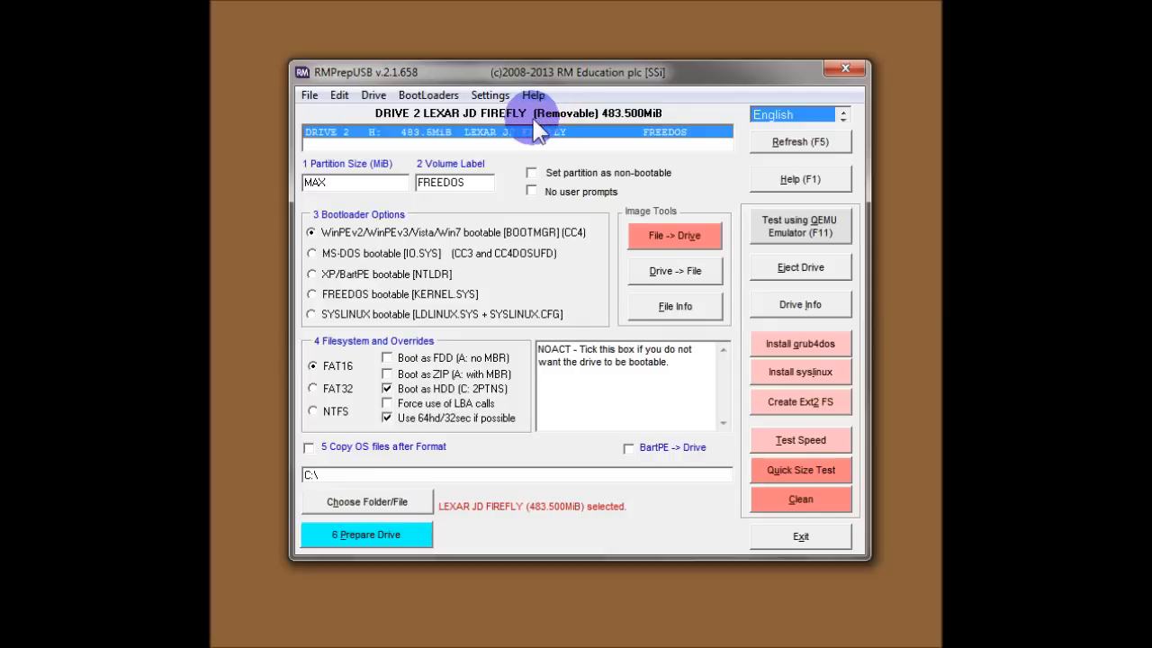
mouse_move(643, 135)
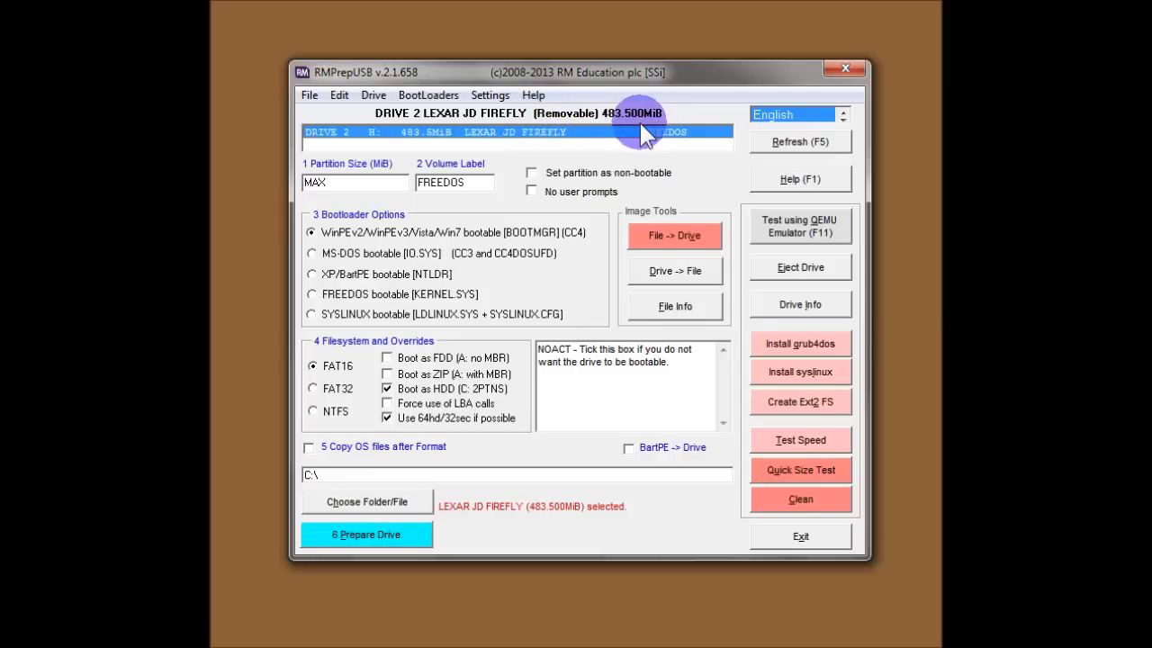
mouse_move(594, 155)
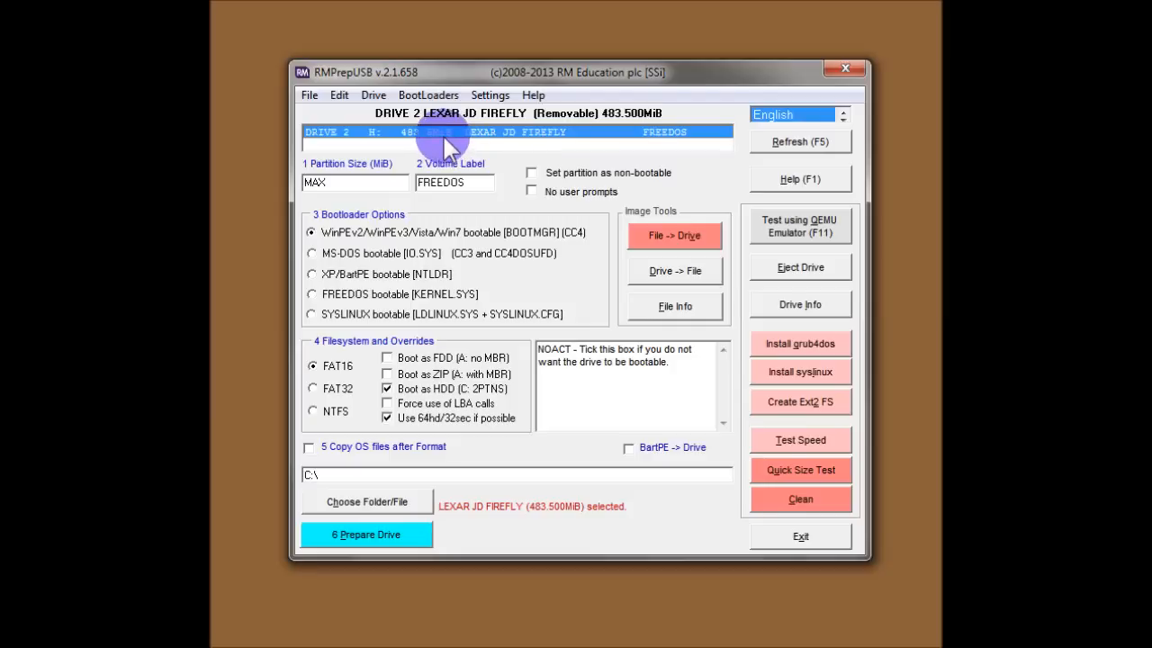
mouse_move(459, 144)
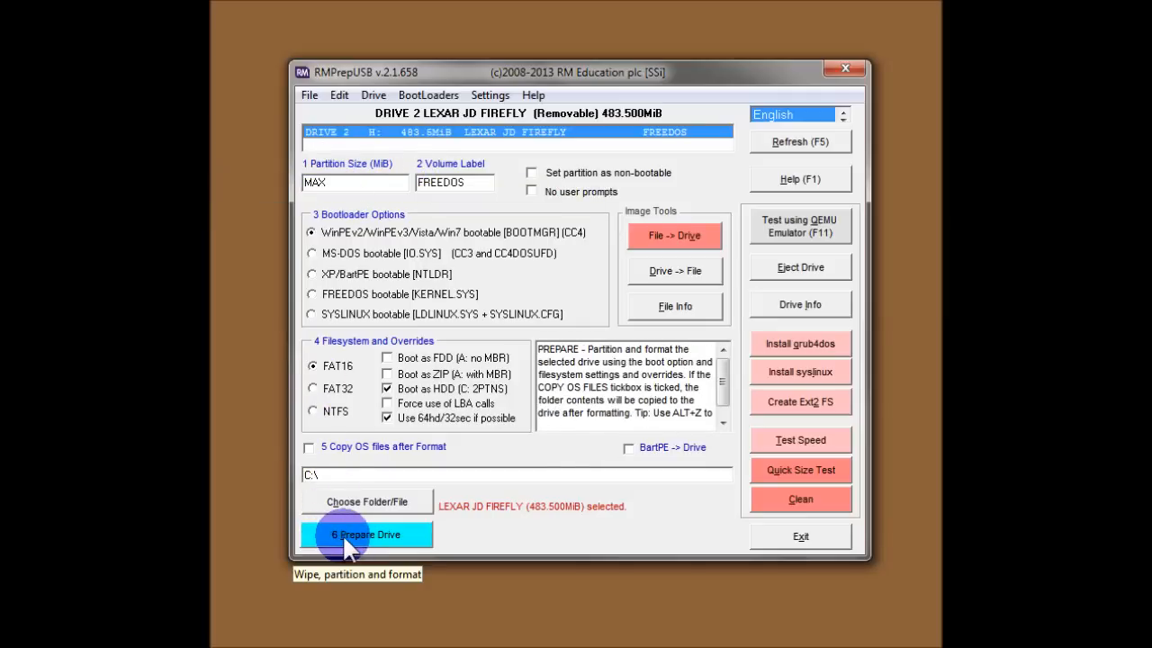
mouse_move(355, 189)
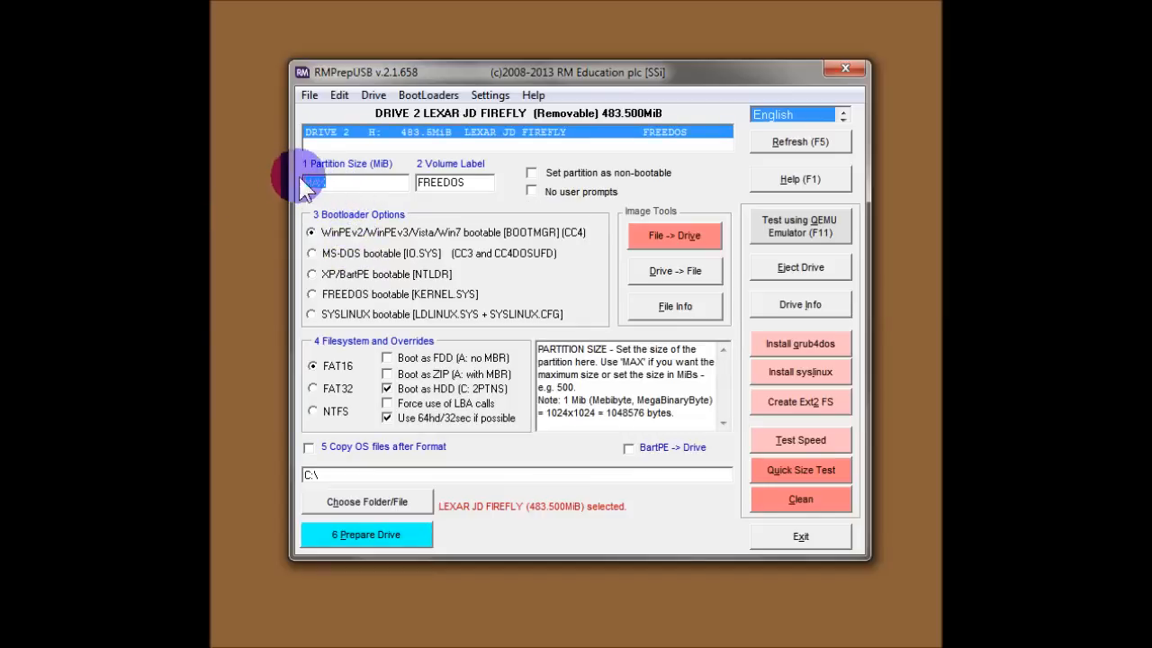
Enter MAX as the partition size and try switching the interface language
type("MAX")
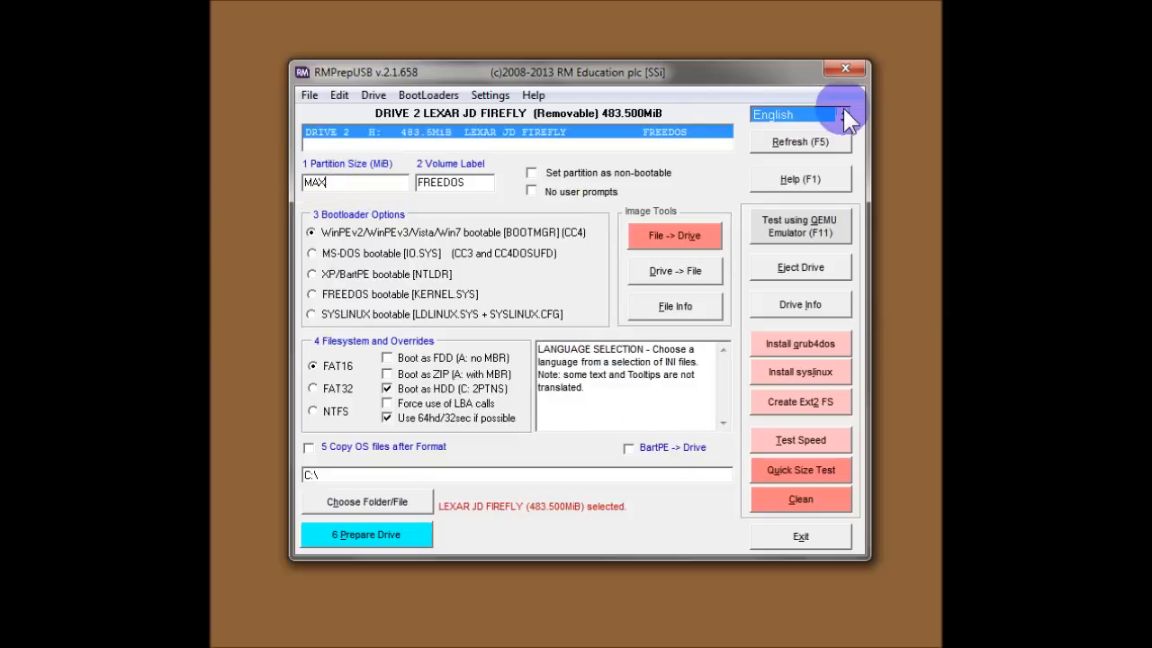
left_click(792, 115)
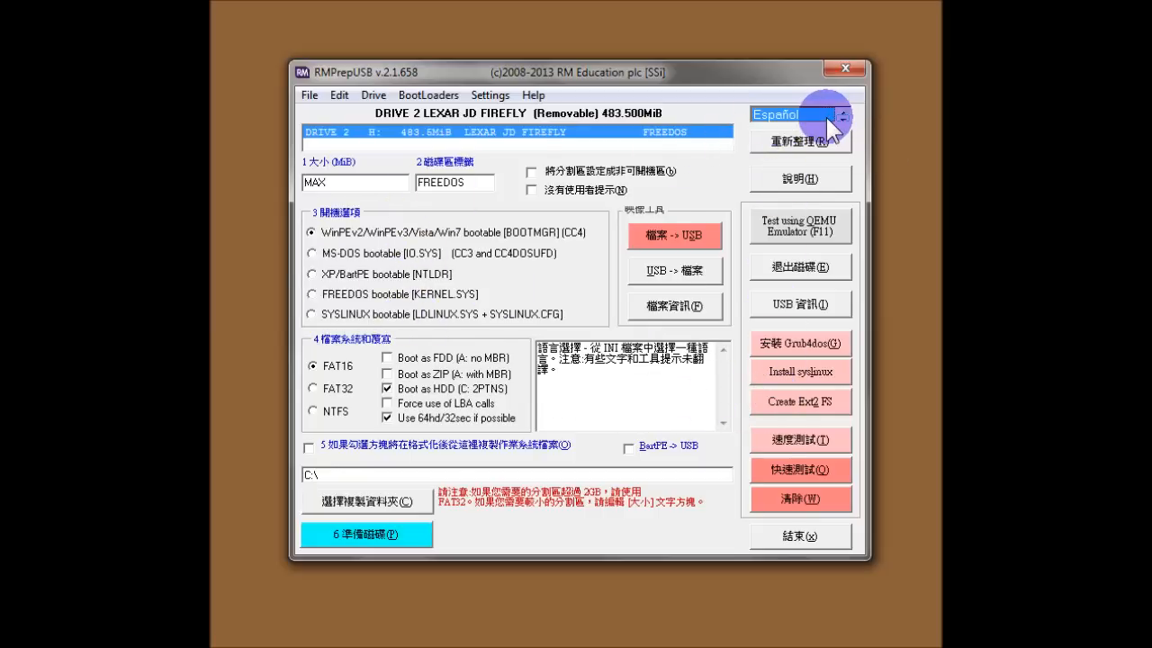
left_click(842, 114)
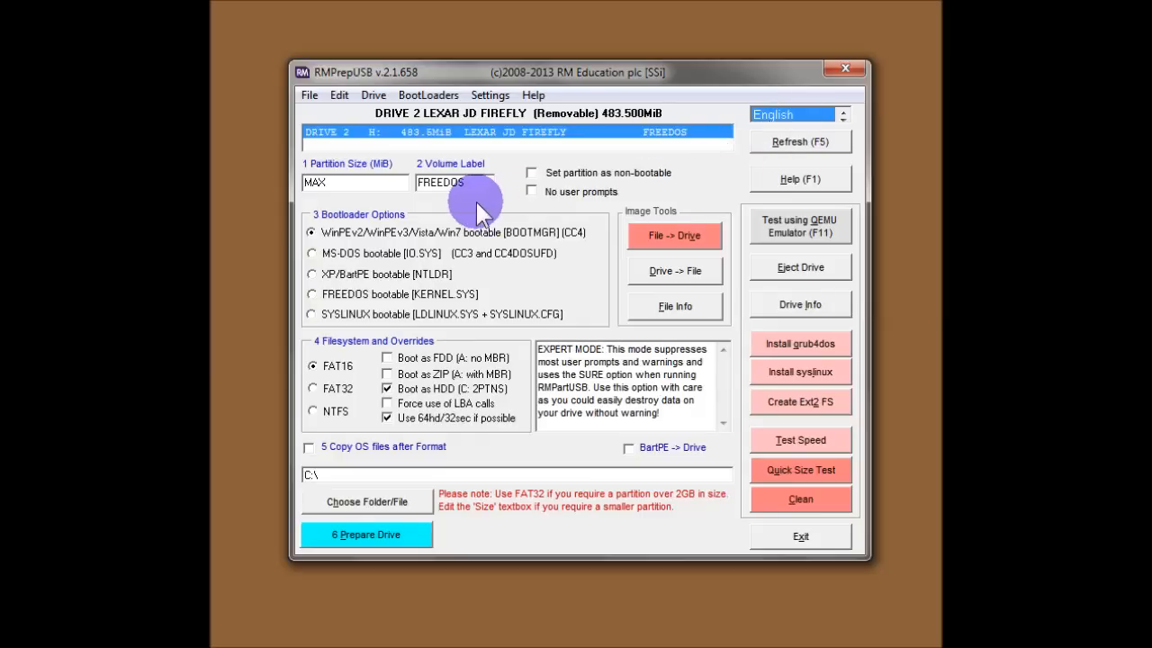
mouse_move(365, 181)
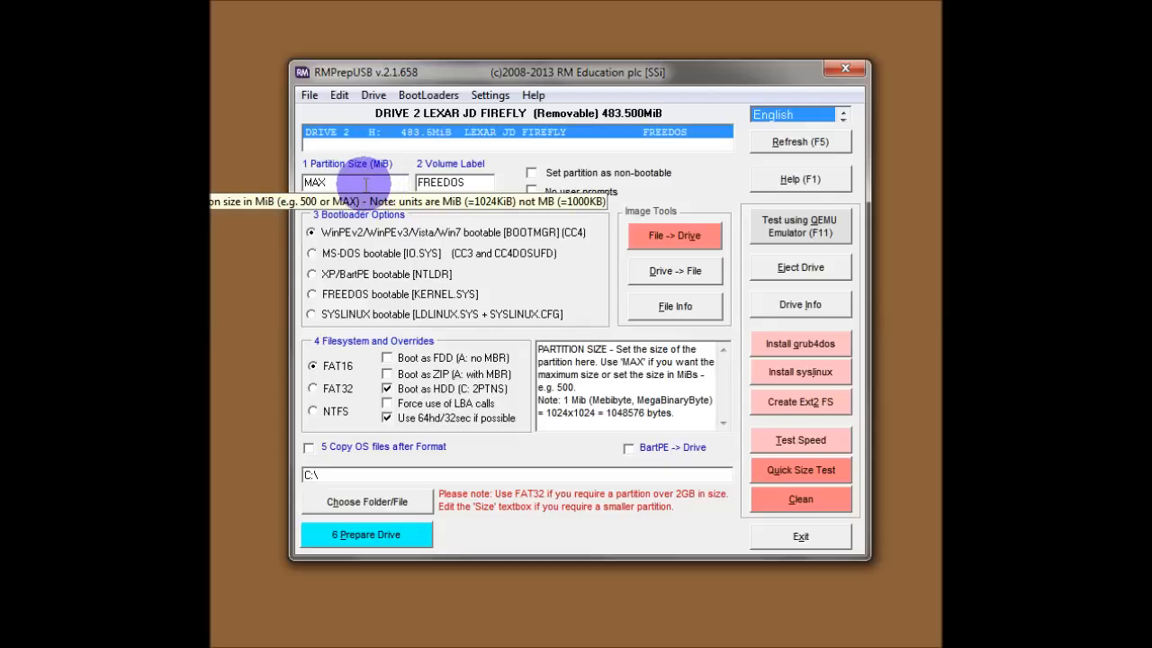
left_click(454, 182)
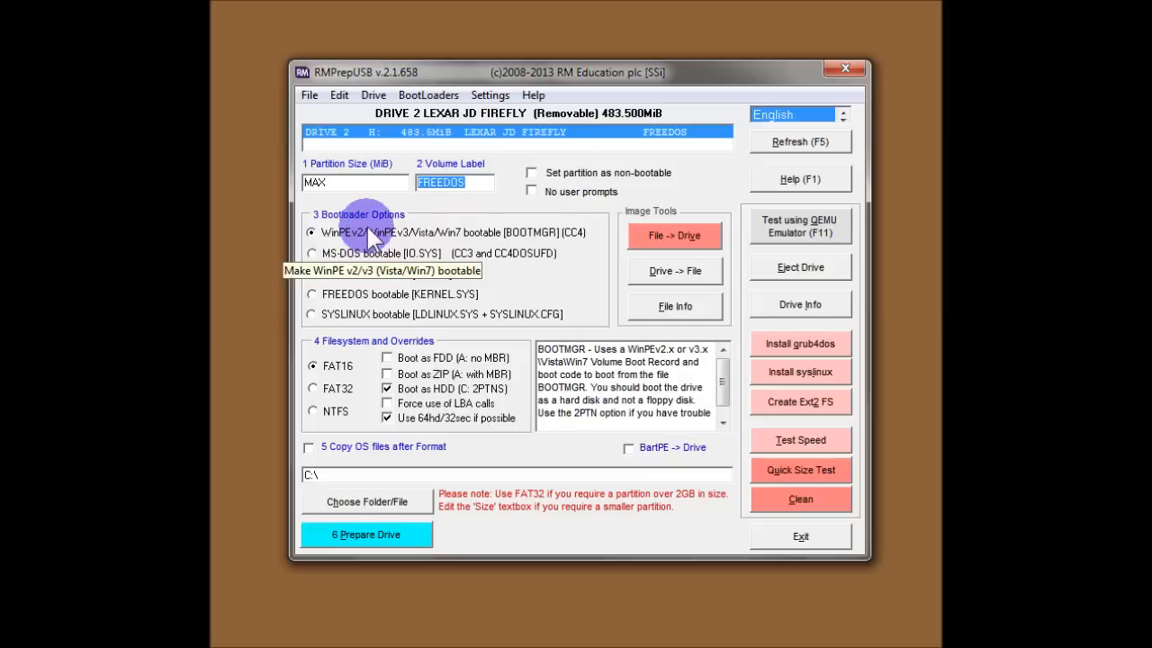
mouse_move(396, 252)
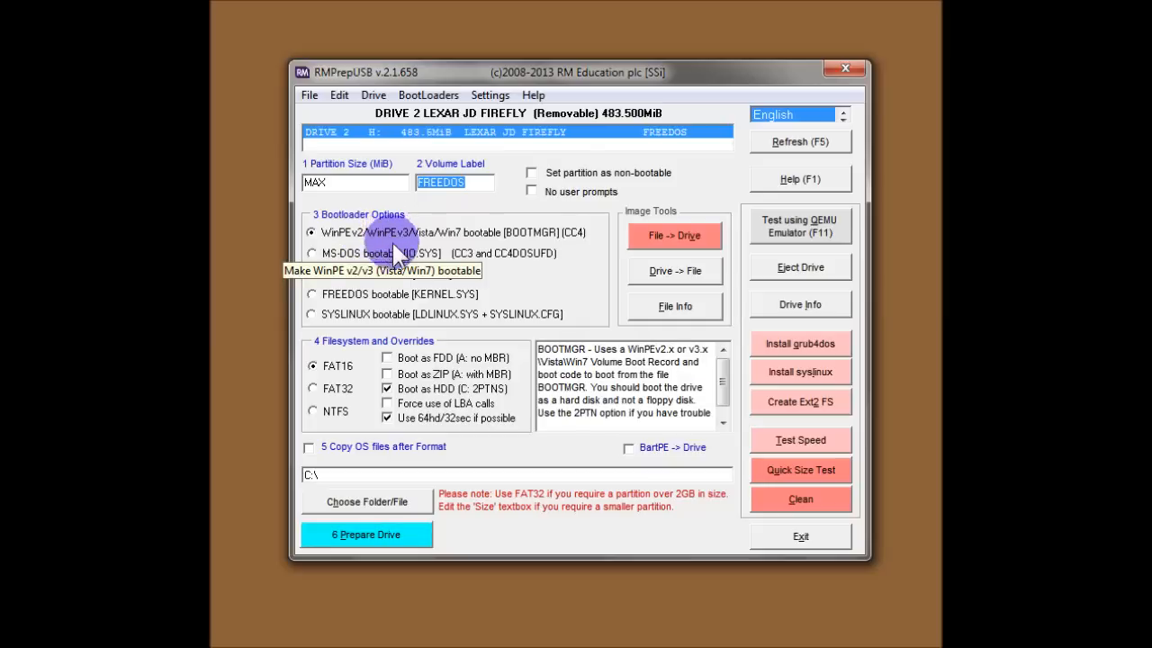
Try the XP/BartPE, WinPE, MS-DOS and SYSLINUX bootloaders, then select FREEDOS bootable
left_click(311, 274)
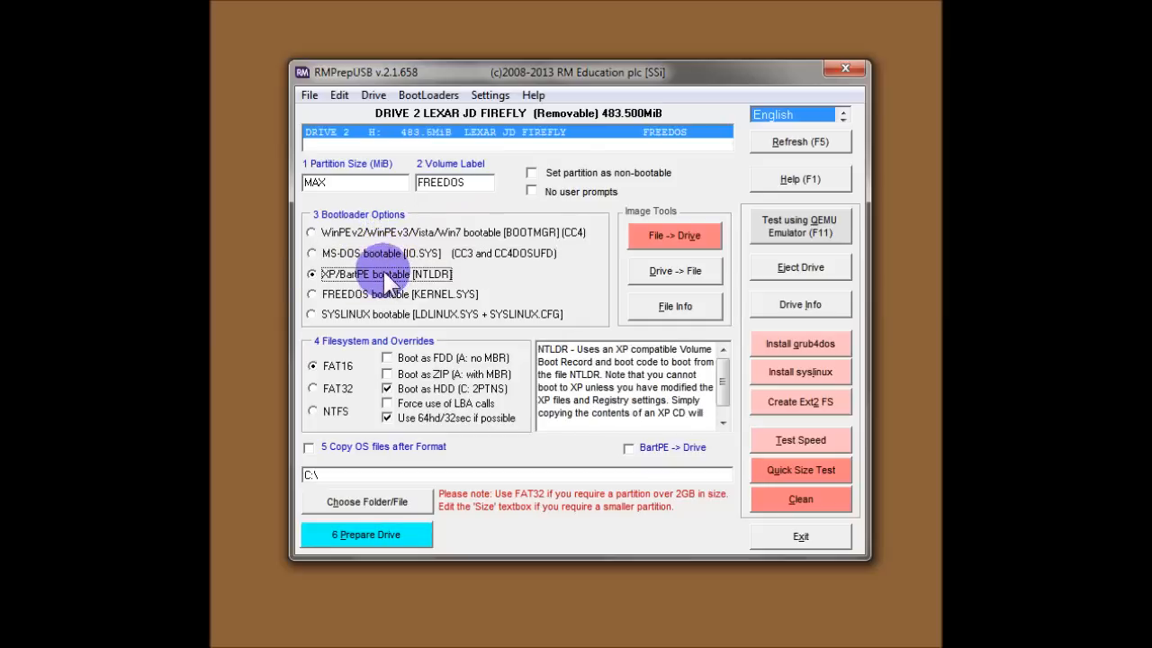
left_click(311, 232)
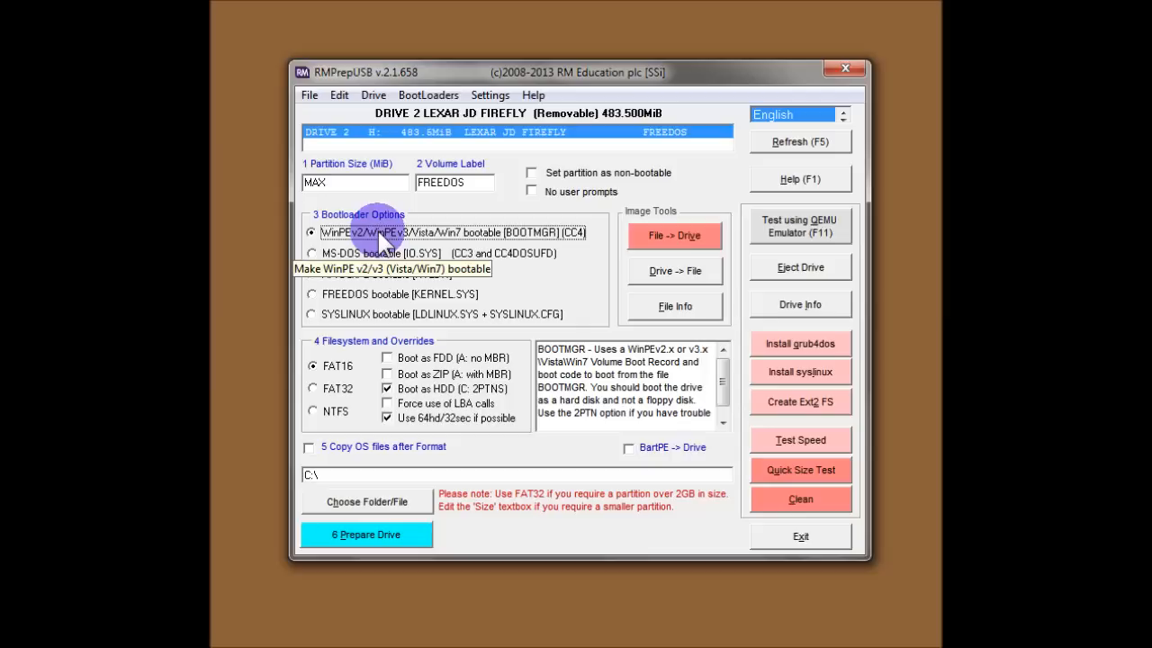
mouse_move(400, 241)
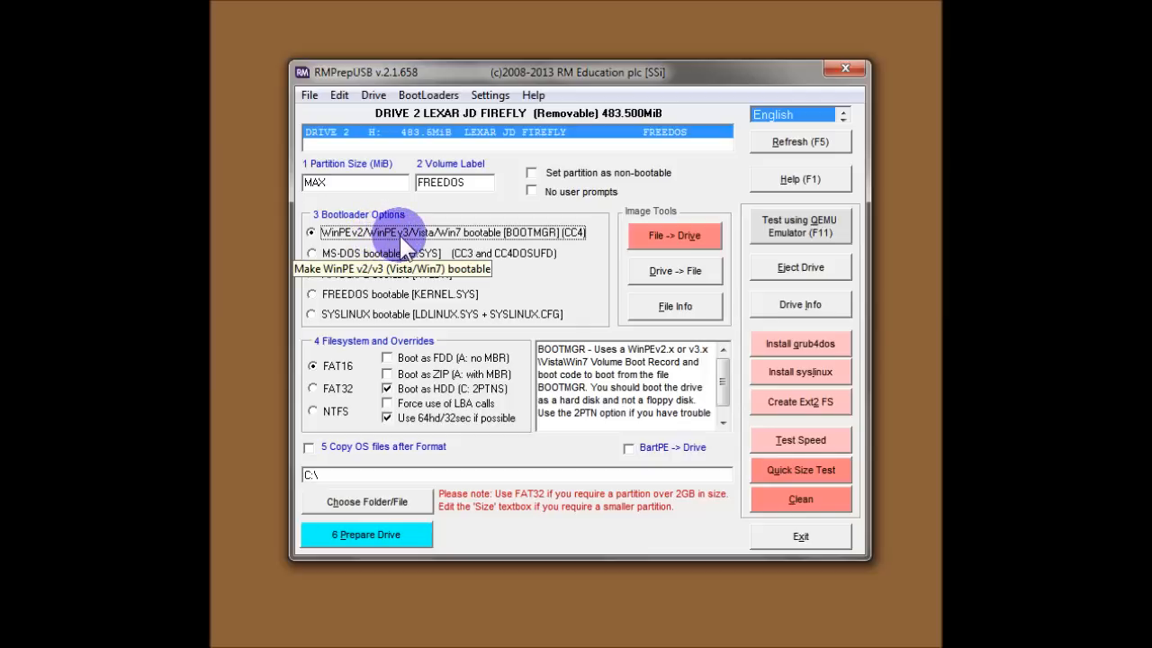
mouse_move(418, 243)
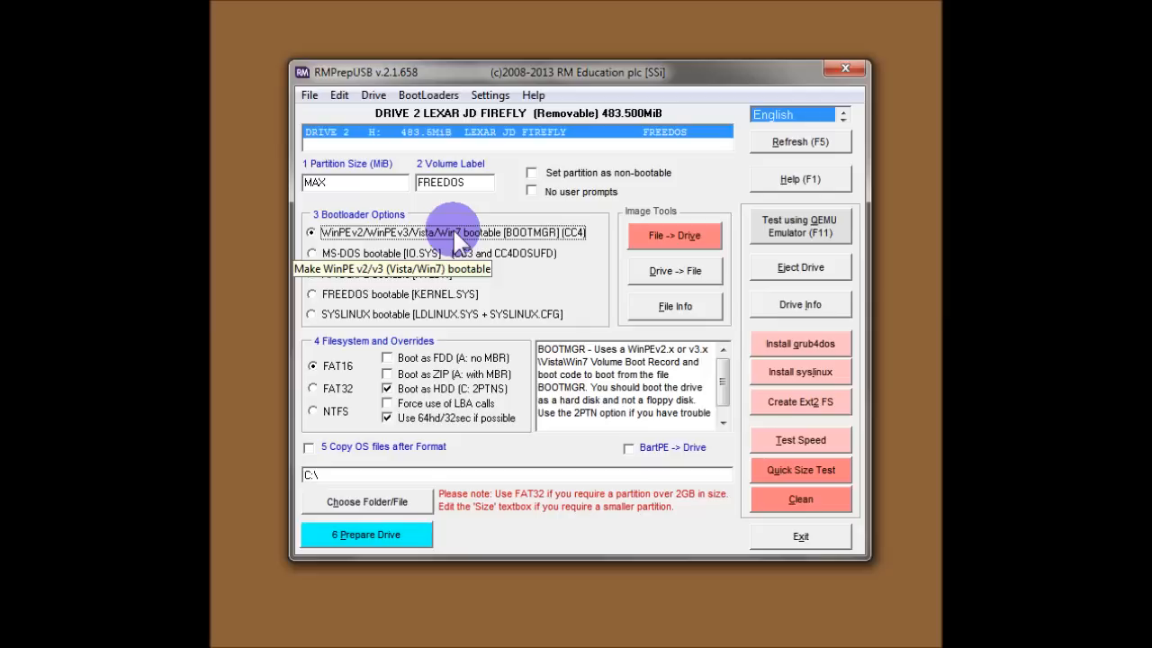
mouse_move(481, 243)
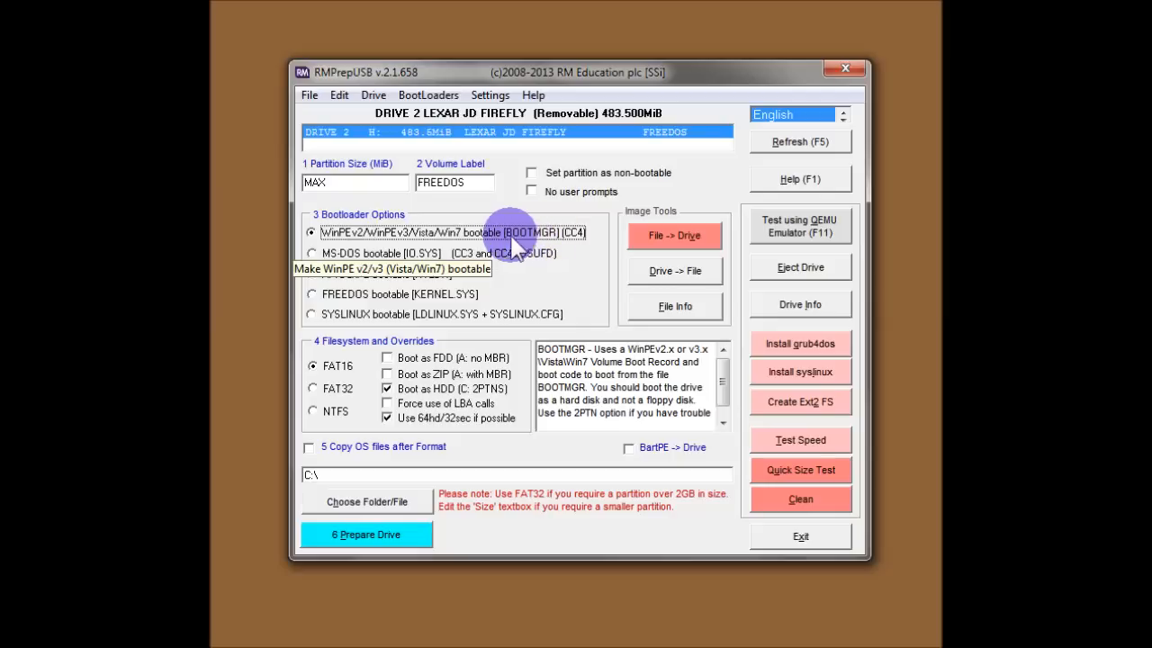
left_click(312, 252)
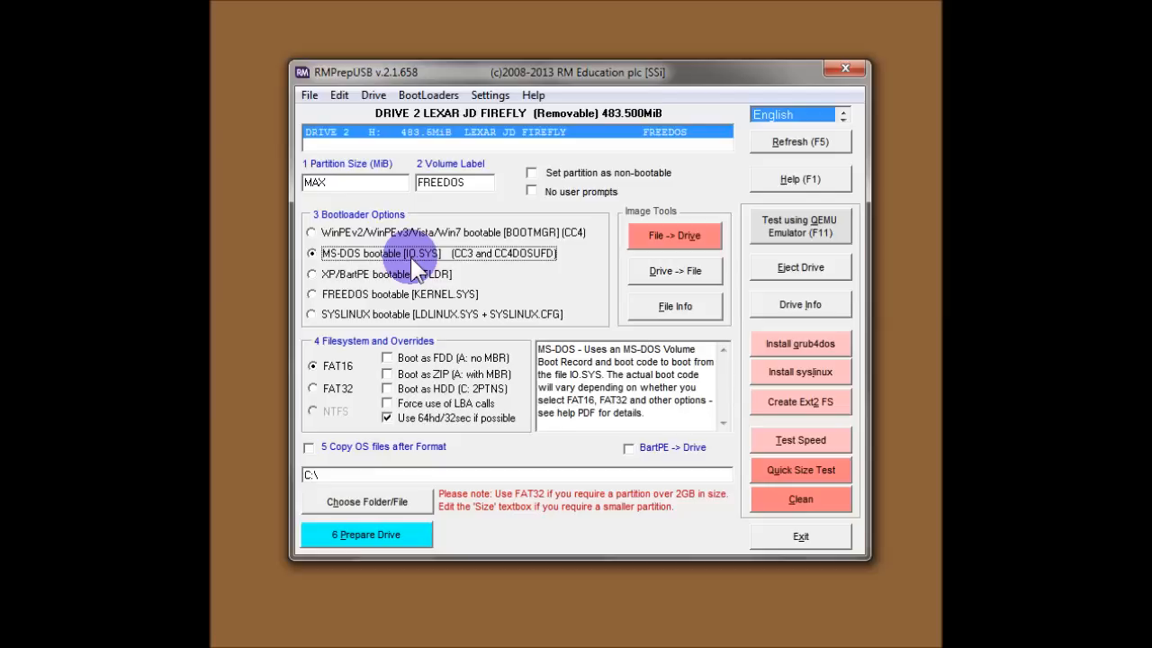
left_click(312, 274)
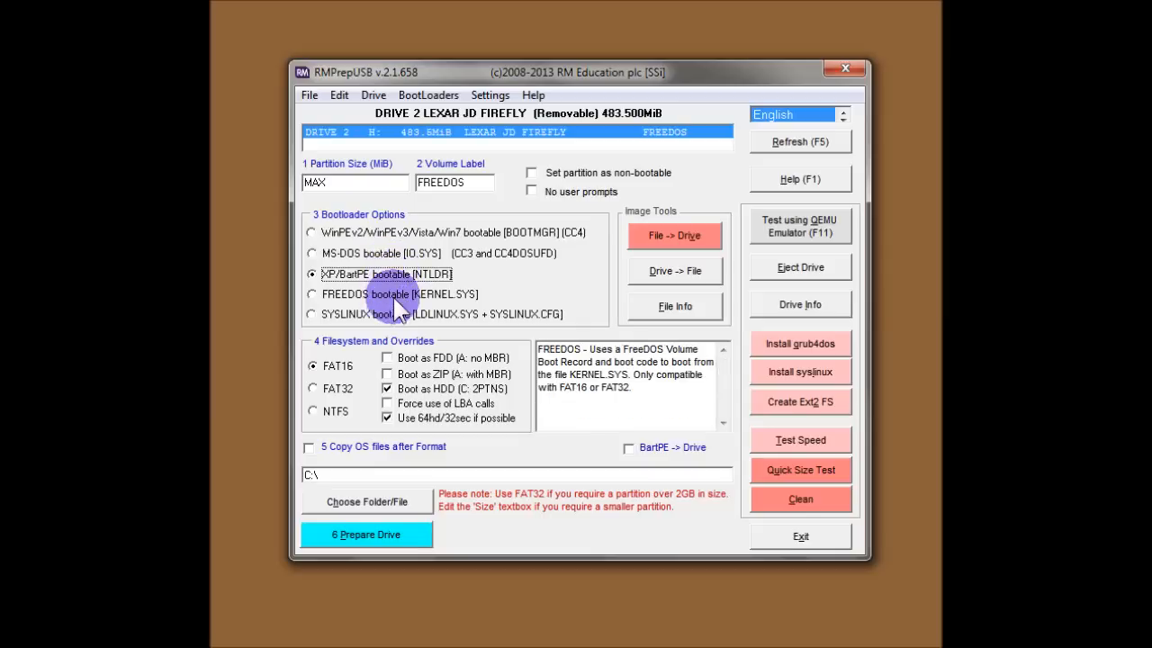
left_click(312, 314)
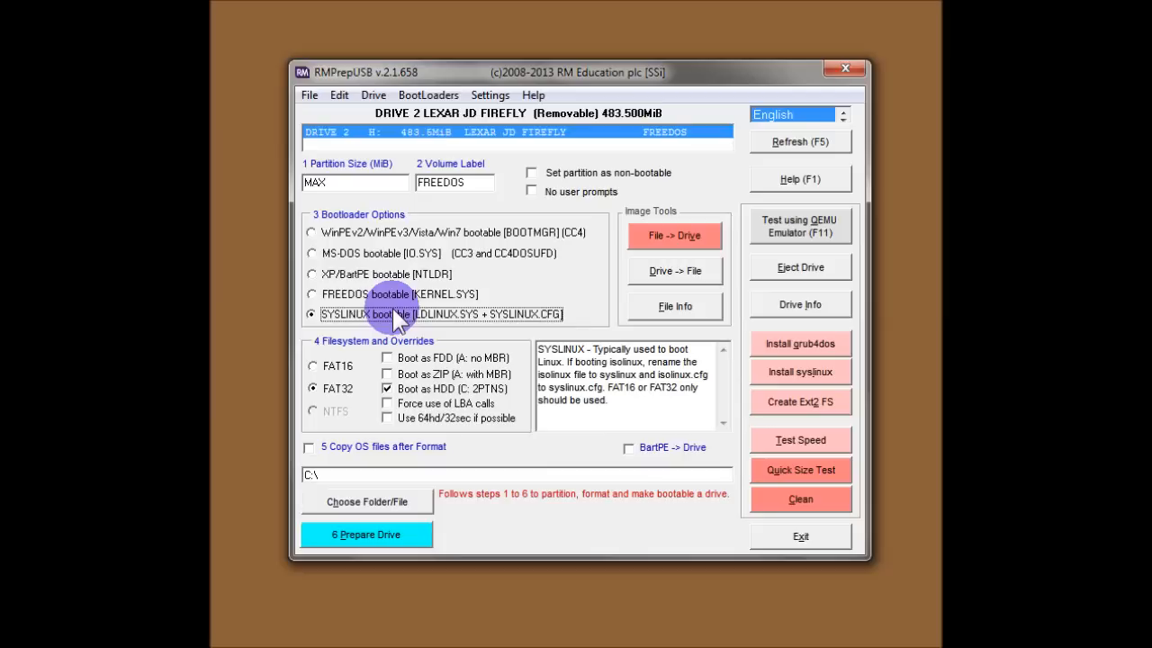
mouse_move(396, 300)
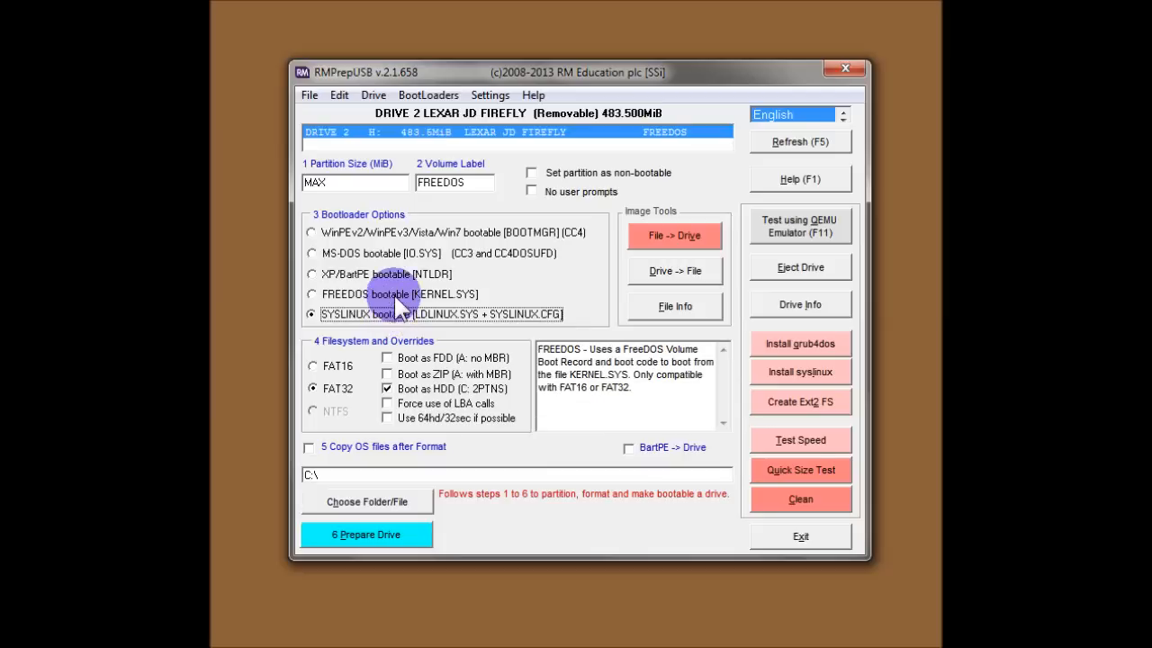
left_click(311, 294)
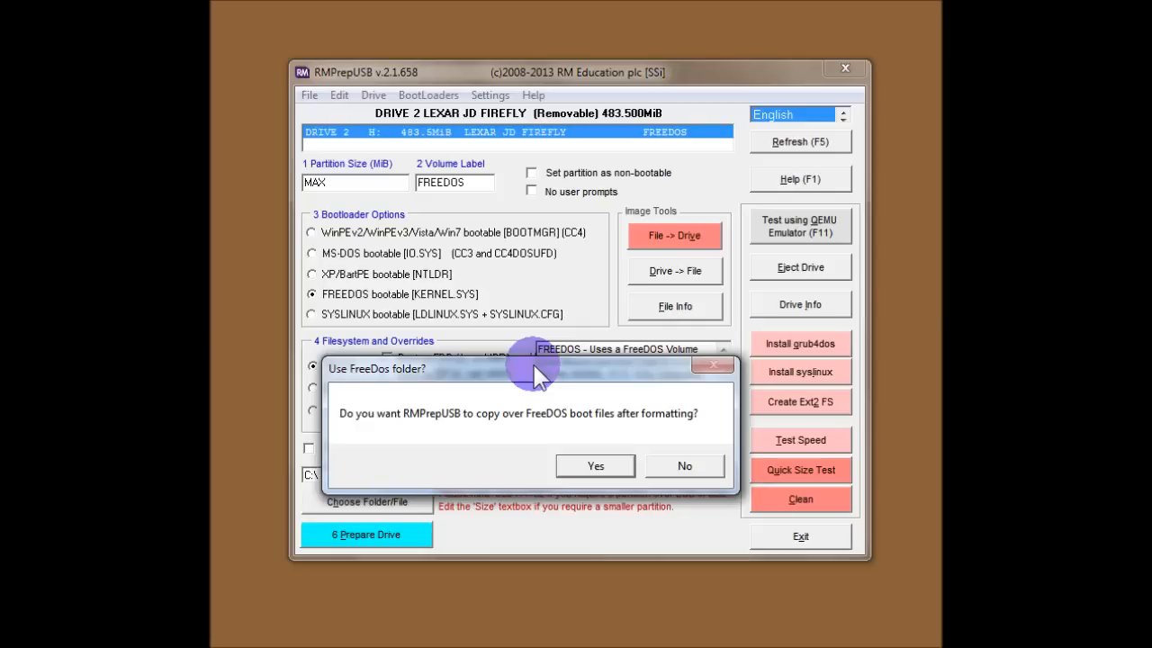
Accept copying FreeDOS boot files from .\FREEDOS_USB_BOOT after formatting
left_click(595, 465)
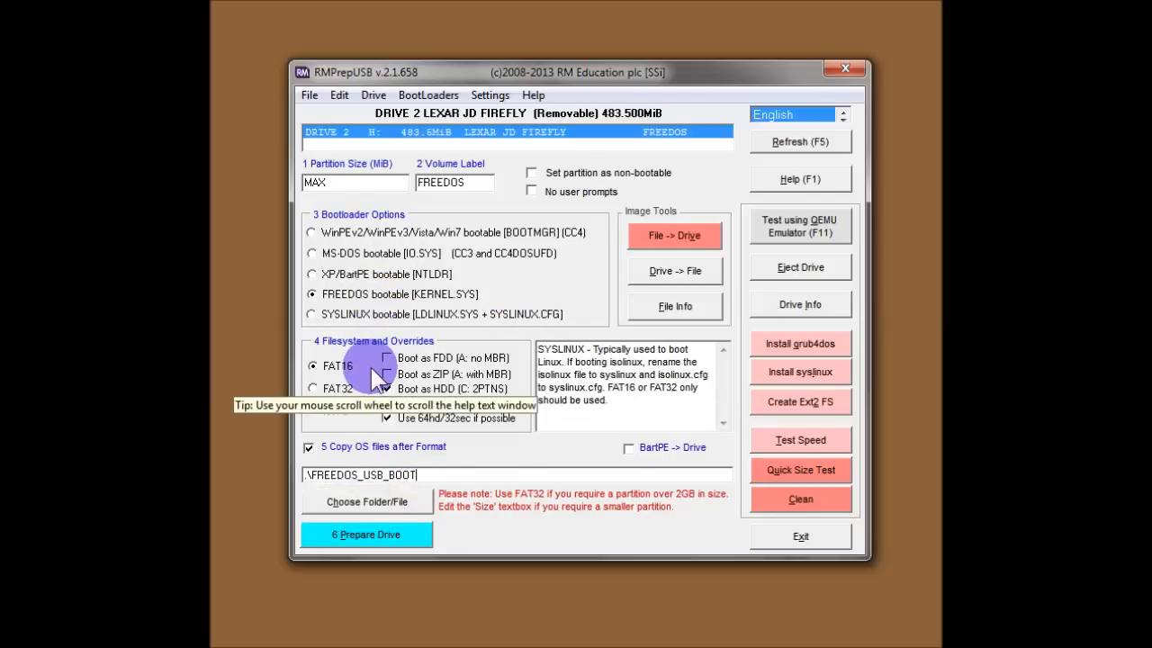
Try the WinPE and XP/BartPE bootloaders and NTFS, then switch the filesystem to FAT32
left_click(312, 365)
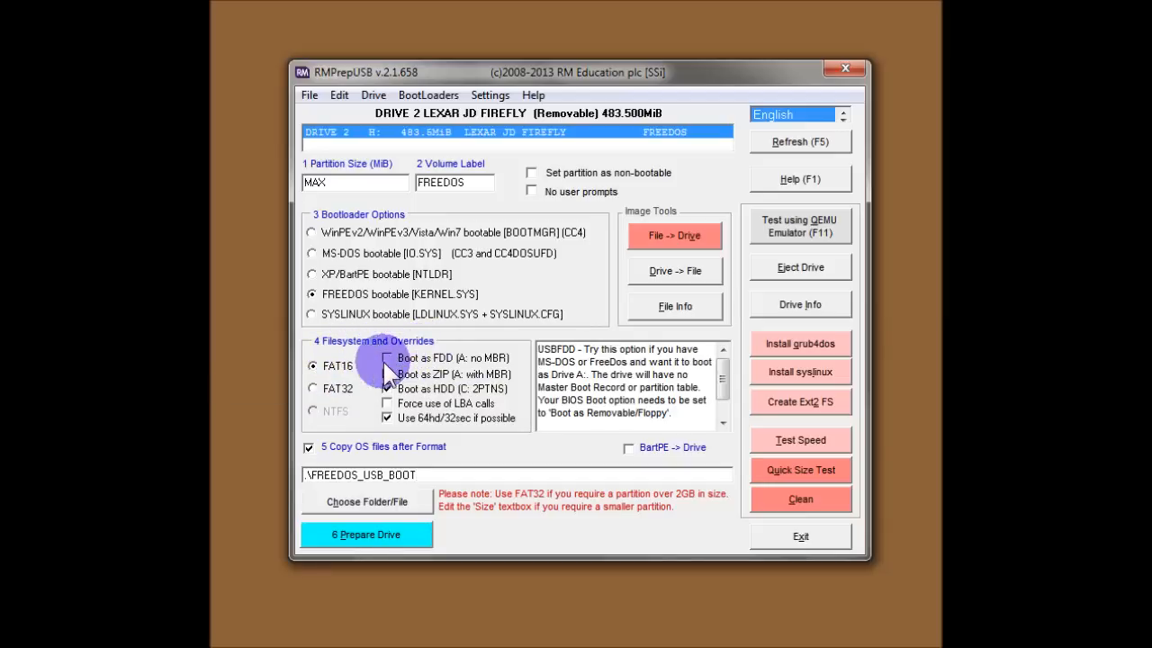
left_click(313, 388)
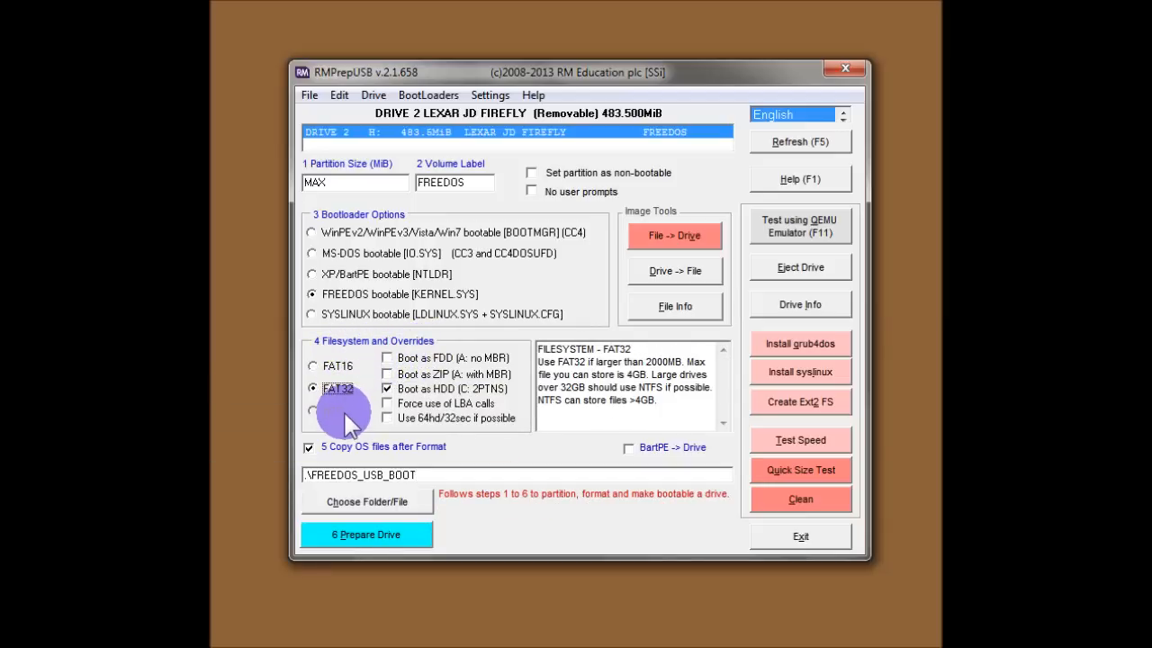
left_click(312, 232)
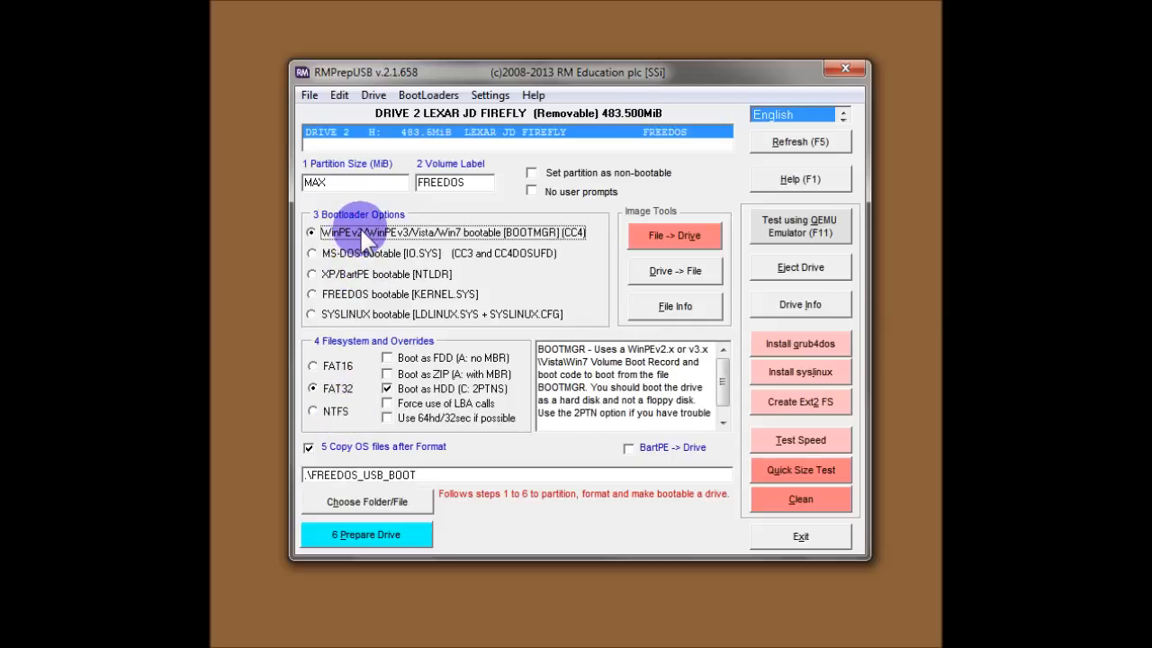
left_click(313, 274)
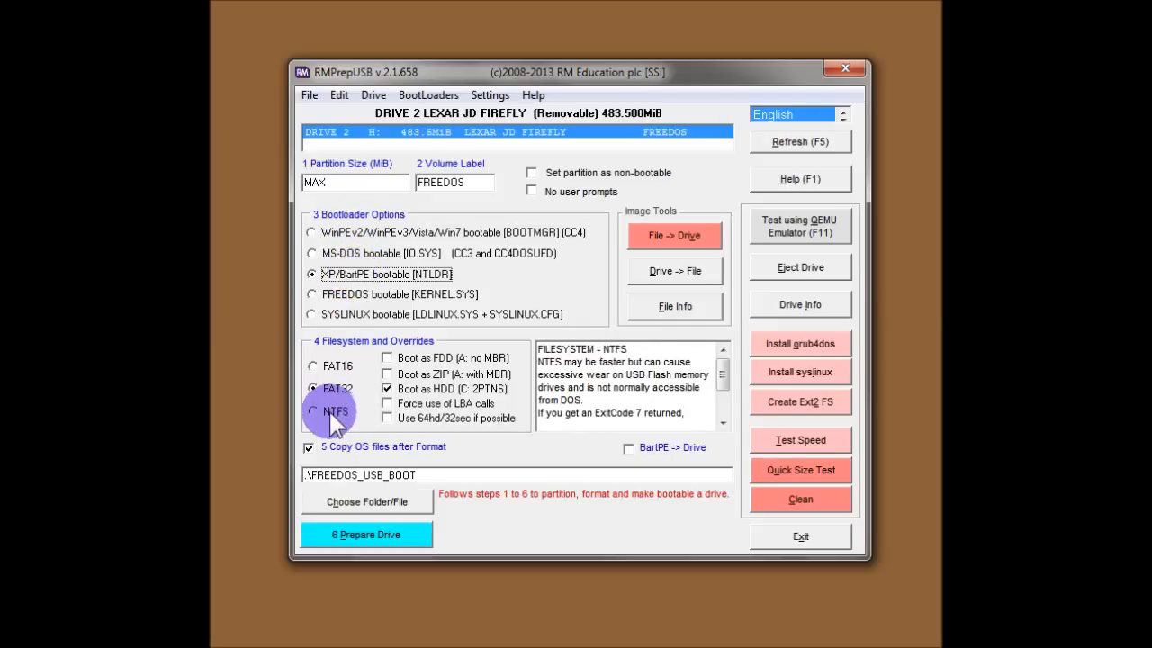
left_click(311, 411)
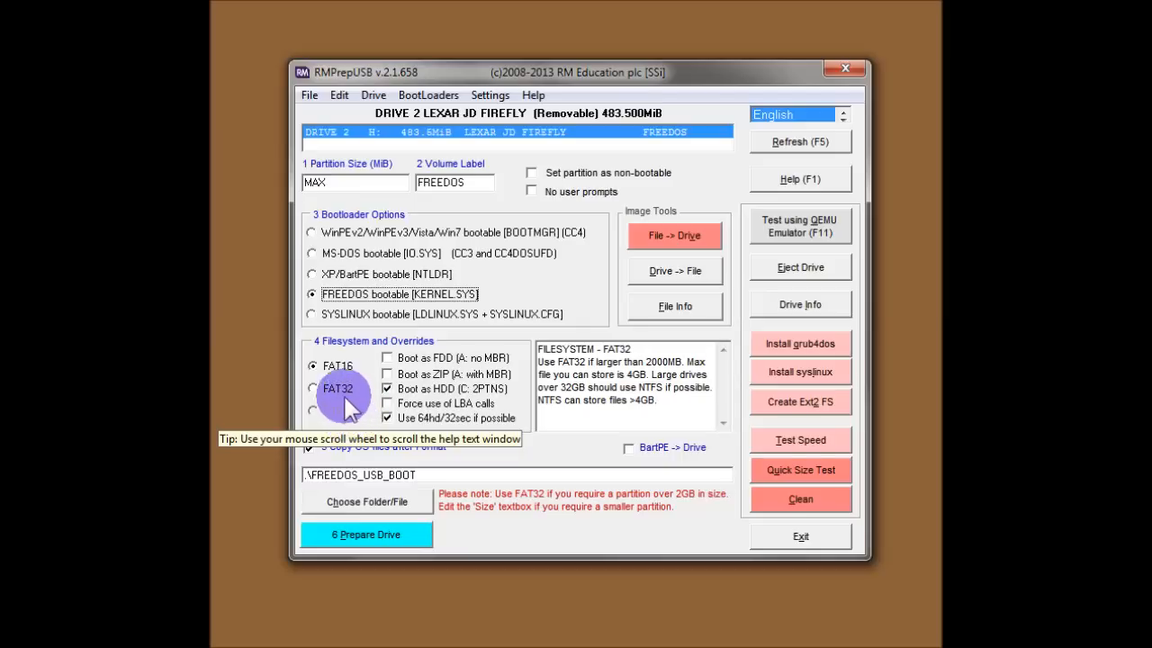
left_click(312, 365)
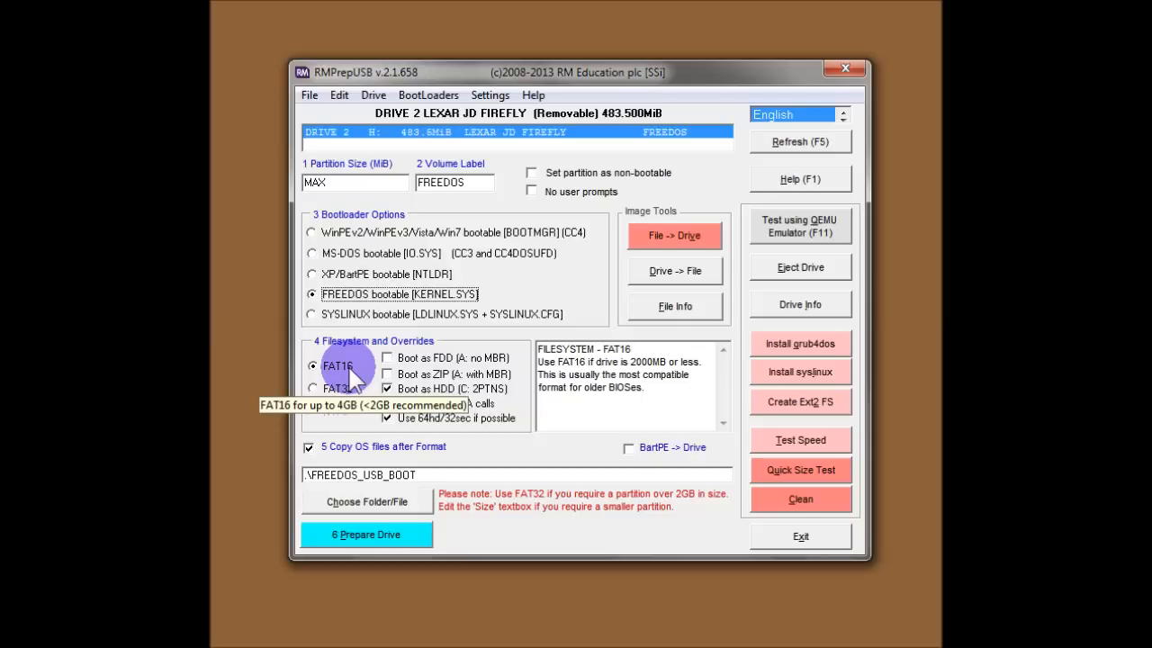
left_click(335, 388)
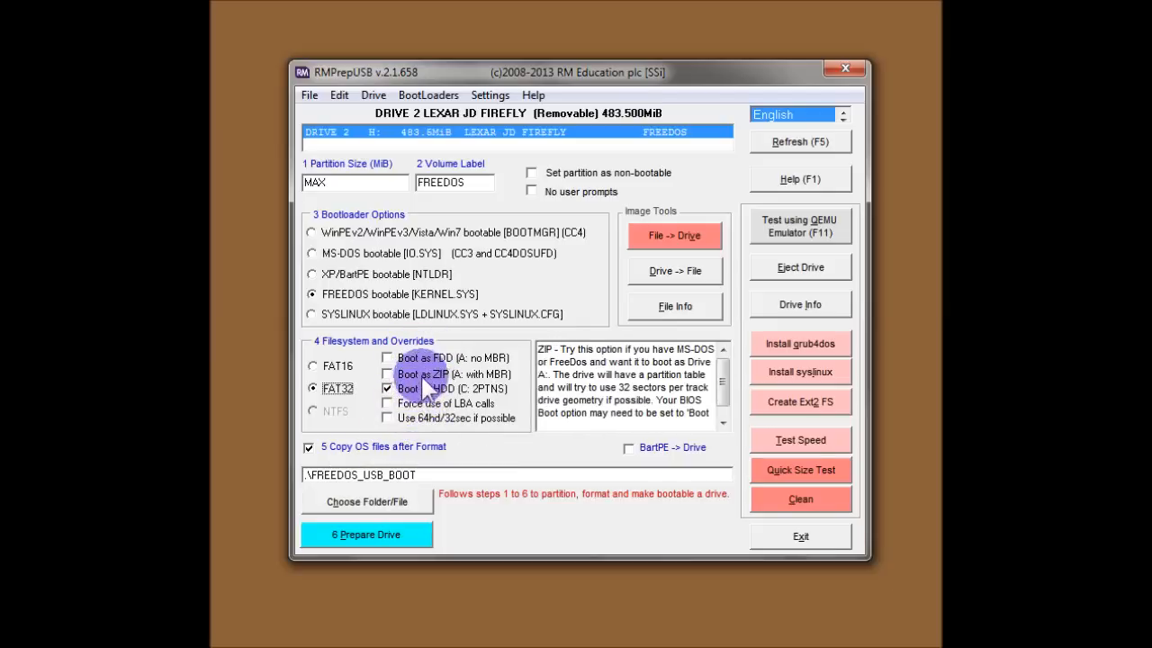
Review the boot-as-HDD and second-partition overrides, then toggle the 64hd/32sec override
left_click(388, 387)
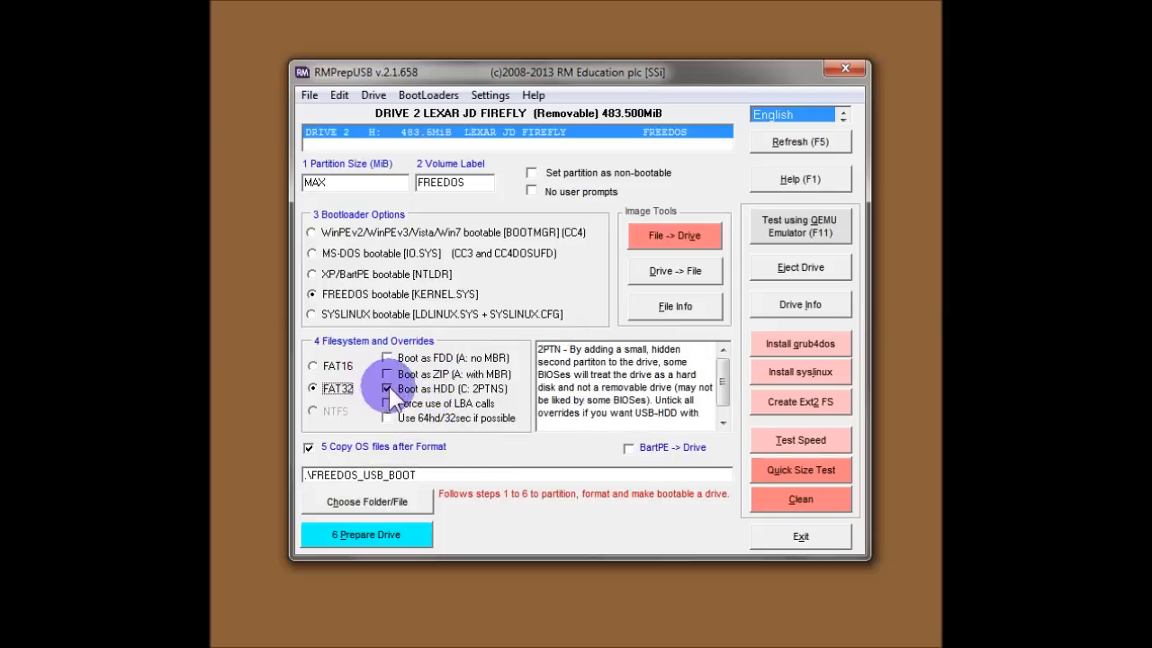
mouse_move(441, 403)
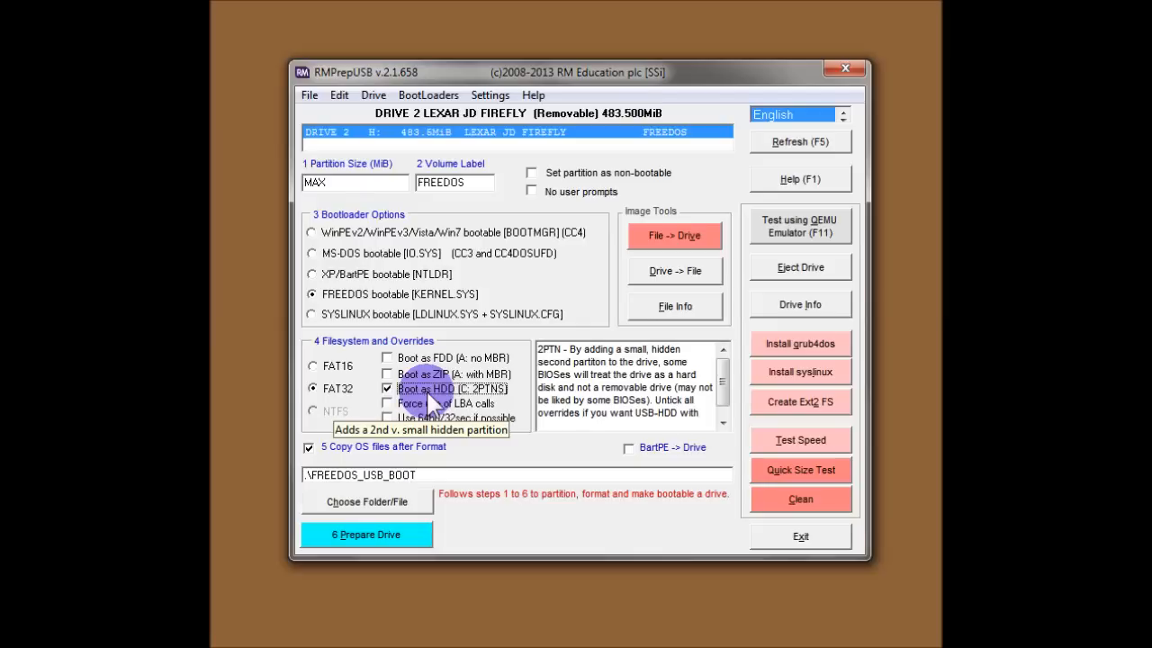
left_click(313, 366)
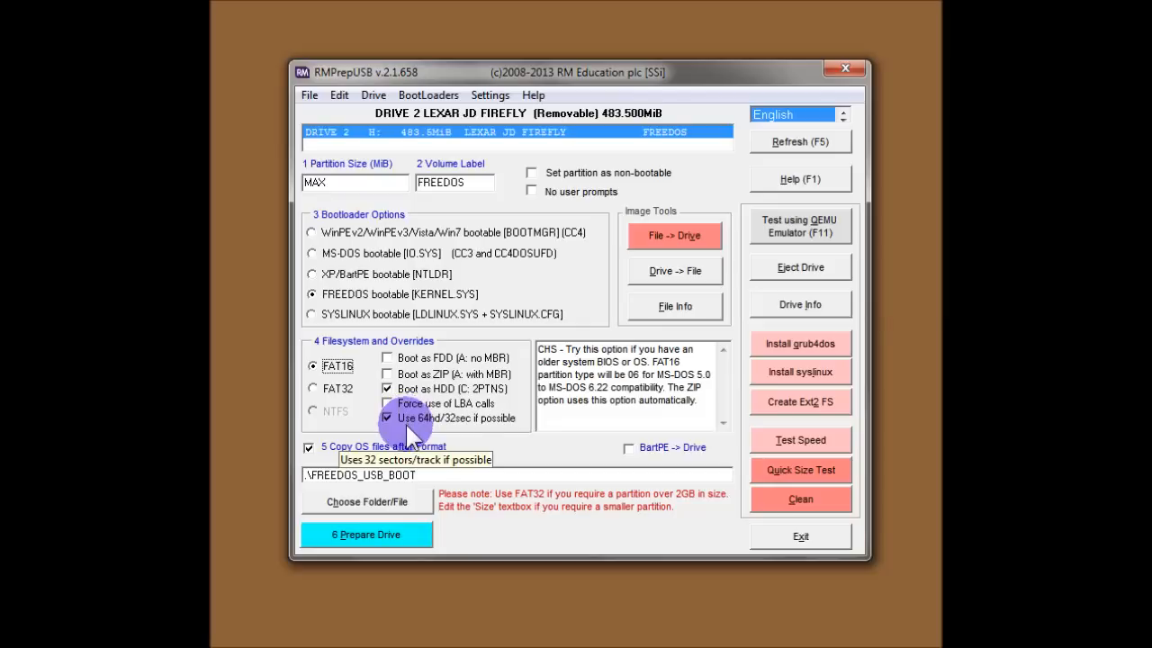
left_click(387, 418)
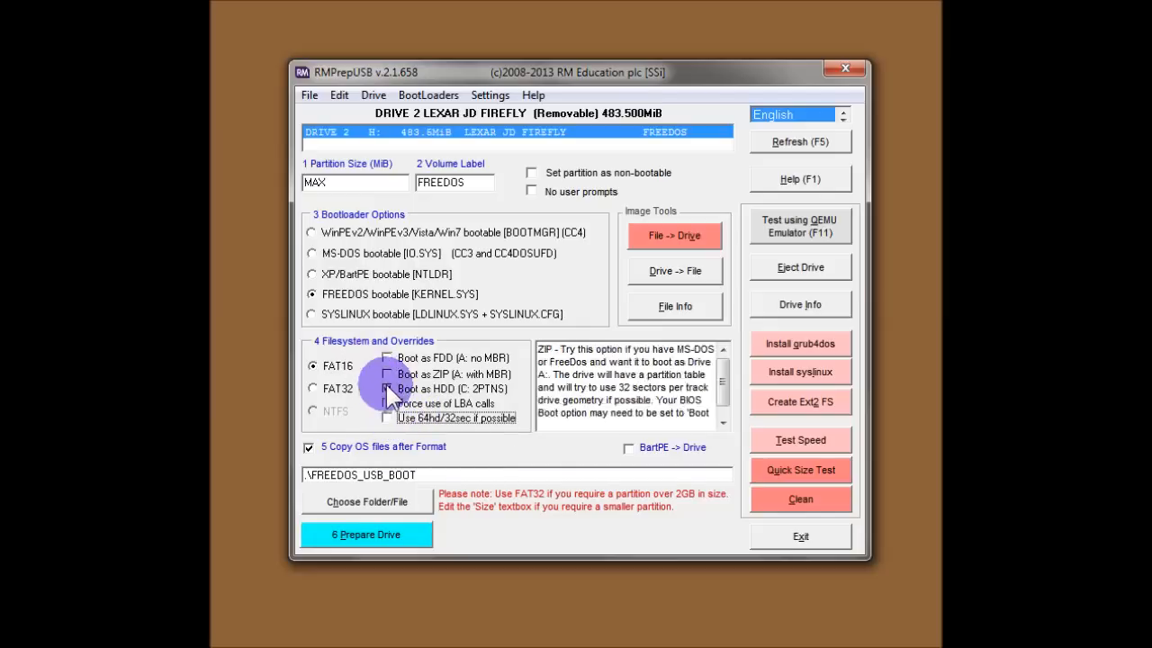
left_click(387, 388)
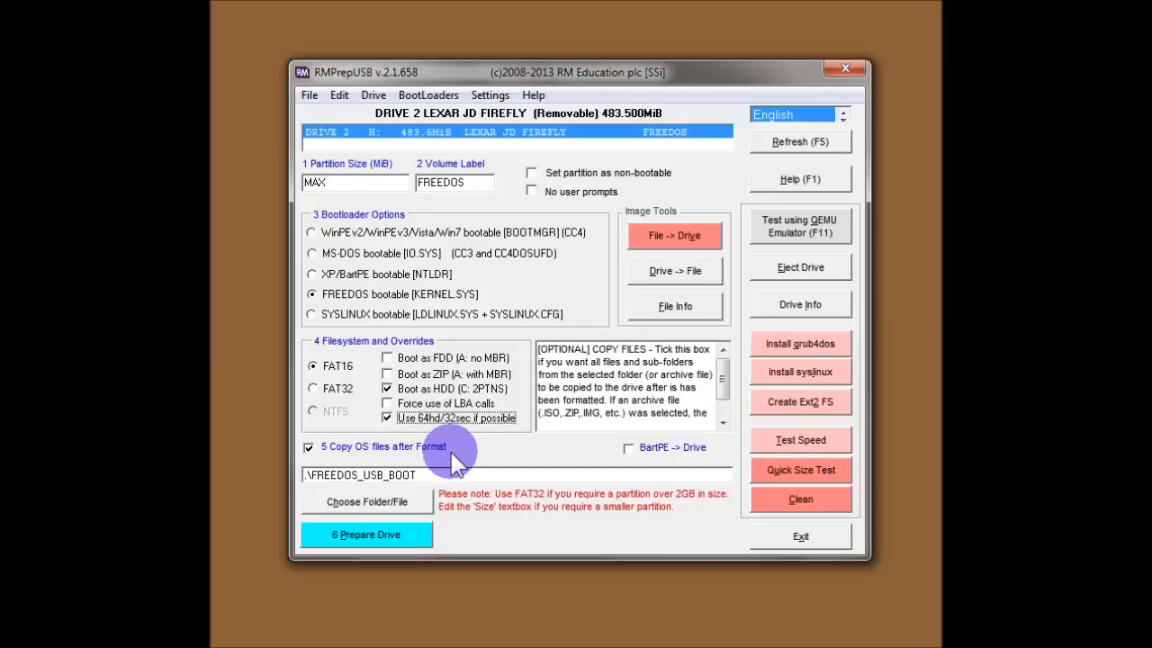
mouse_move(526, 405)
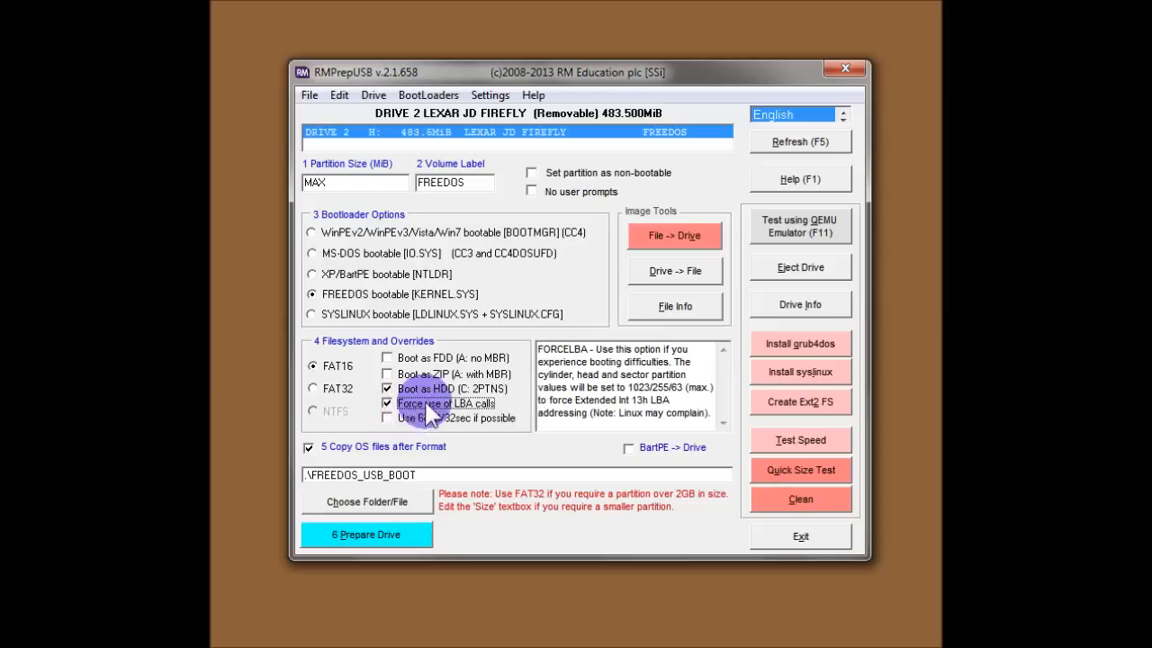
mouse_move(430, 409)
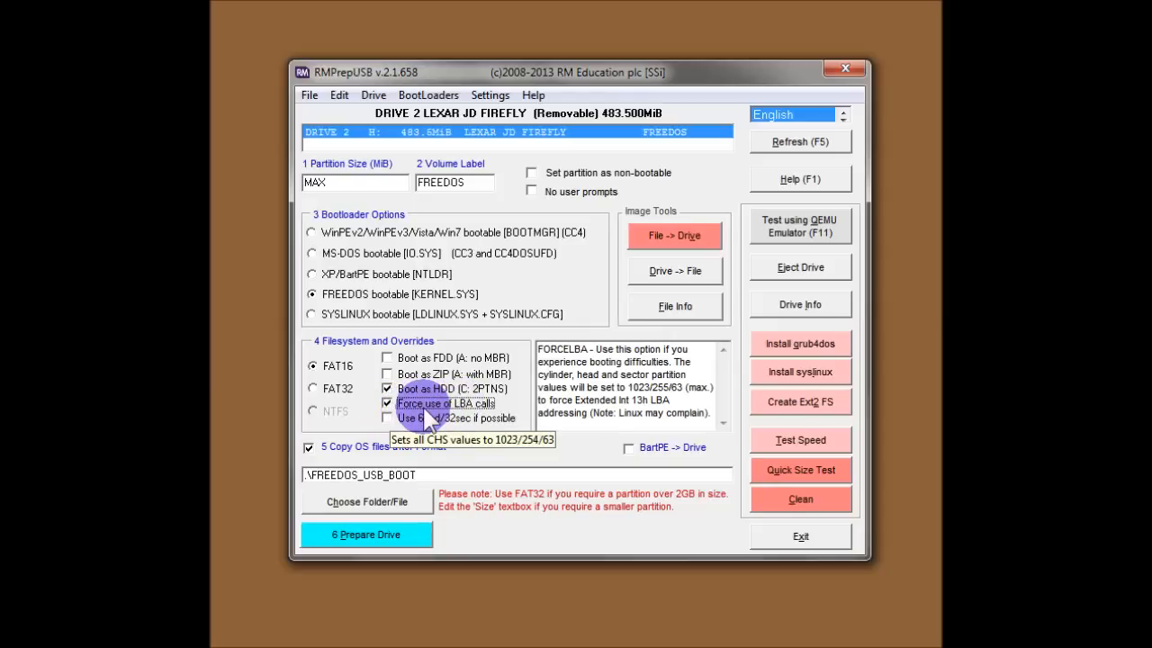
mouse_move(425, 416)
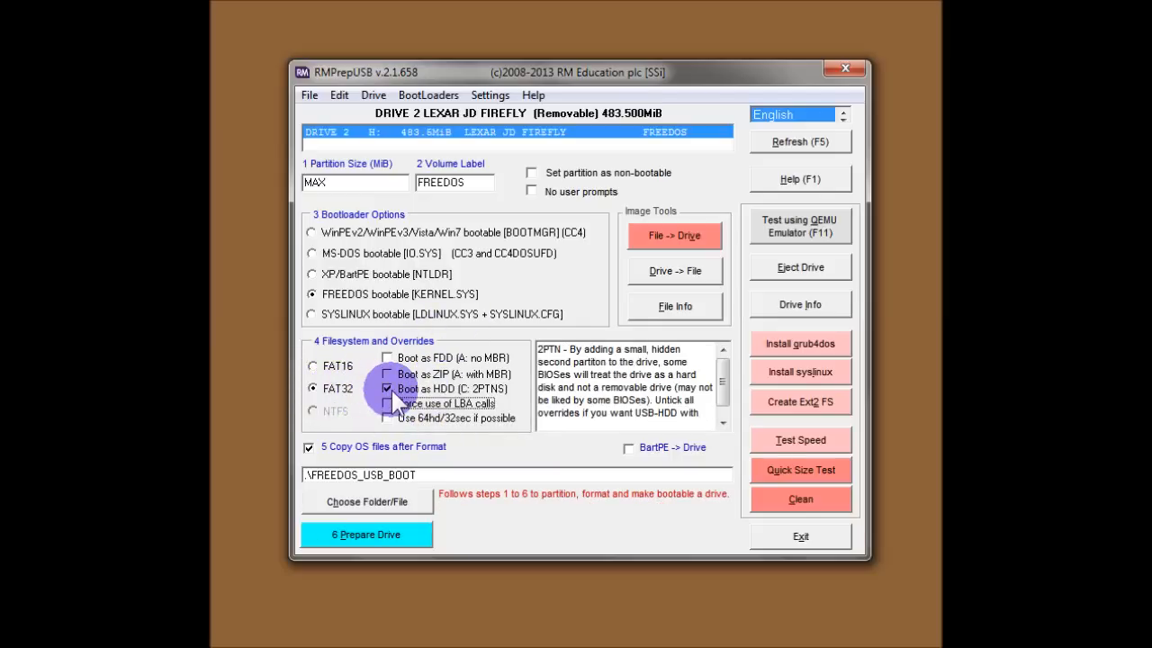
mouse_move(400, 389)
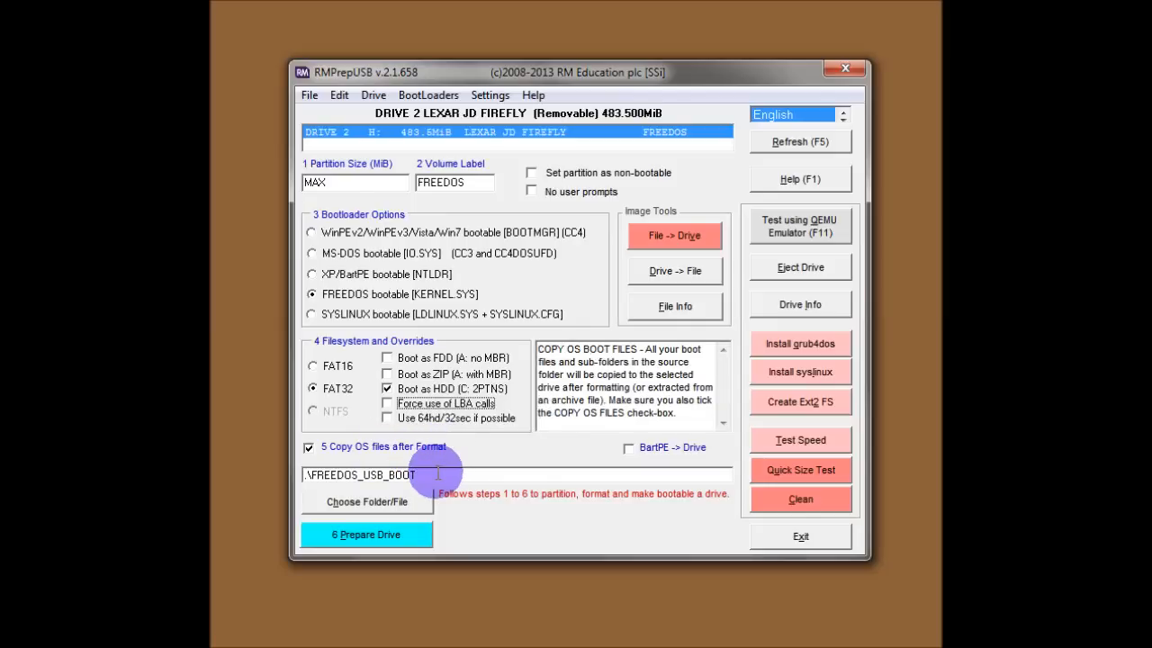
triple_click(360, 474)
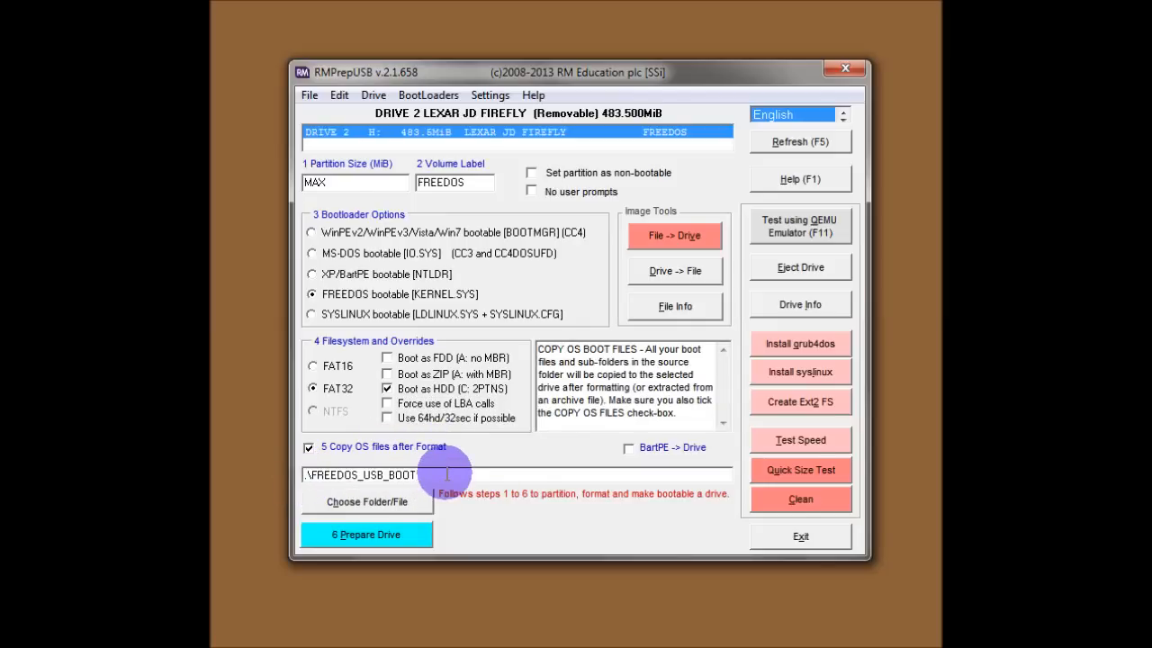
mouse_move(401, 509)
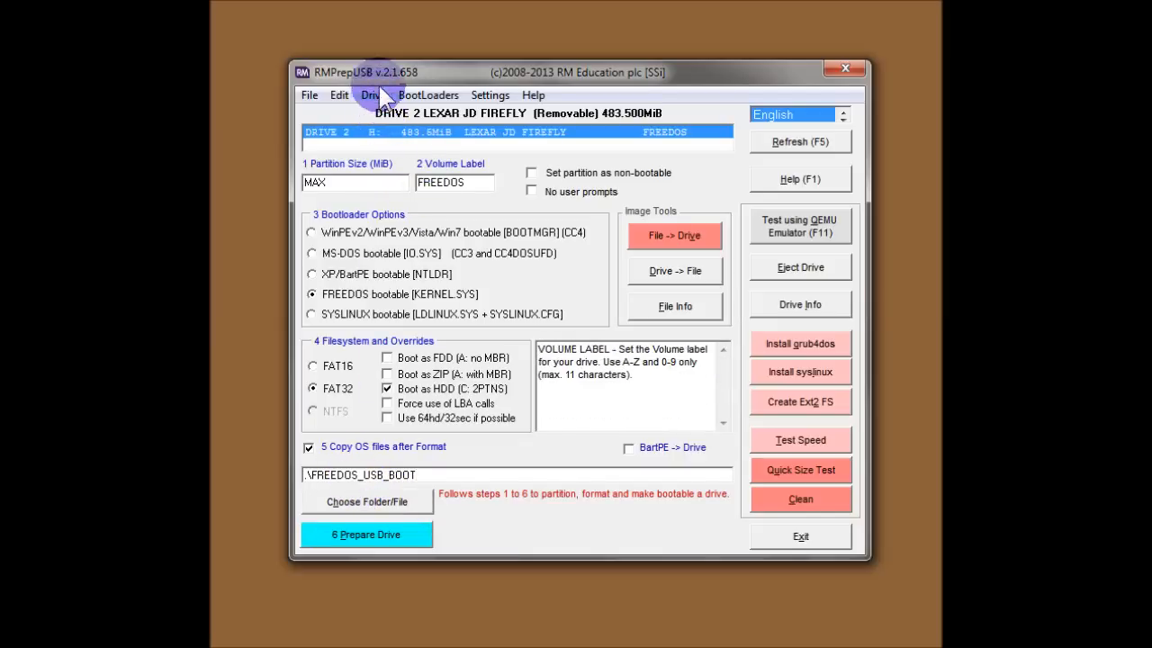
left_click(309, 95)
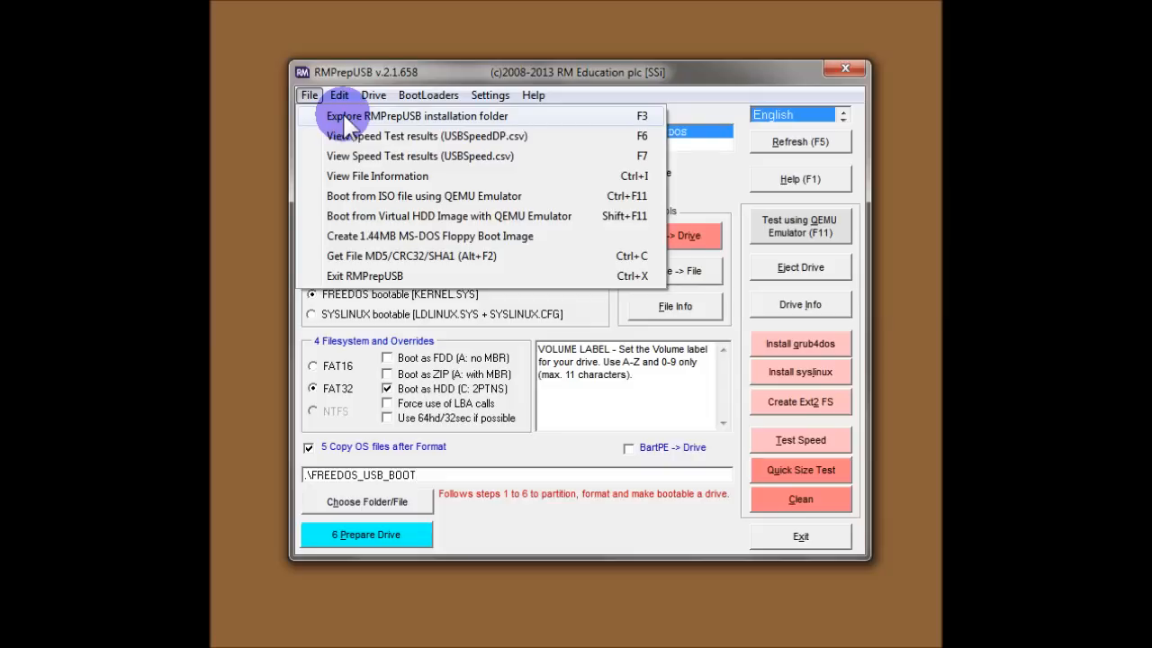
mouse_move(400, 124)
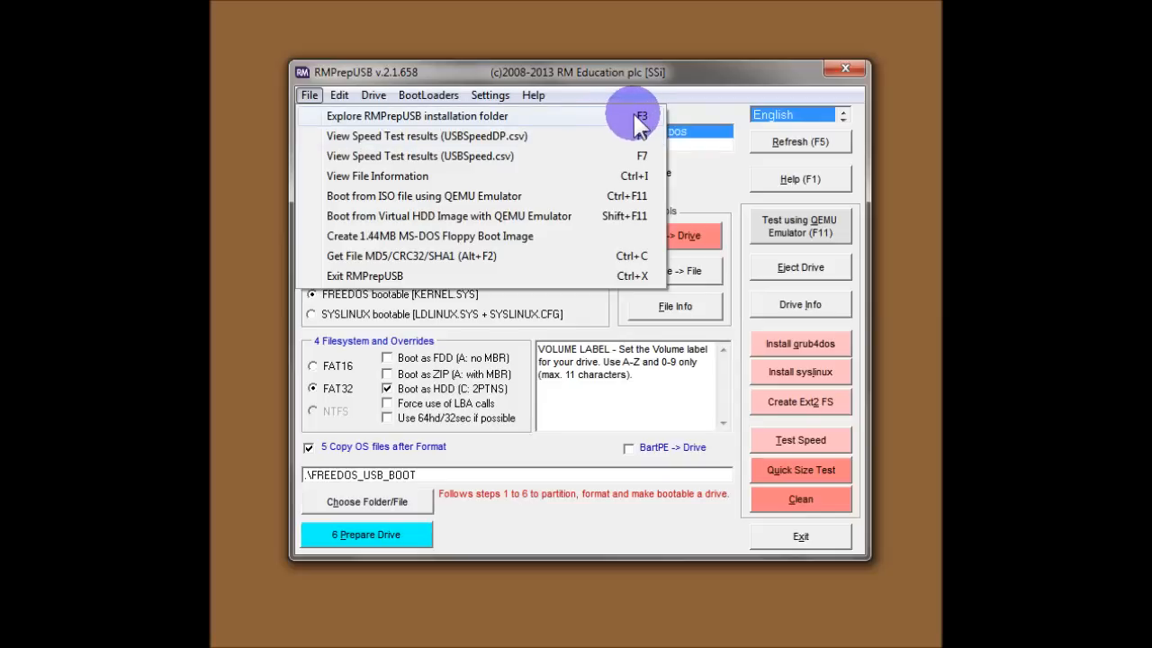
left_click(417, 115)
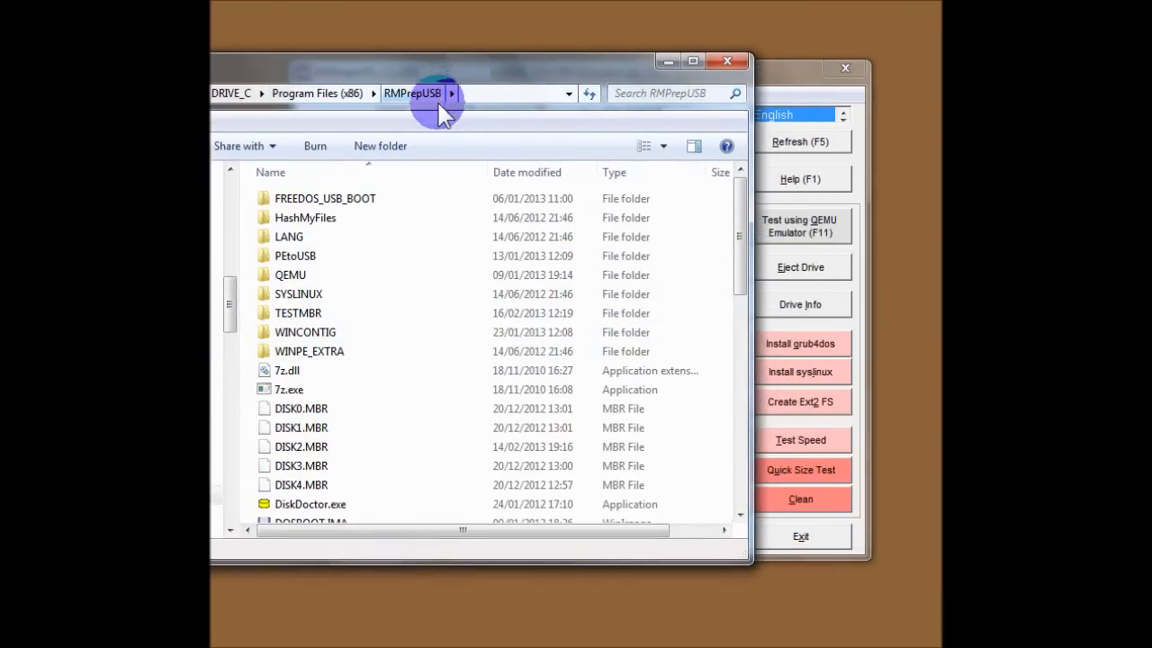
mouse_move(360, 199)
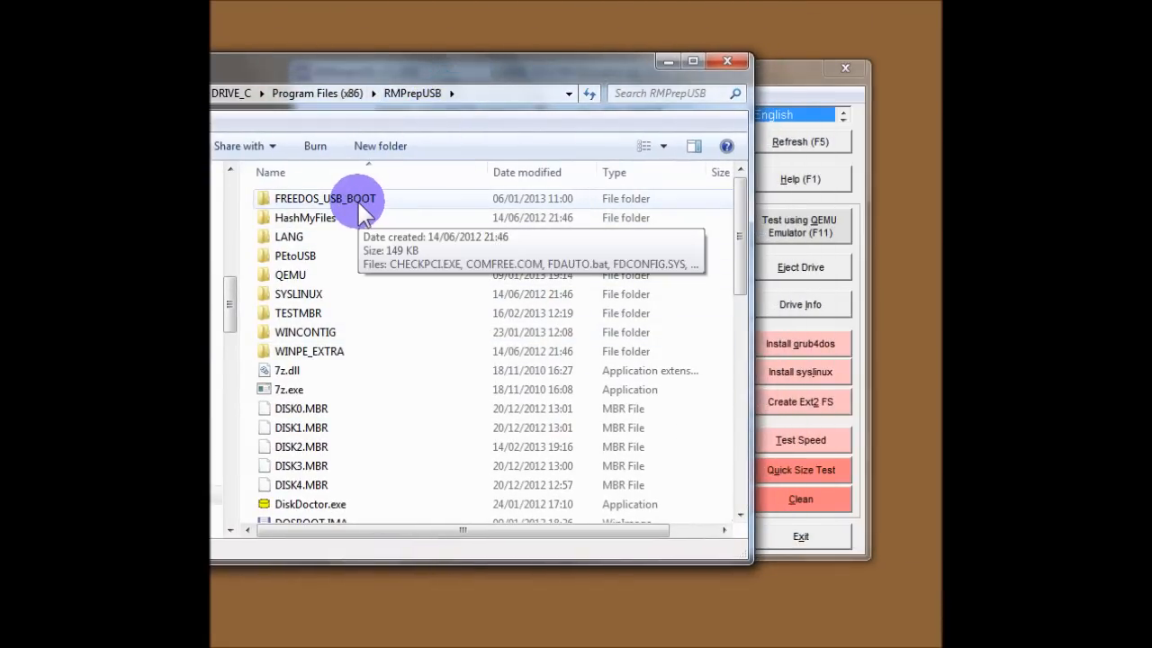
double_click(325, 198)
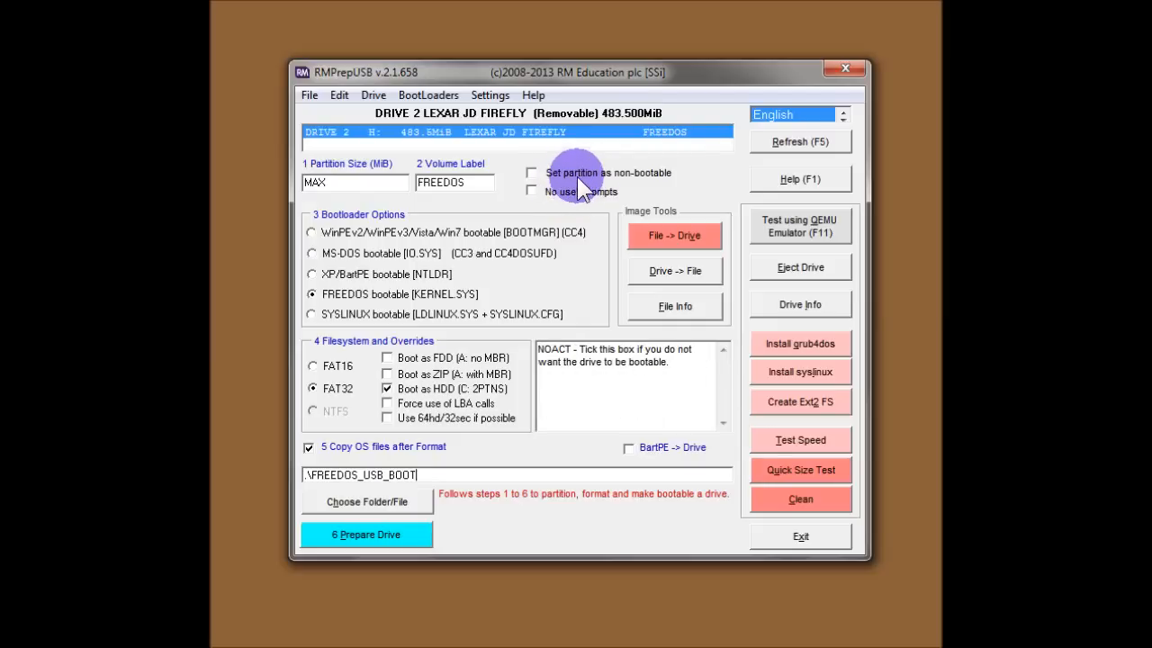
mouse_move(603, 175)
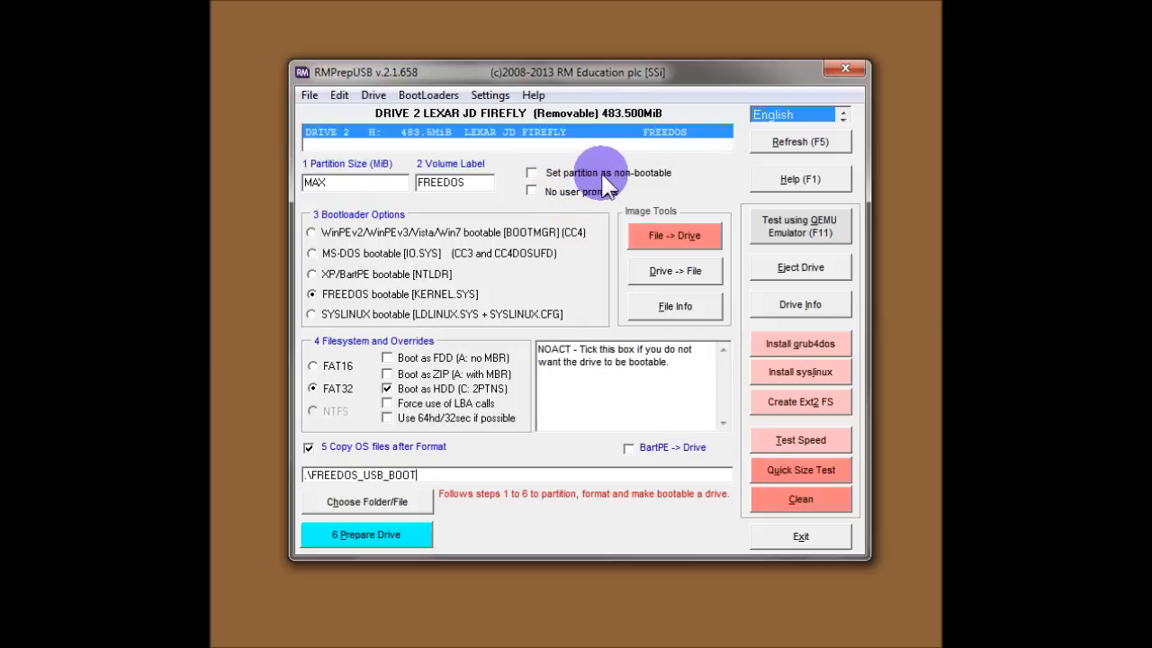
mouse_move(534, 177)
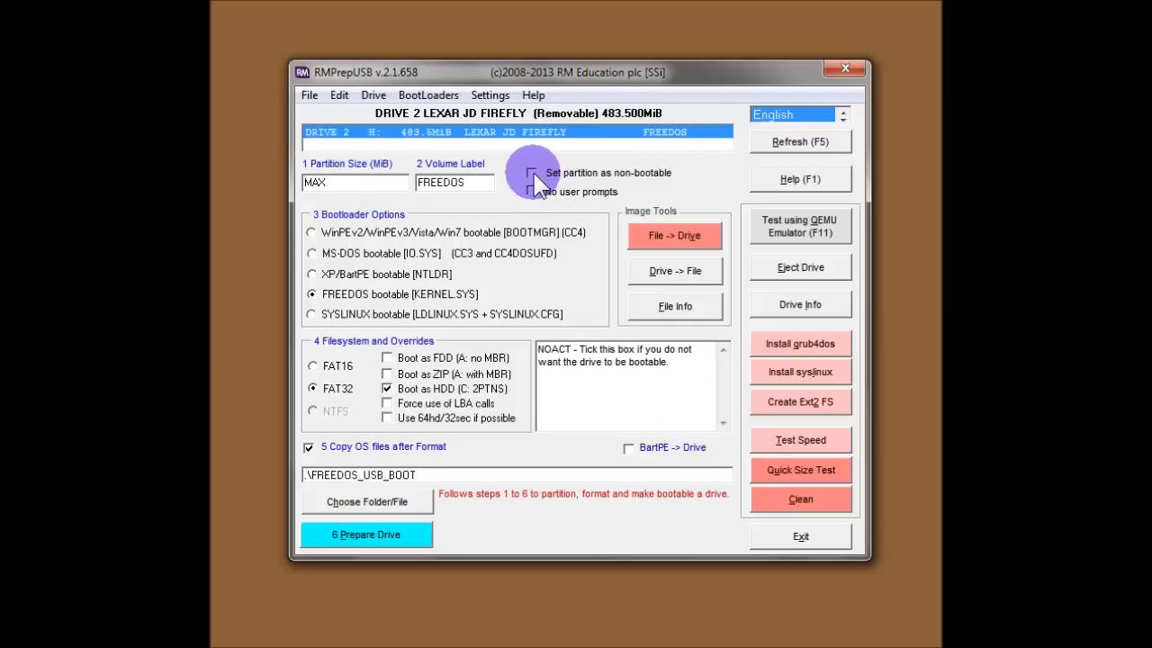
mouse_move(540, 189)
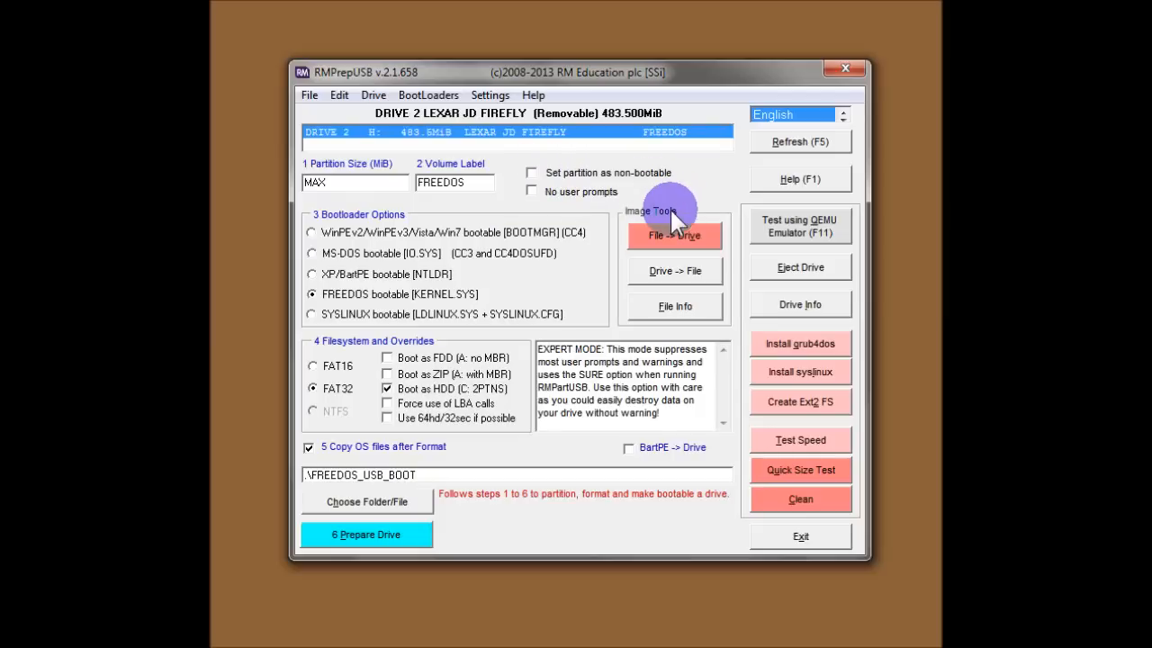
mouse_move(549, 192)
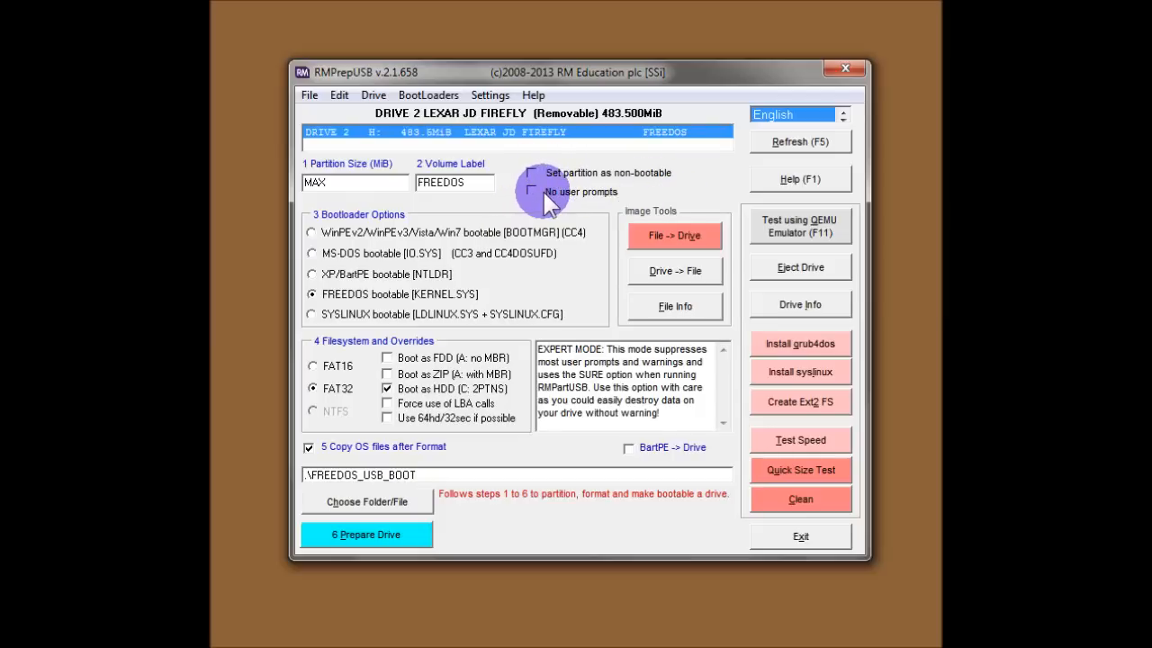
left_click(533, 191)
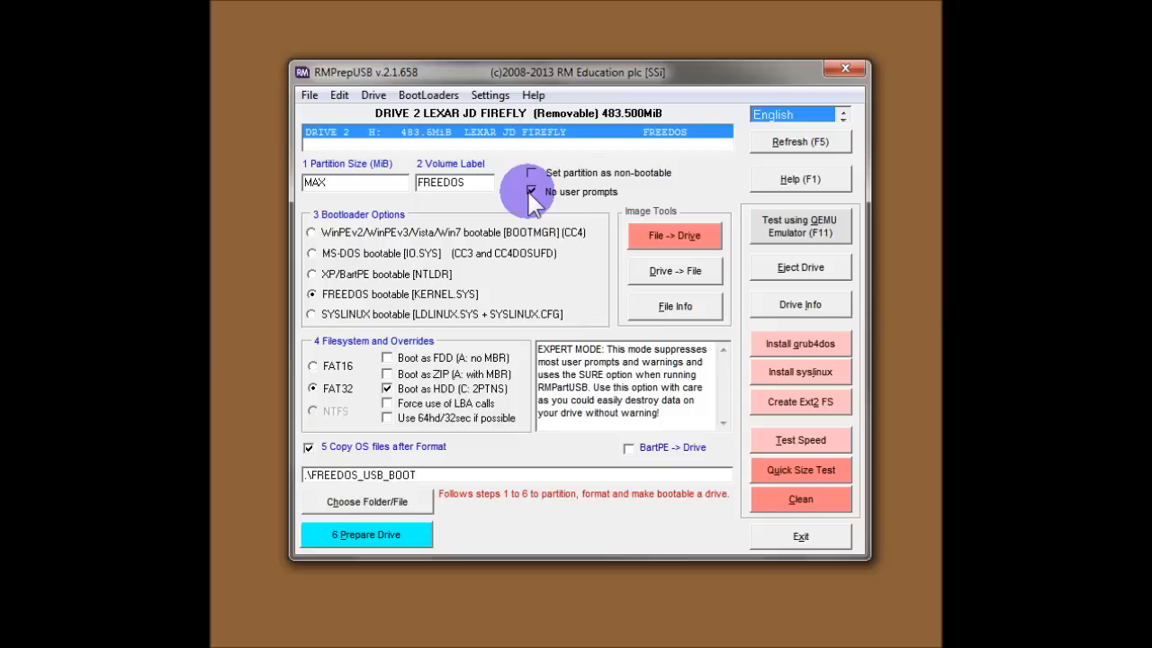
left_click(532, 191)
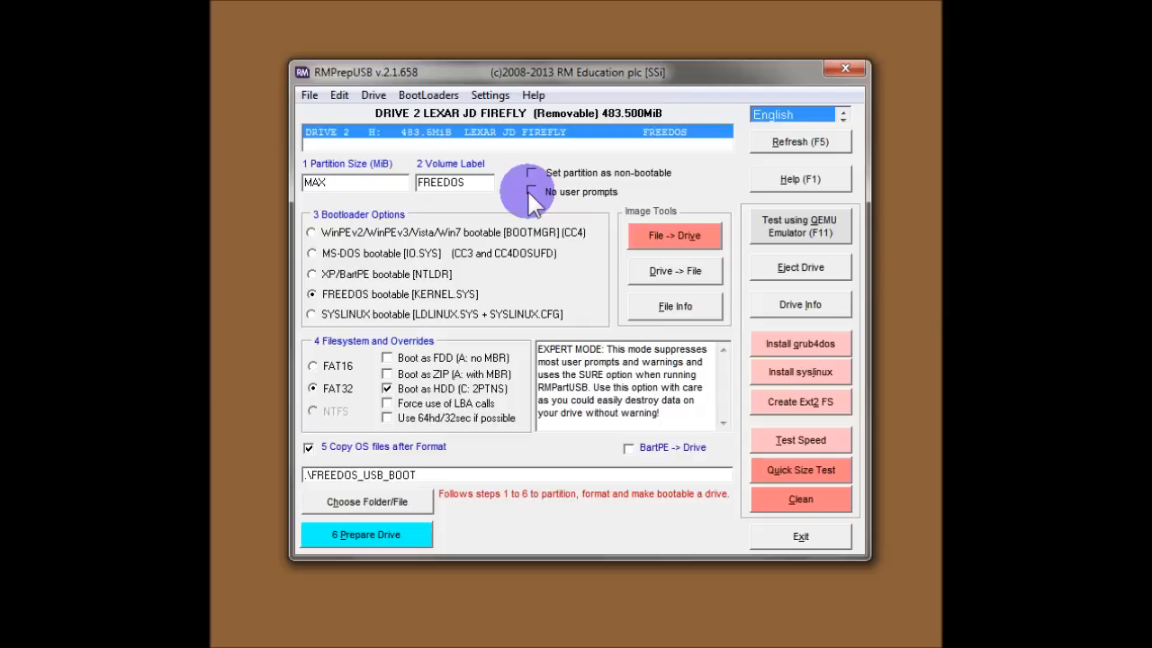
mouse_move(490, 441)
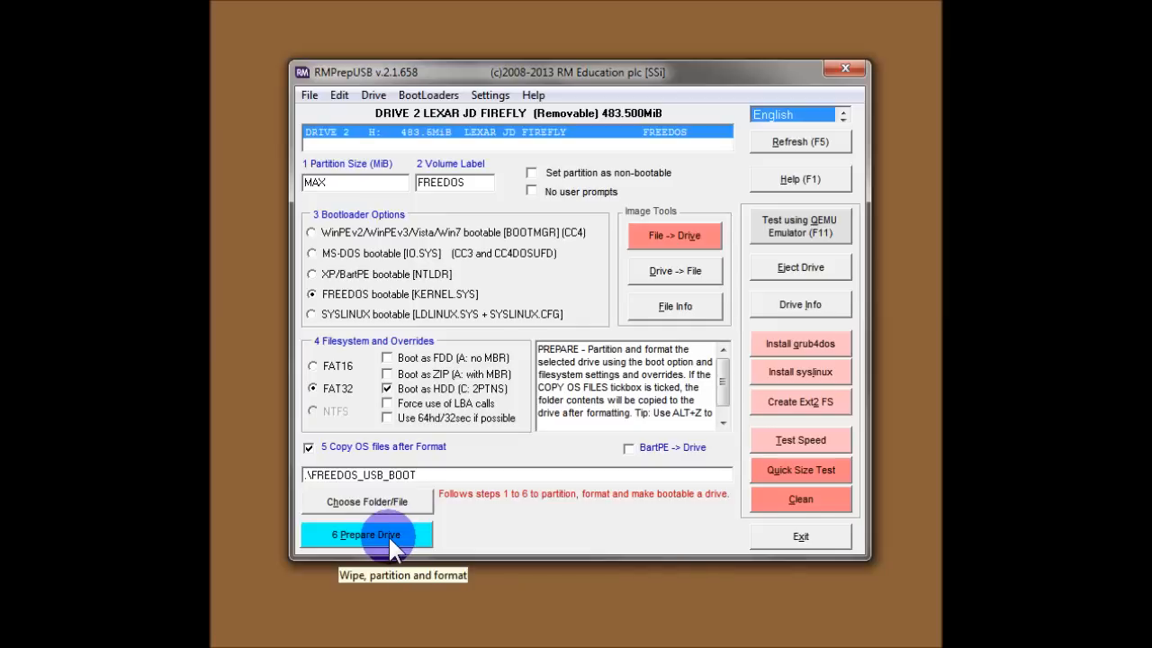
Prepare the Lexar drive, approving the partition command and data erase, then move the copy-completed message aside
left_click(366, 534)
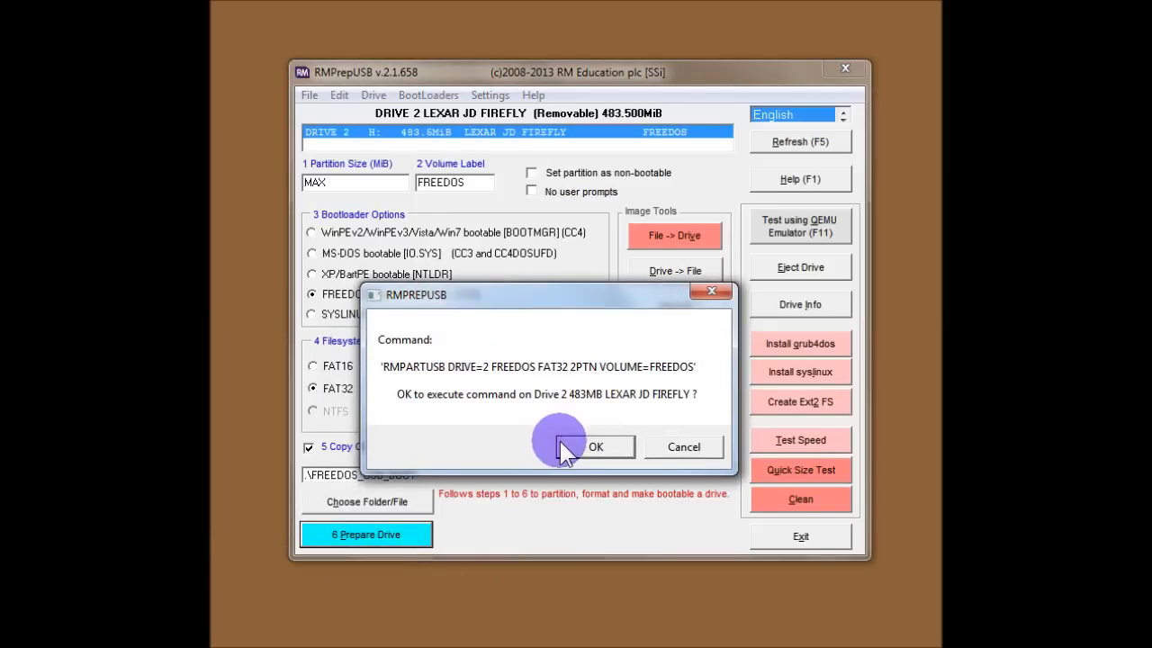
mouse_move(554, 405)
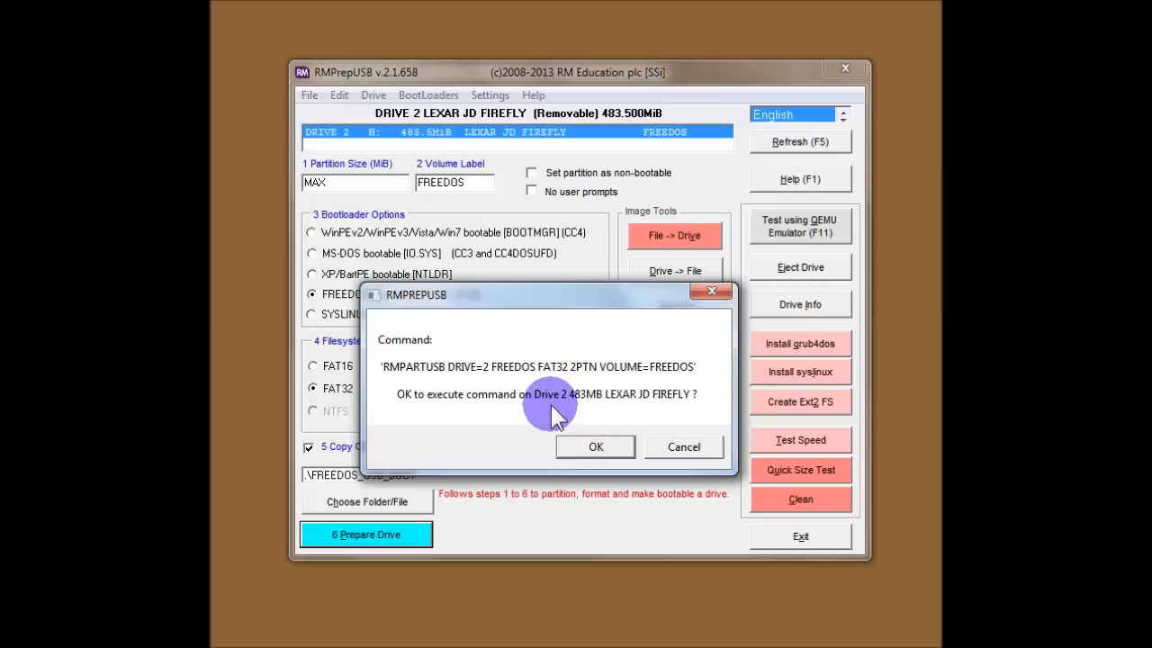
mouse_move(639, 409)
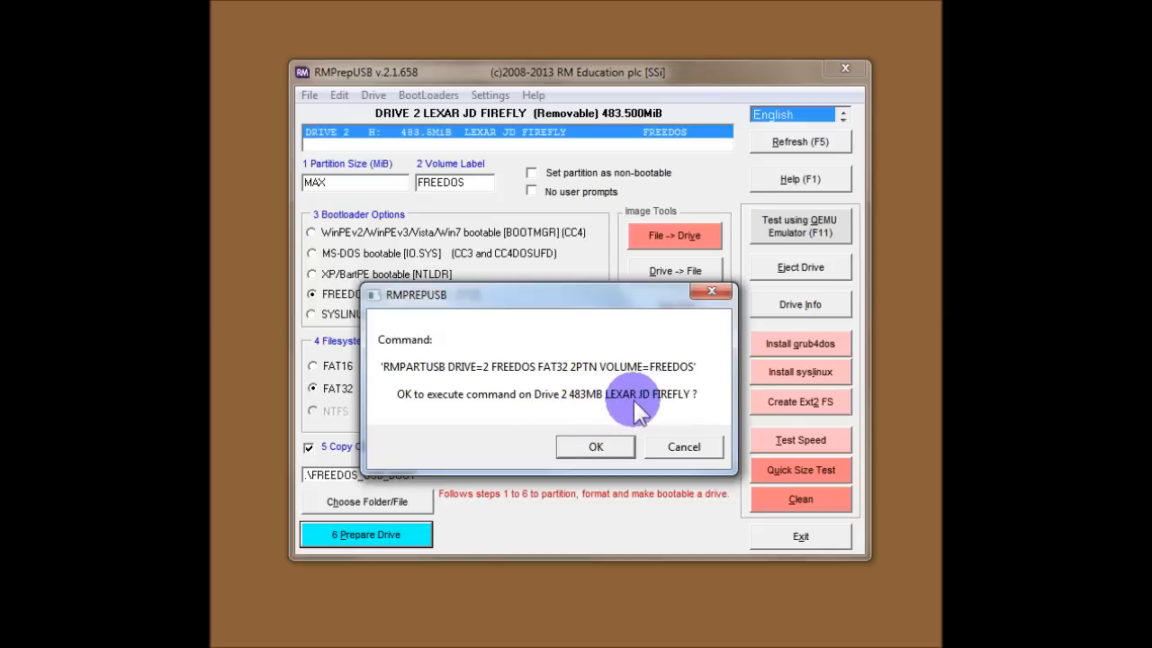
mouse_move(693, 428)
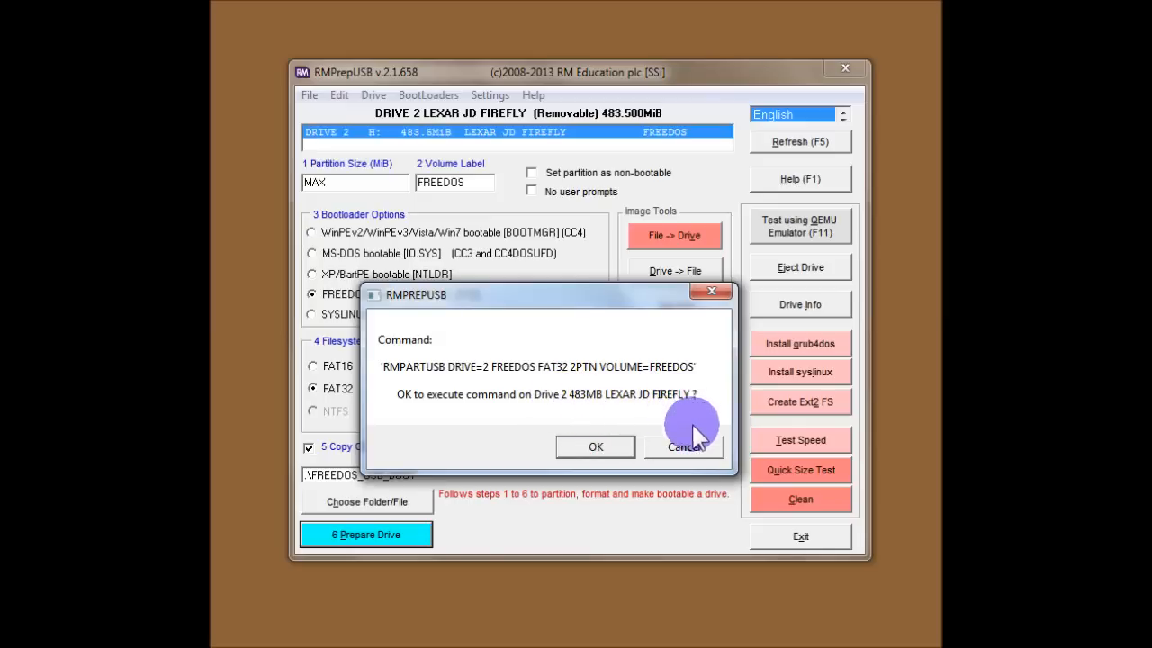
mouse_move(595, 447)
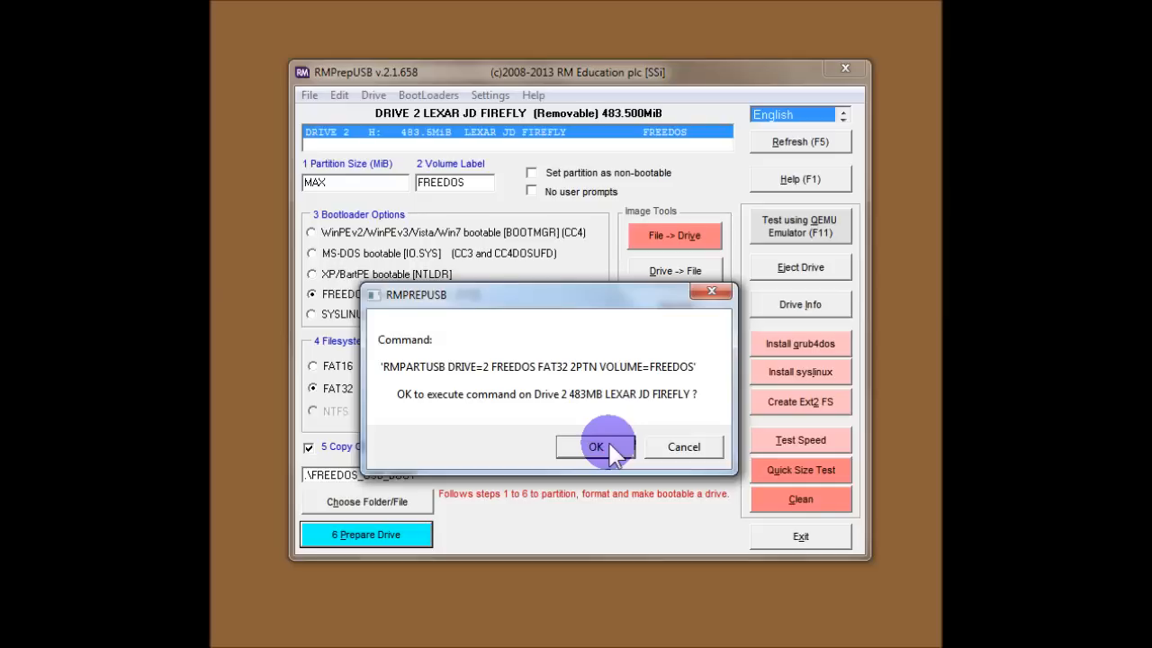
left_click(596, 446)
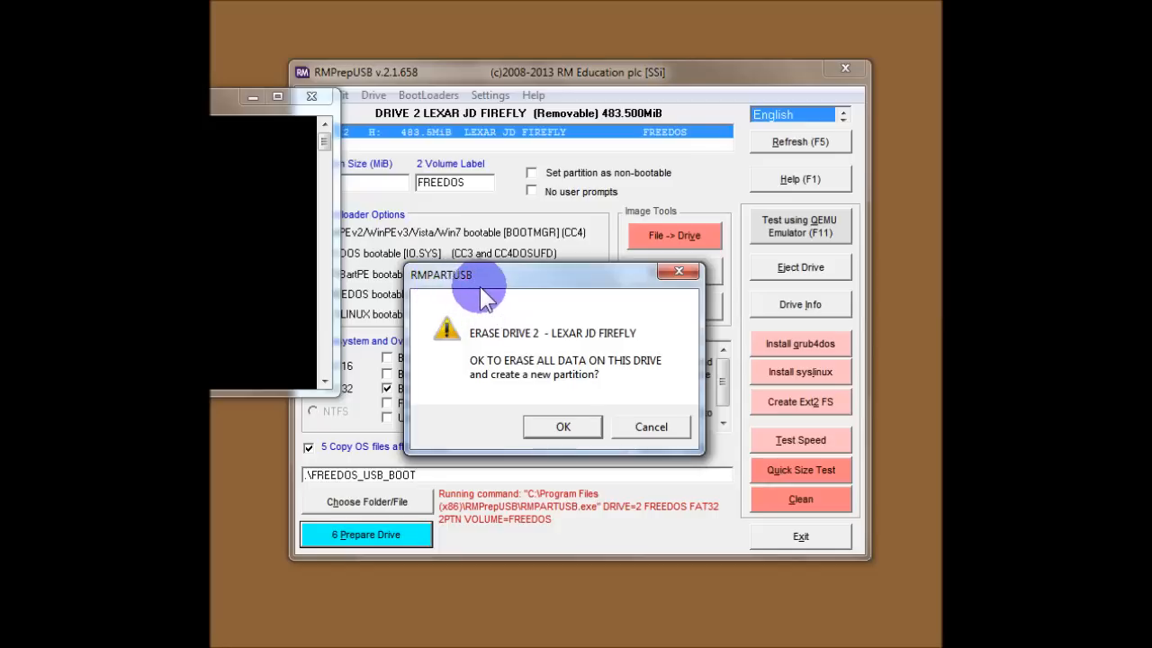
mouse_move(423, 150)
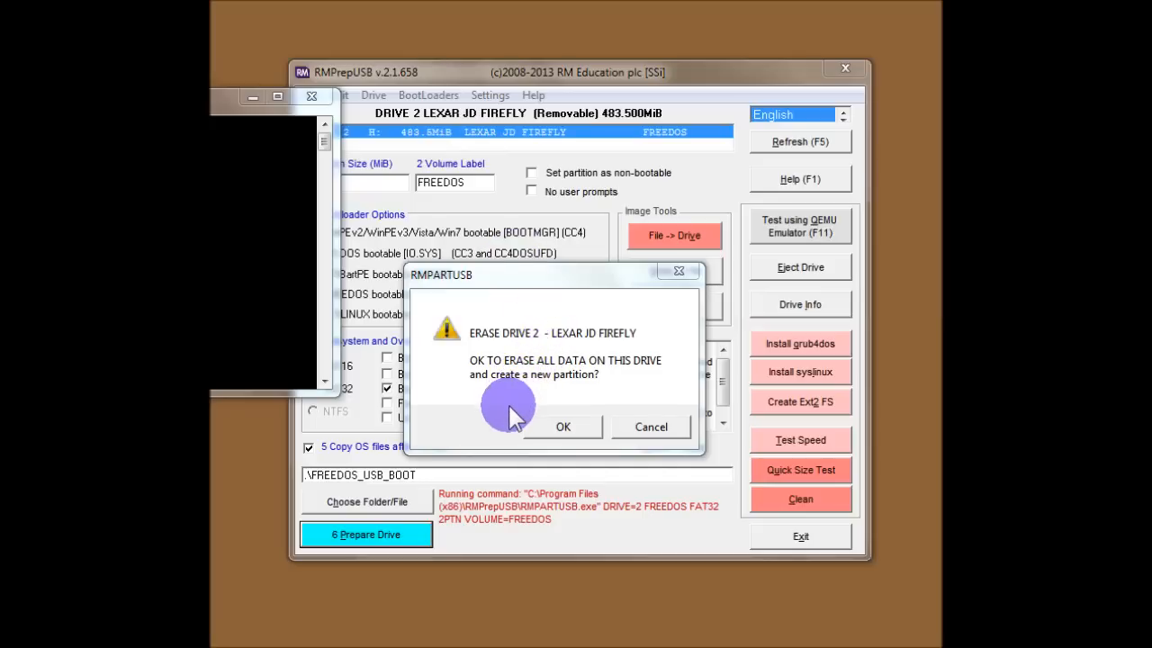
mouse_move(441, 396)
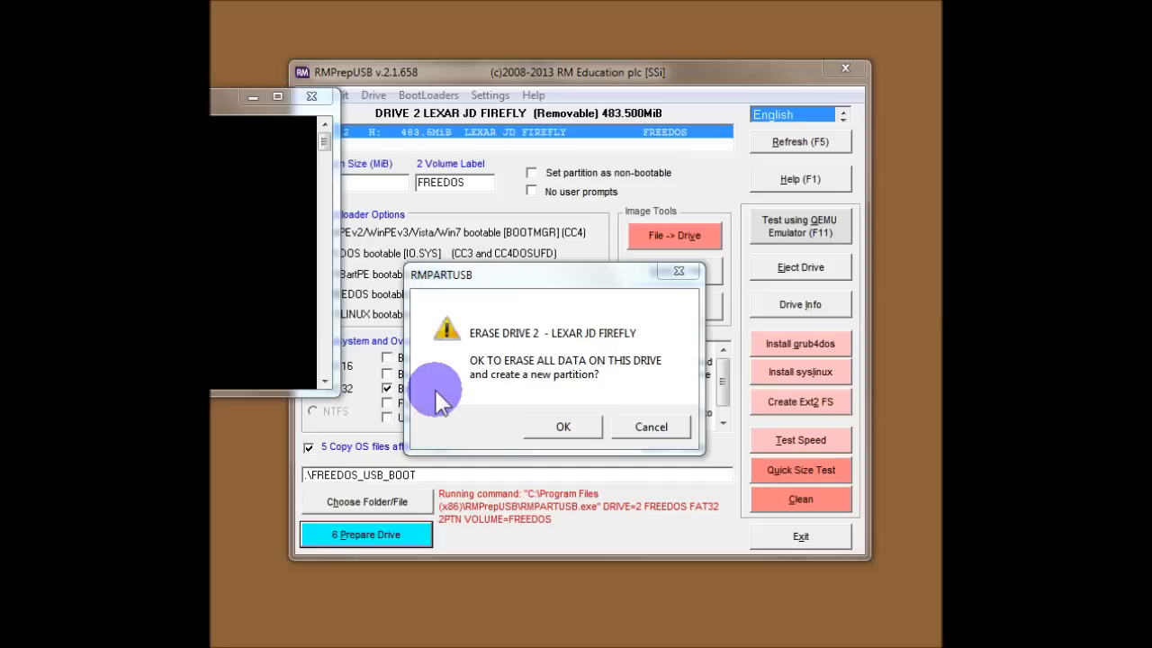
mouse_move(446, 405)
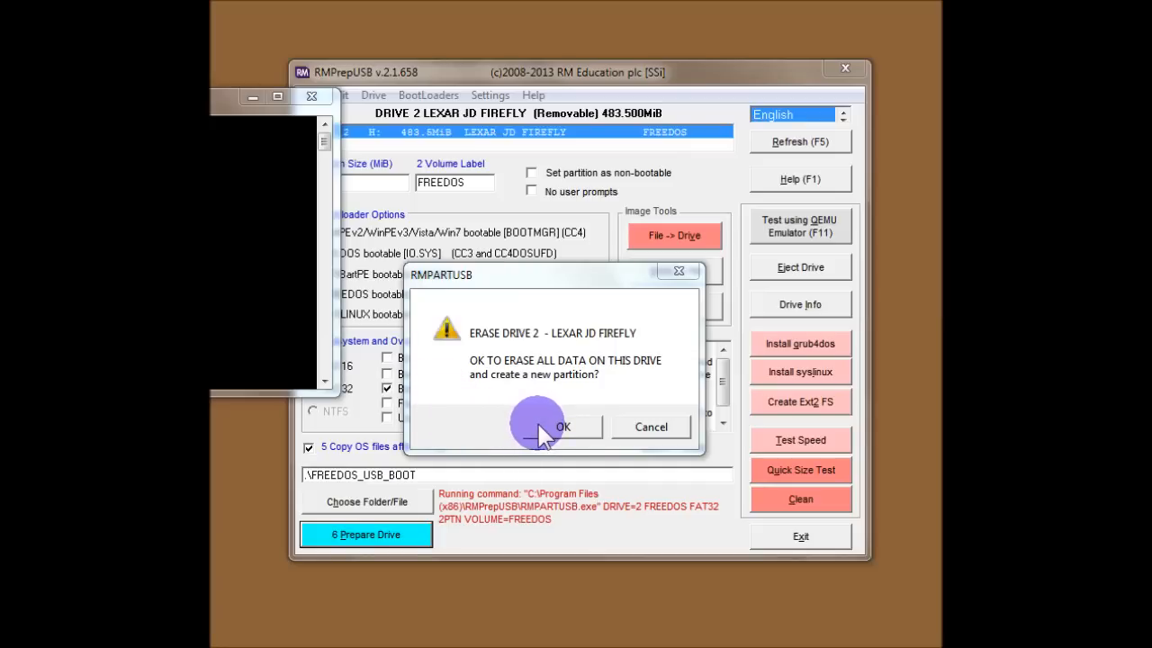
left_click(563, 426)
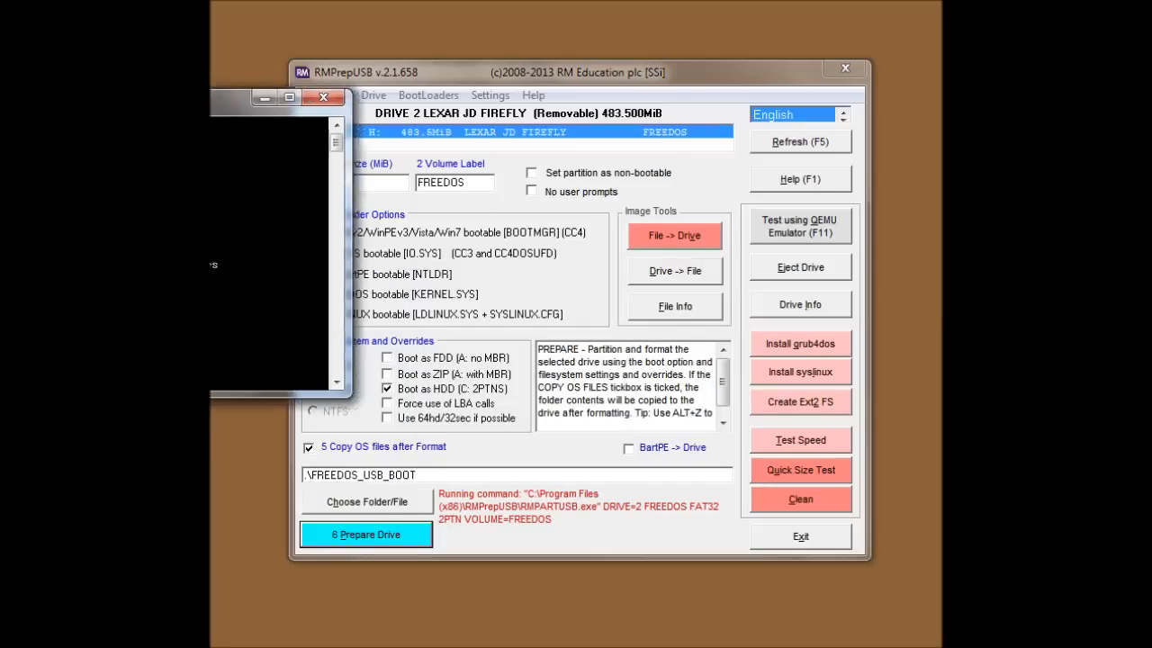
left_click(365, 534)
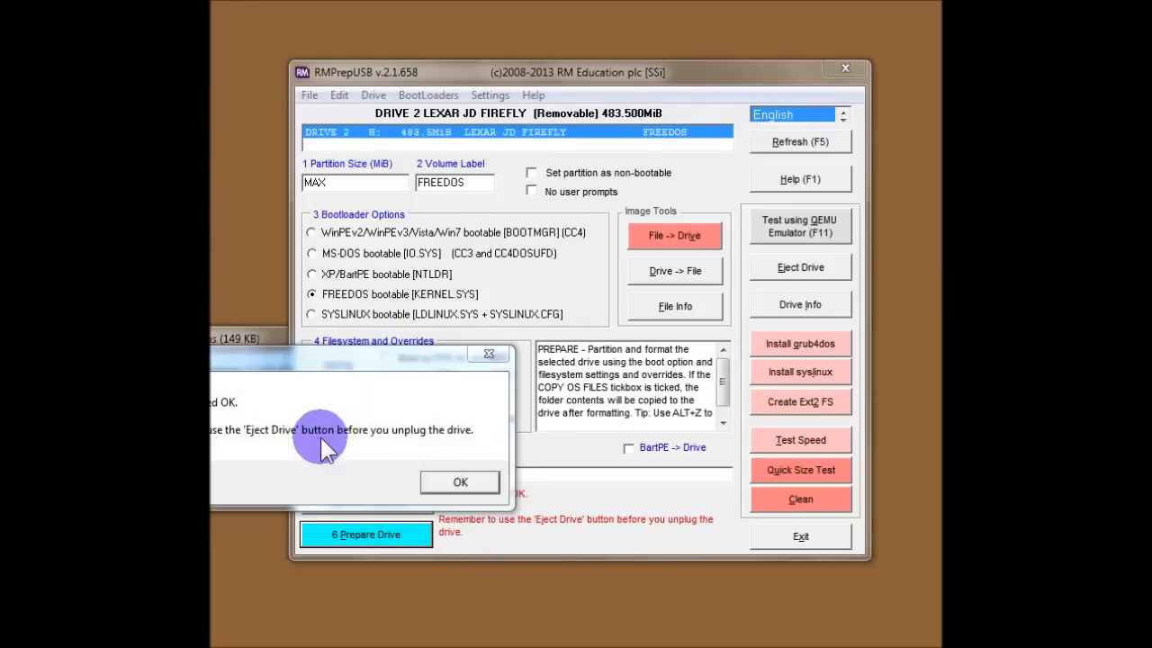
left_click(460, 481)
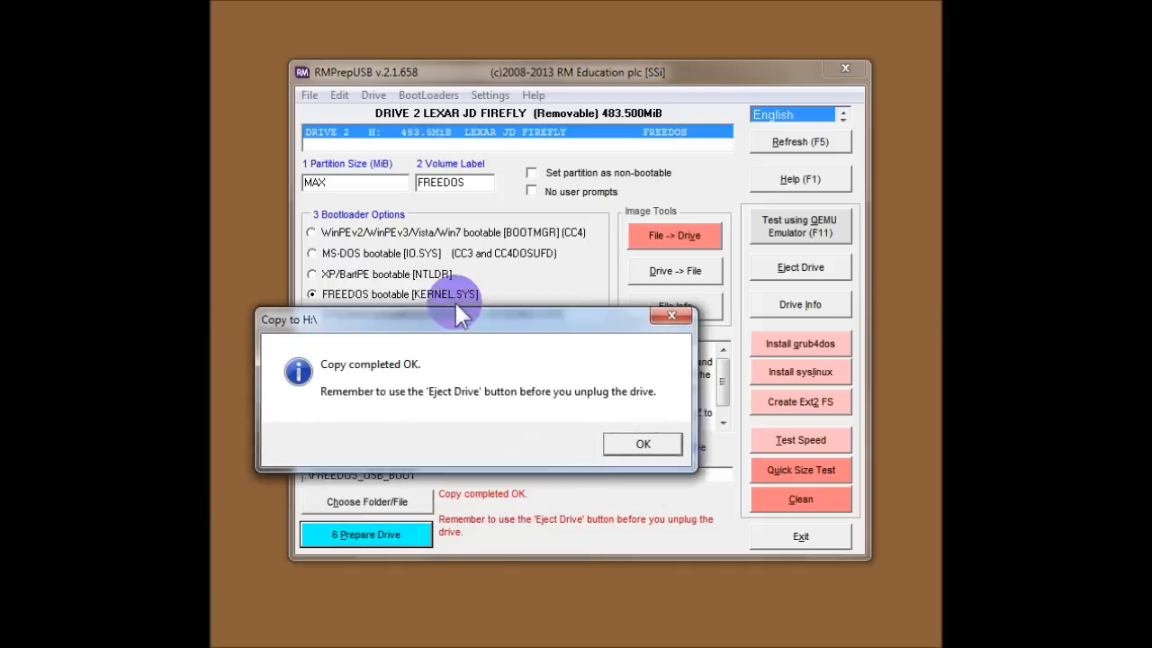
left_click_drag(459, 319, 509, 295)
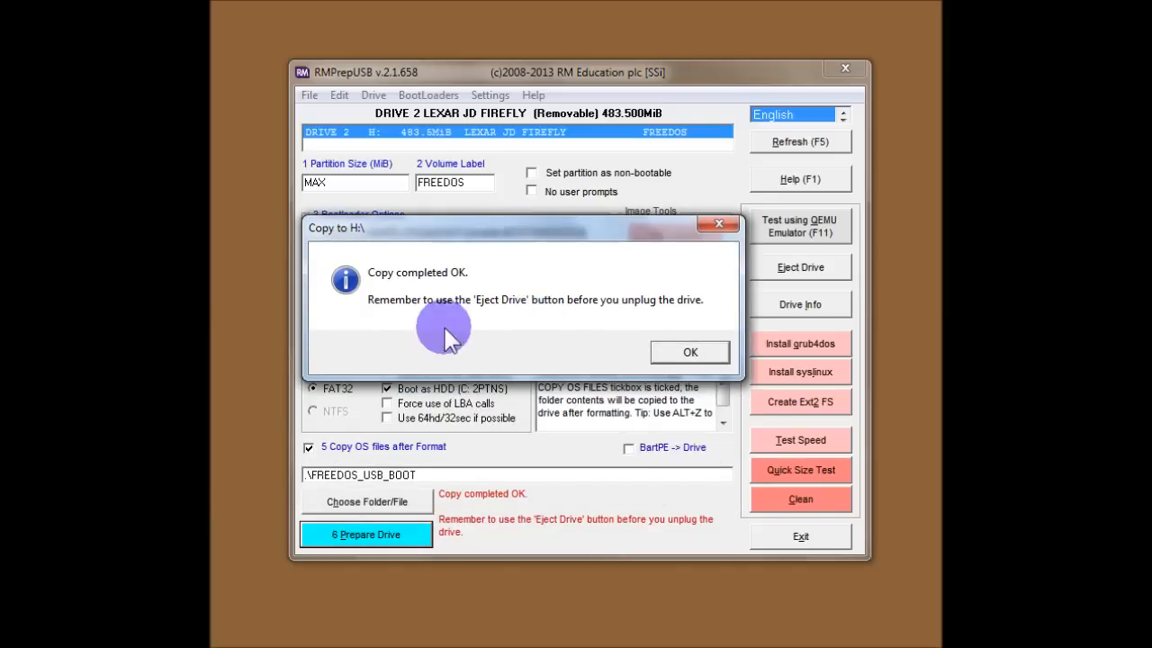
mouse_move(619, 351)
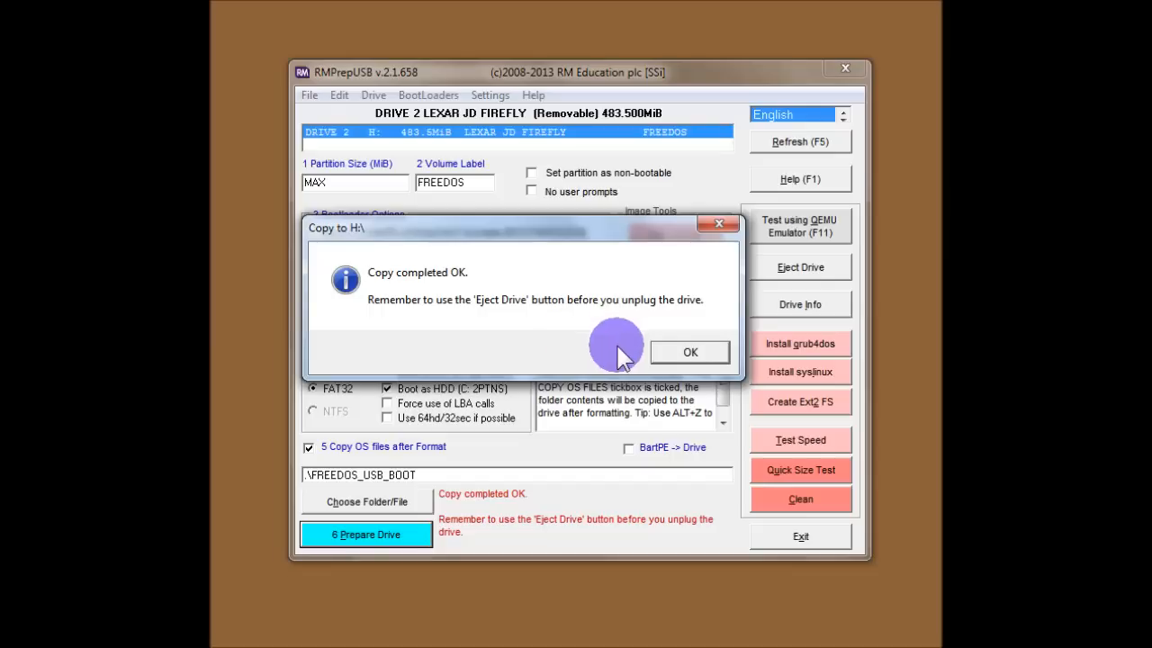
Dismiss the 'Copy completed OK' message for drive H:
left_click(690, 351)
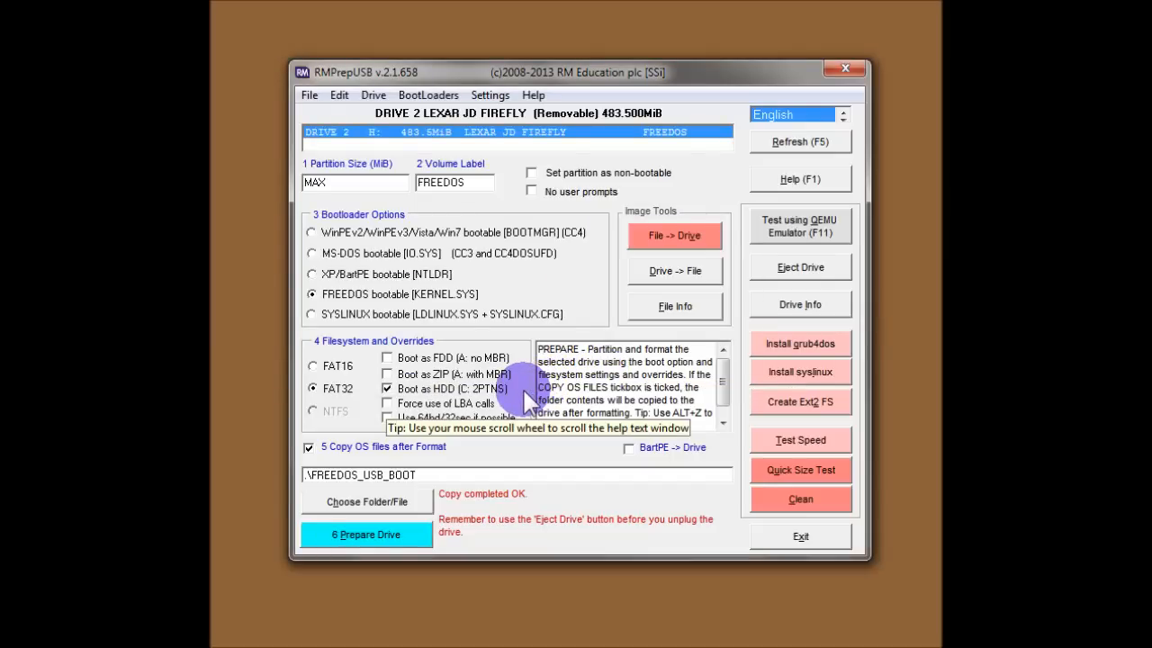
mouse_move(799, 267)
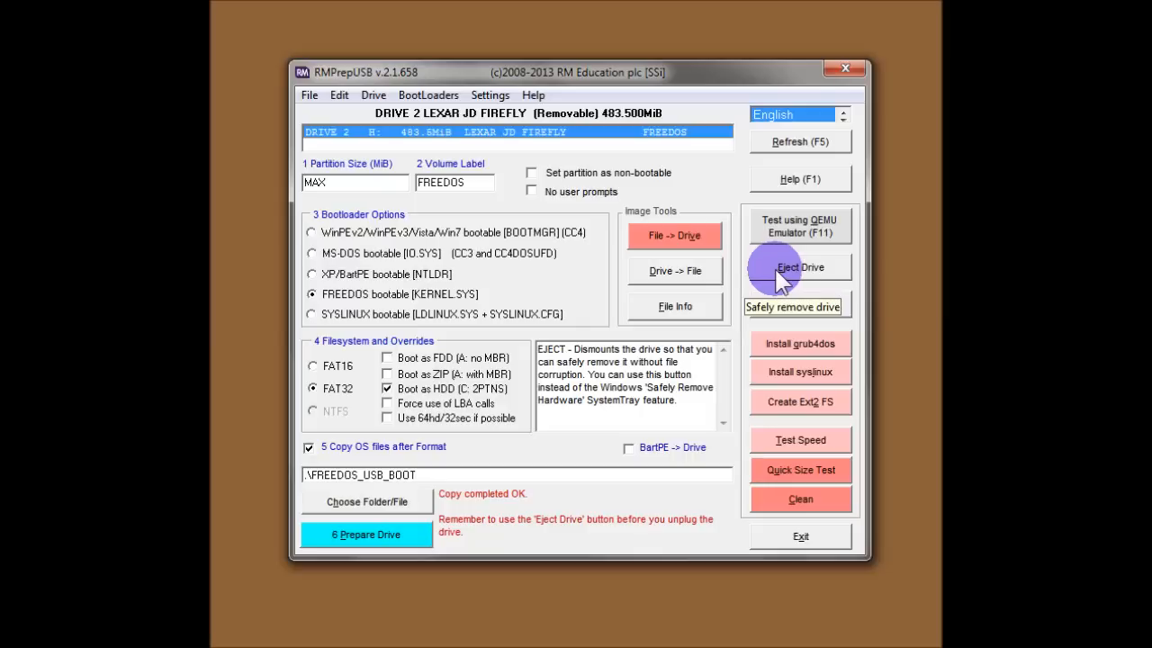
mouse_move(770, 286)
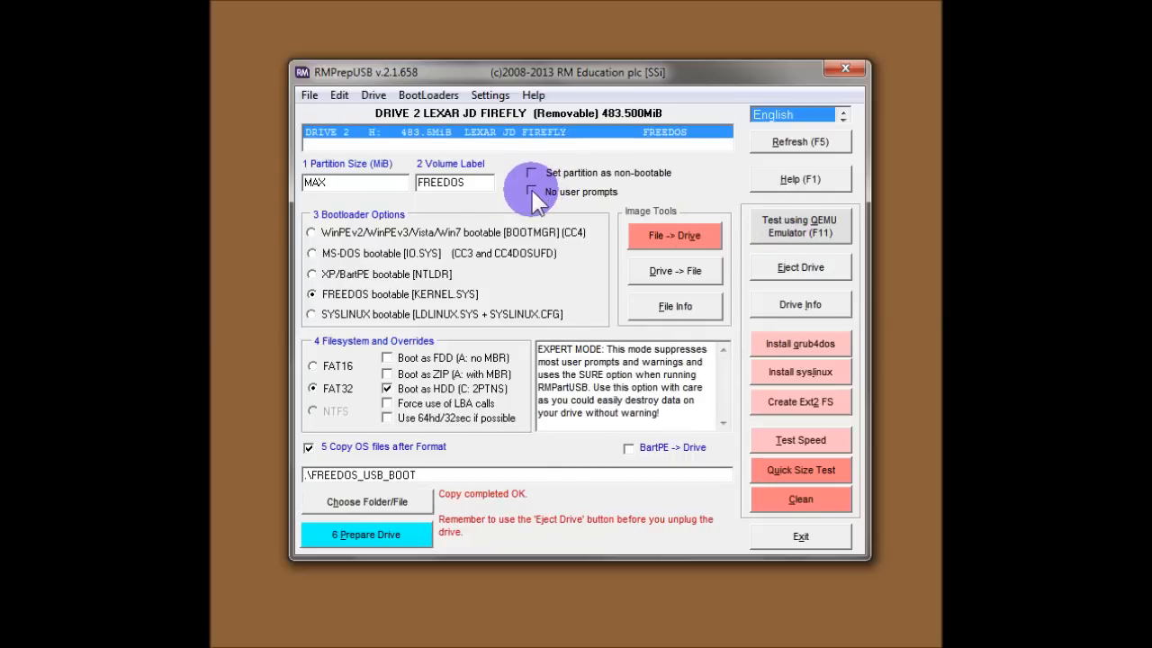
Tick No user prompts and re-run Prepare Drive, approving the format command on drive 2
left_click(532, 190)
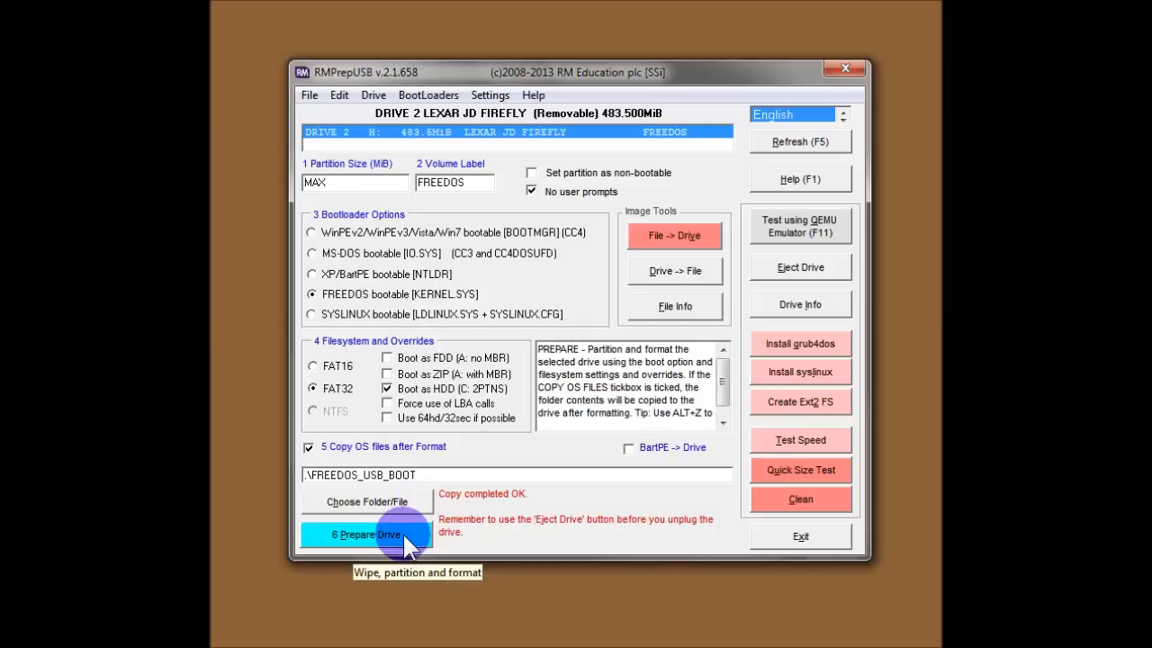
left_click(366, 534)
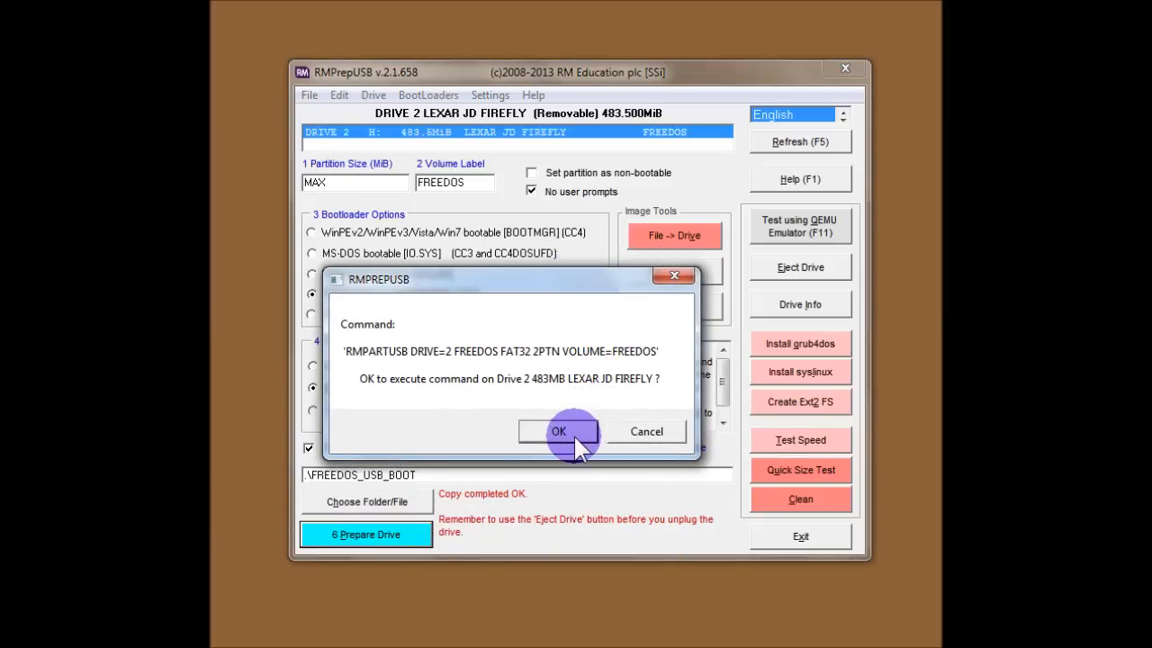
left_click(557, 432)
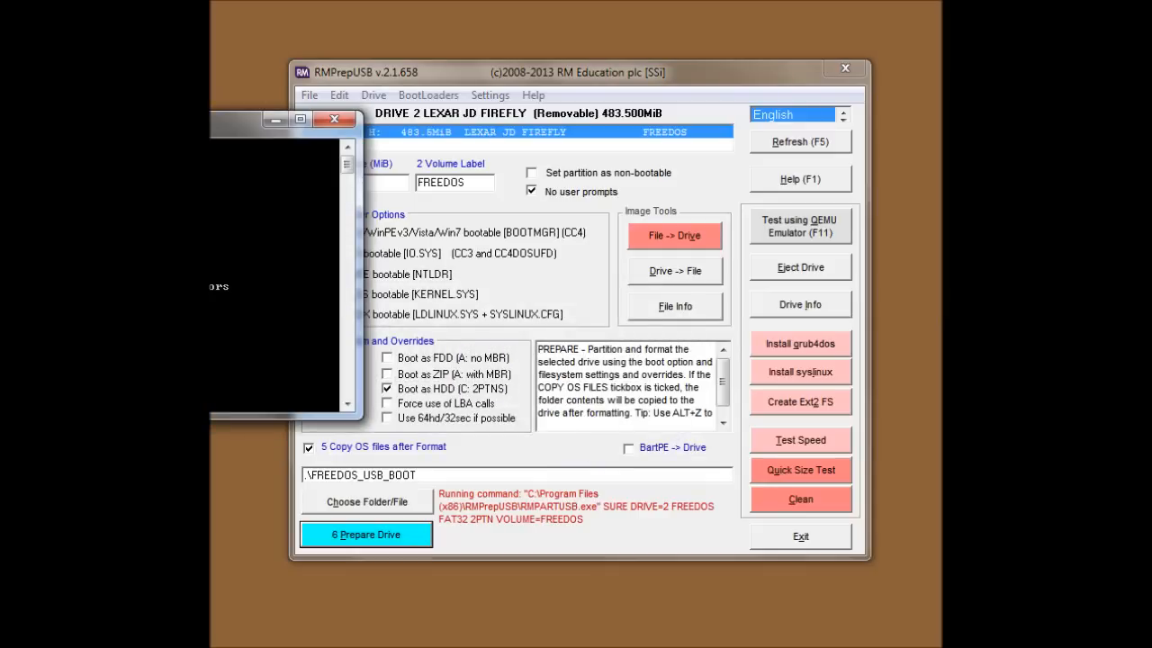
left_click(366, 534)
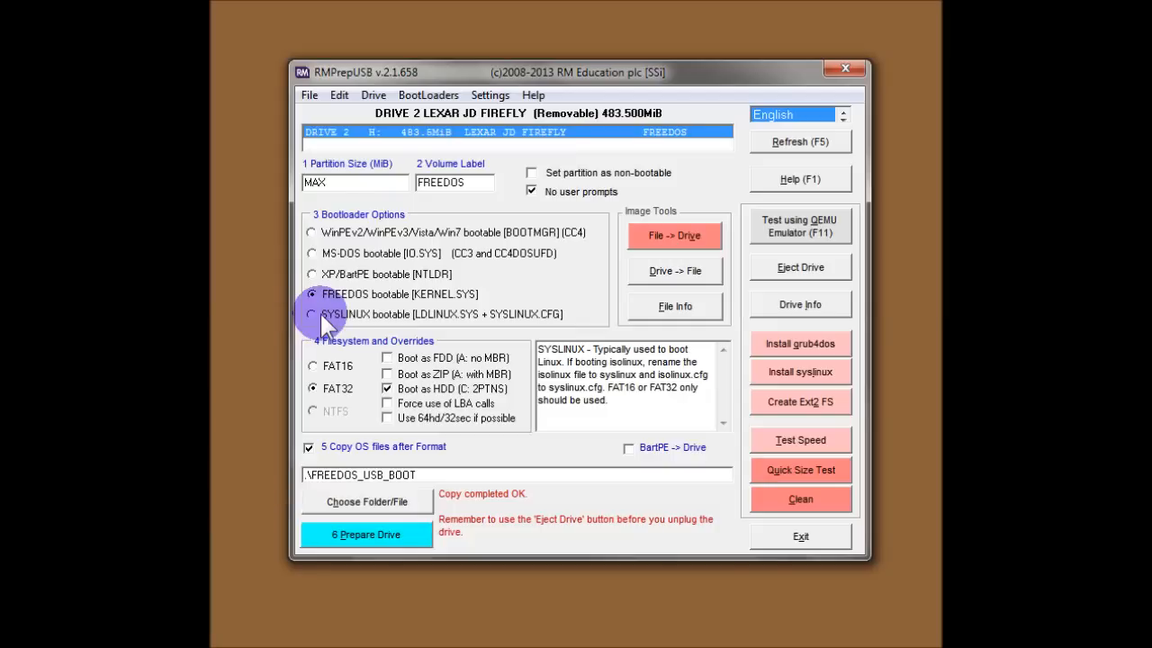
mouse_move(322, 319)
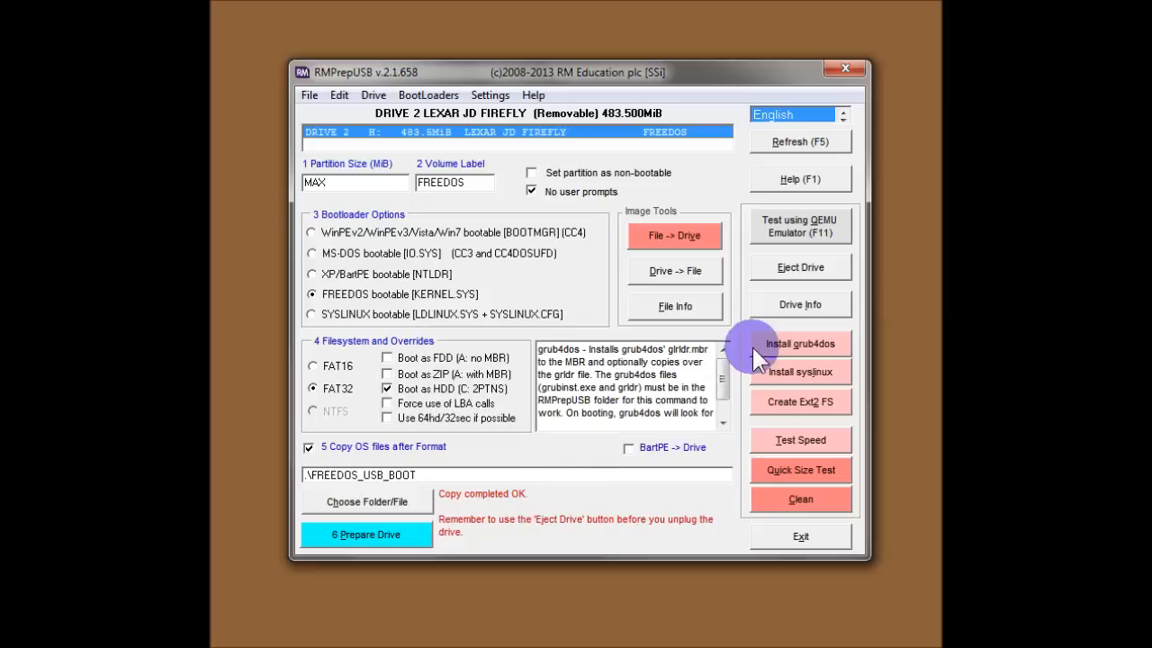
mouse_move(799, 226)
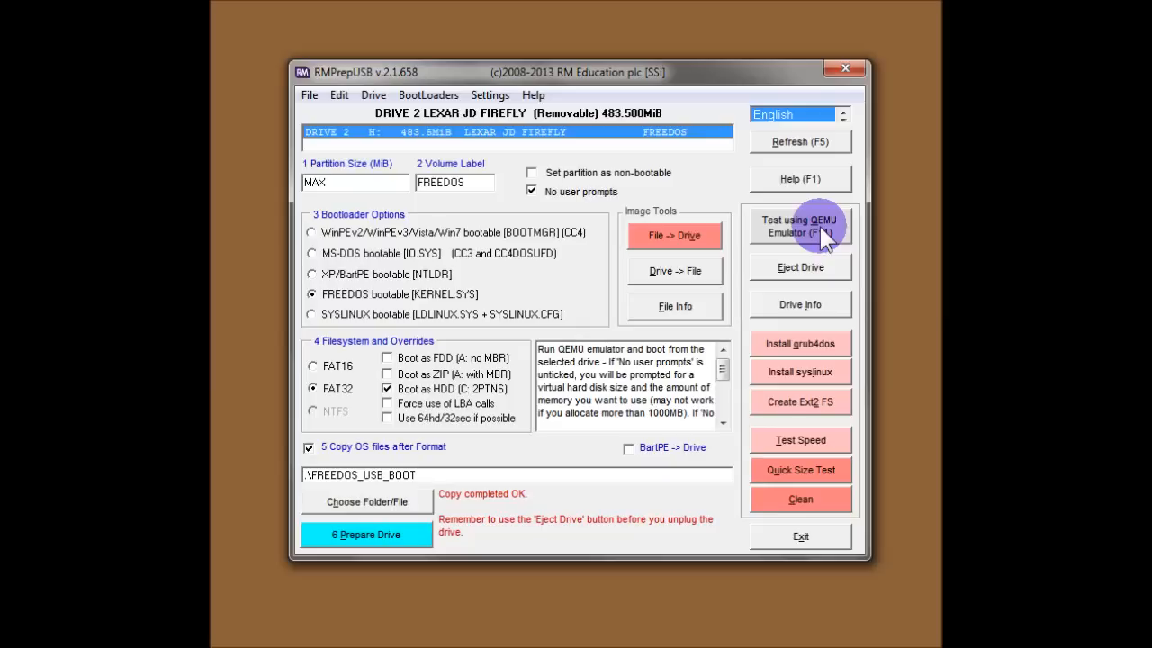
Start the QEMU emulator test (F11) and untick No user prompts
left_click(798, 226)
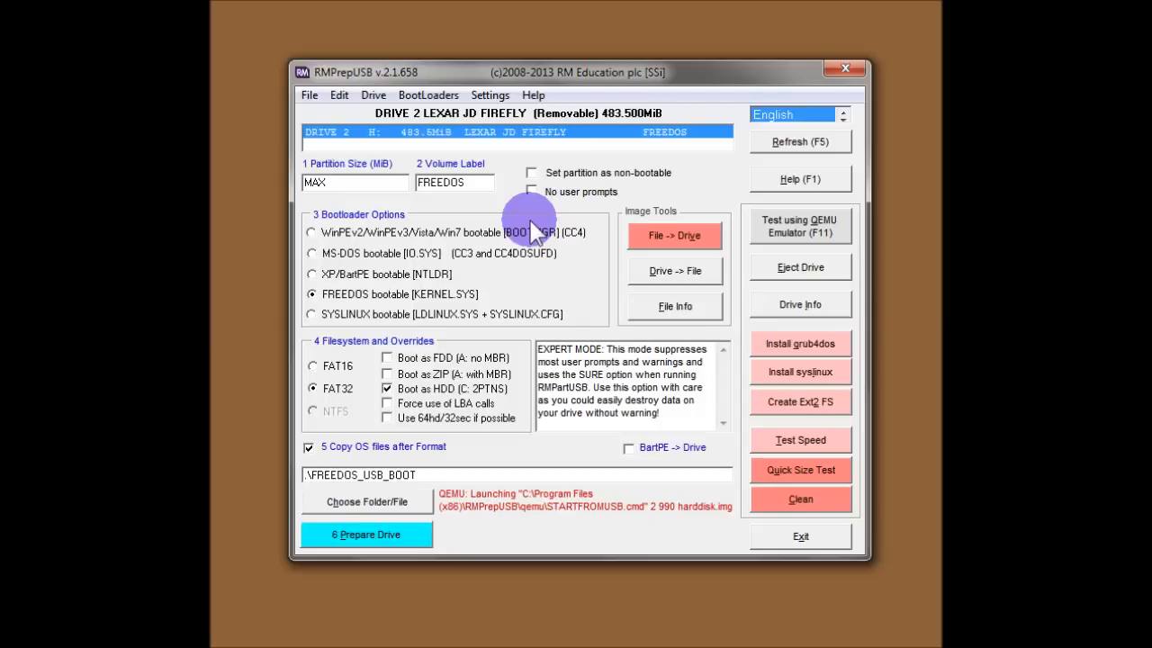
left_click(799, 226)
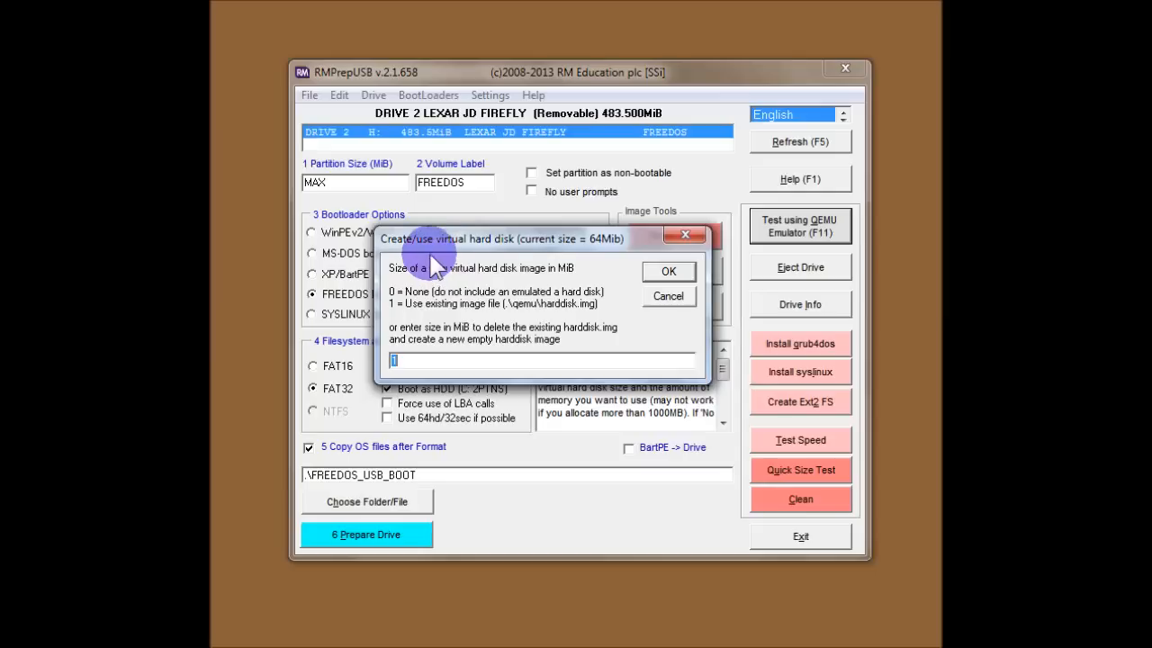
mouse_move(513, 261)
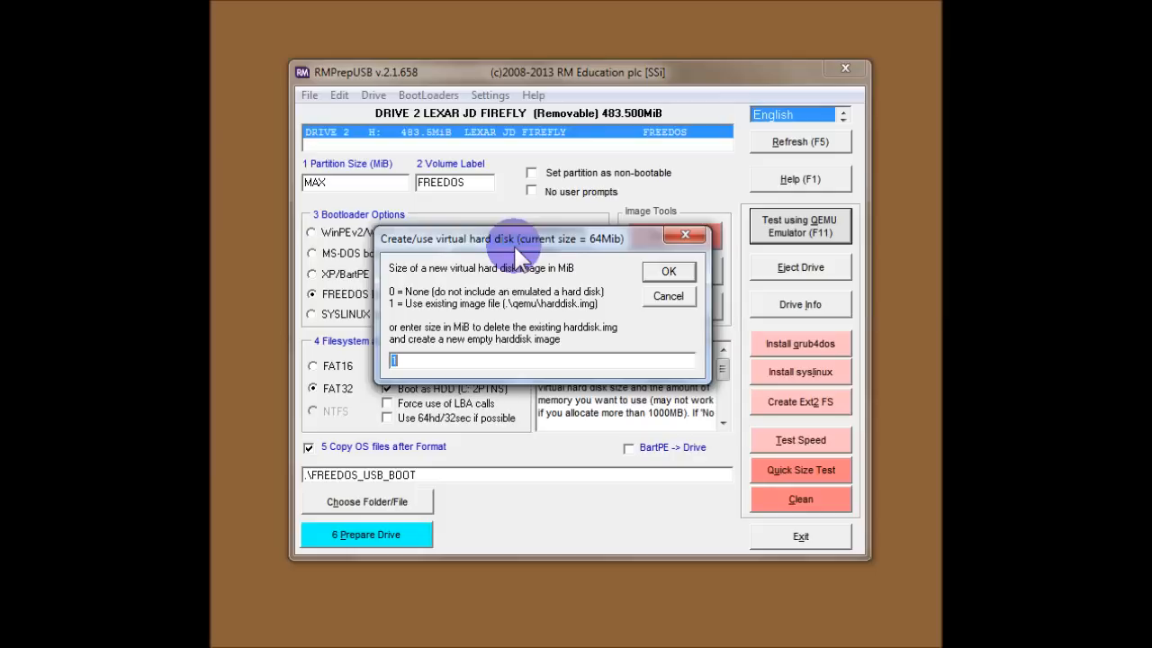
mouse_move(593, 250)
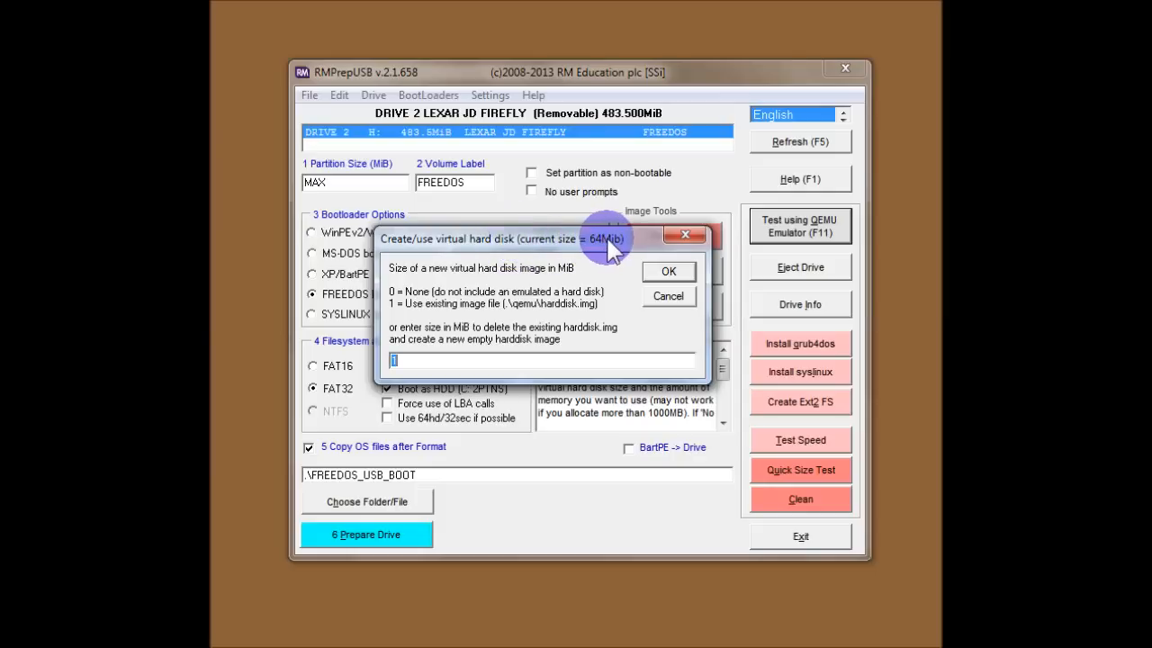
mouse_move(422, 369)
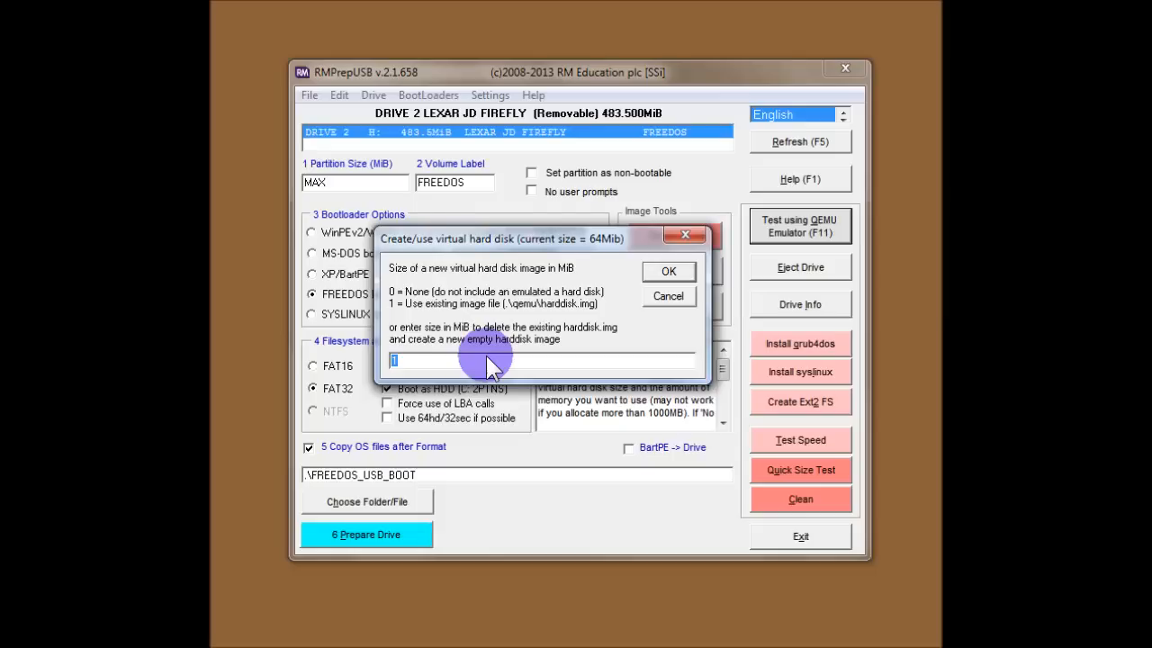
Enter 2000 as the virtual disk size, then revert it to 1 to reuse the existing image
type("2000")
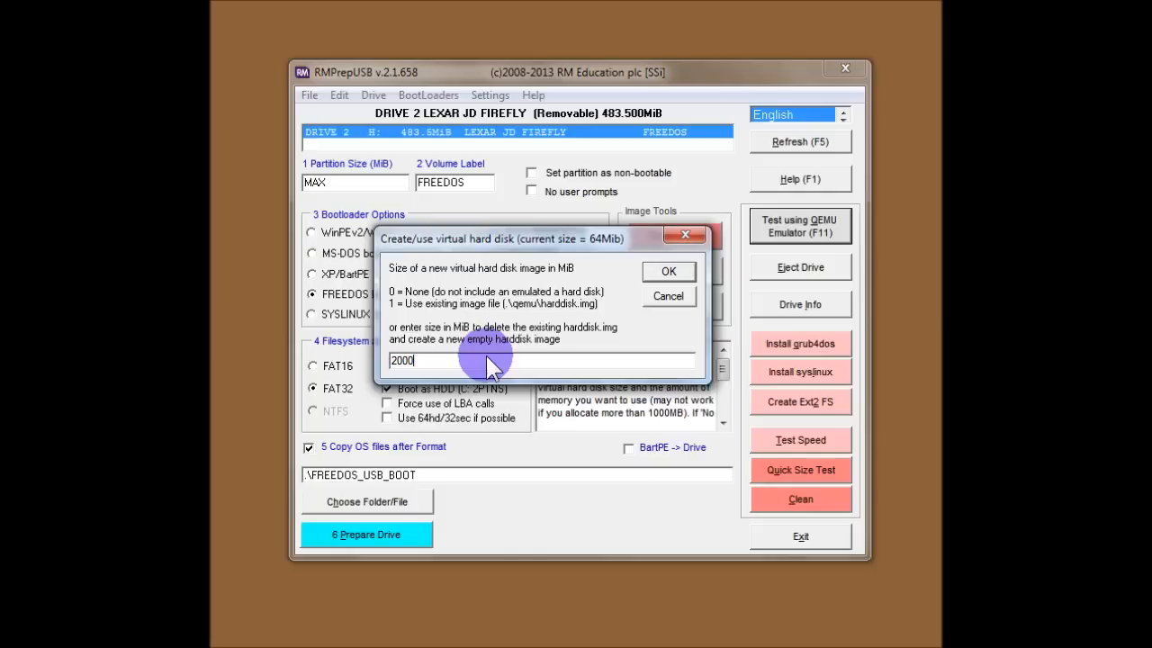
key("BackSpace")
type("1")
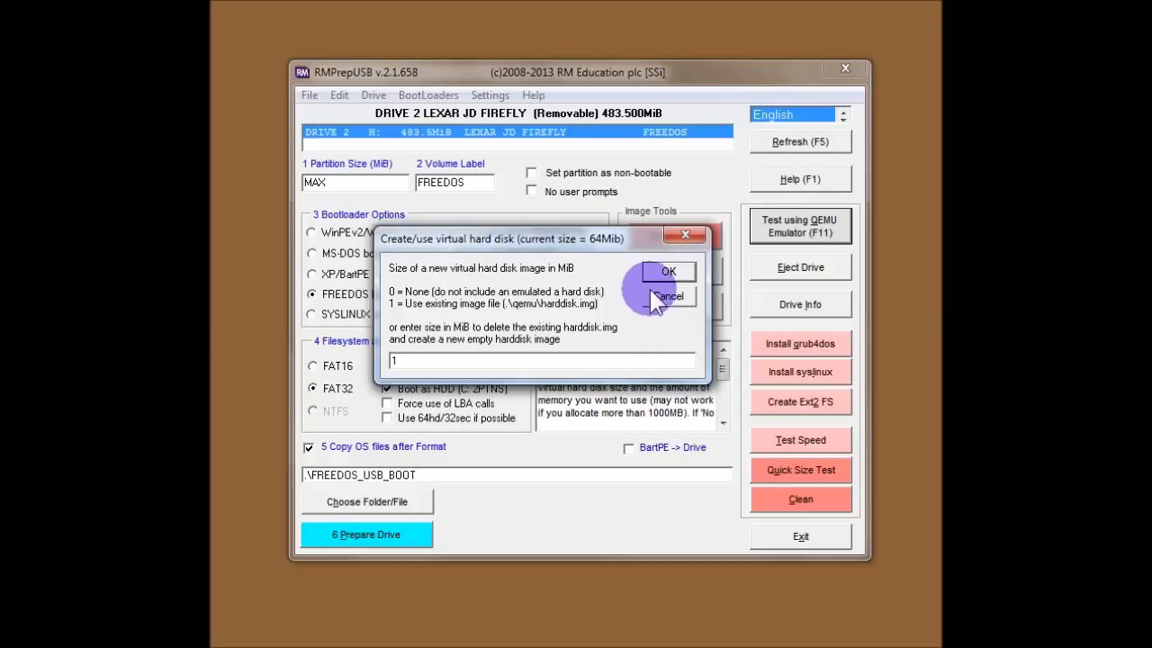
Accept the existing virtual disk and set emulator RAM to 50 MB to launch QEMU
left_click(668, 272)
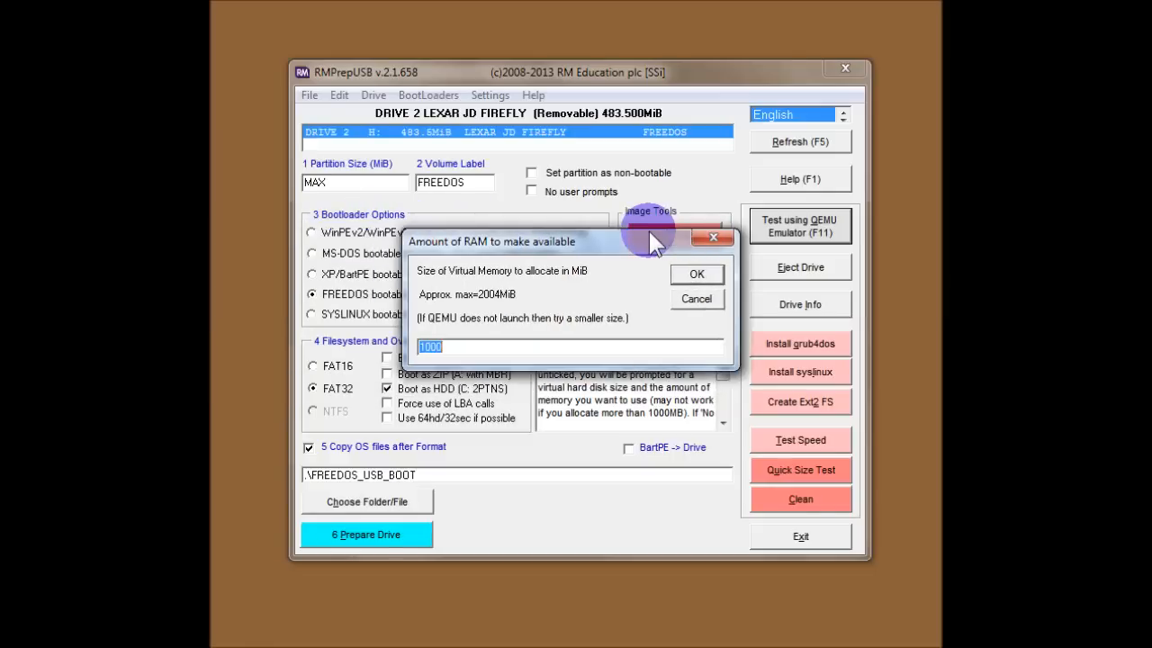
mouse_move(486, 261)
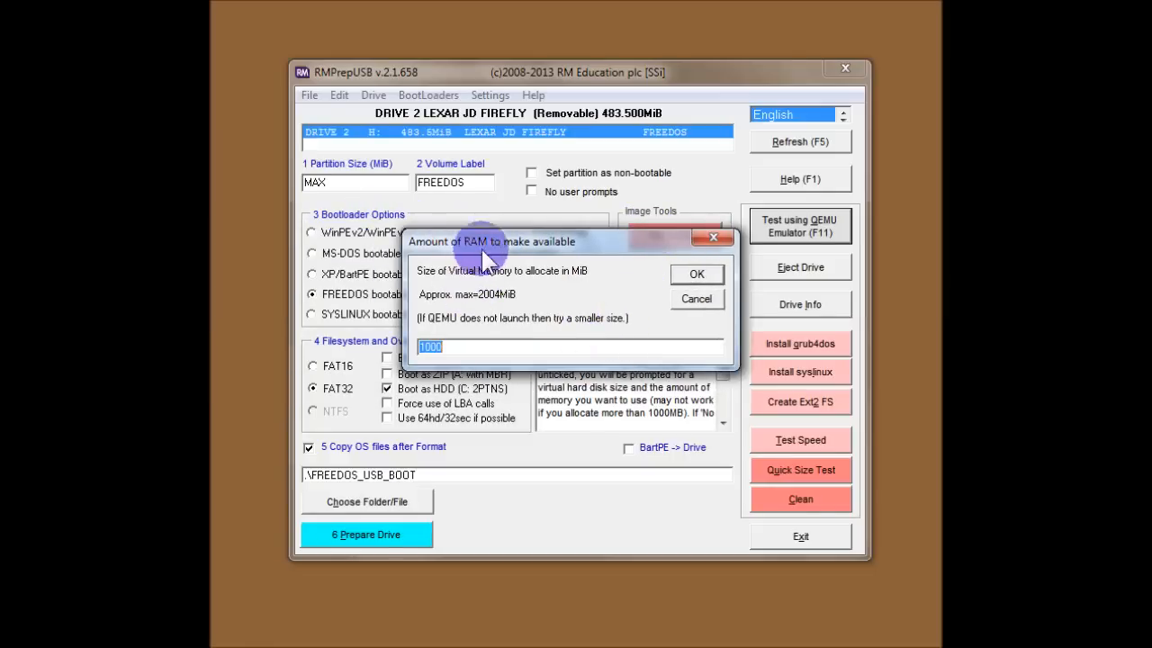
mouse_move(599, 302)
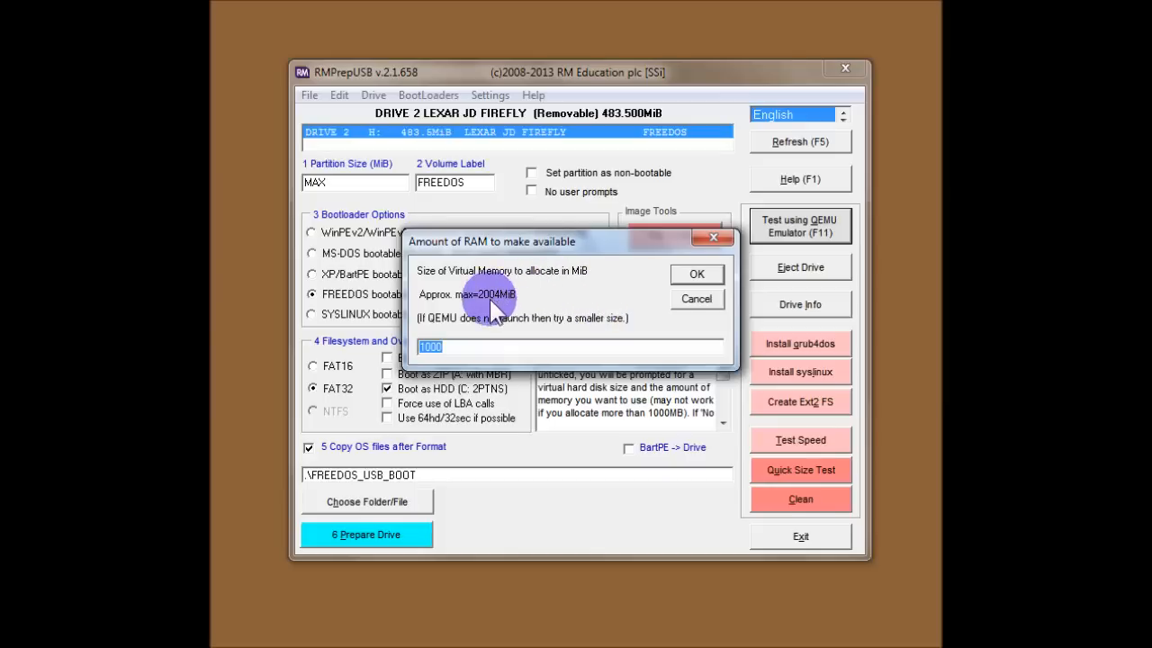
mouse_move(517, 312)
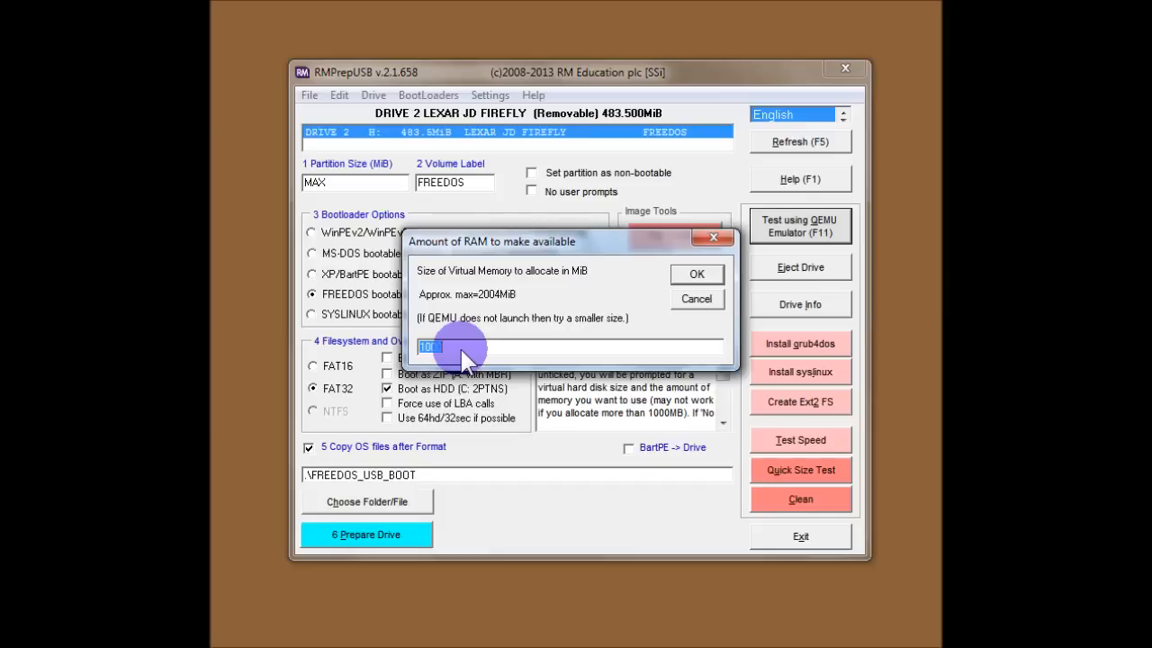
type("50")
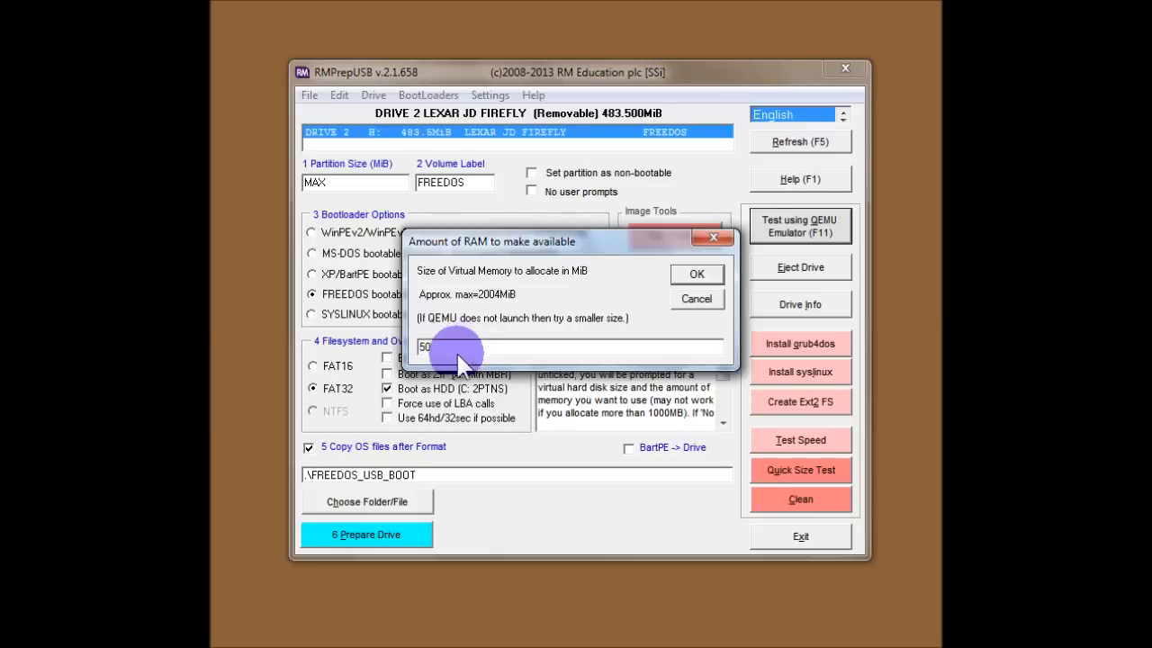
left_click(695, 274)
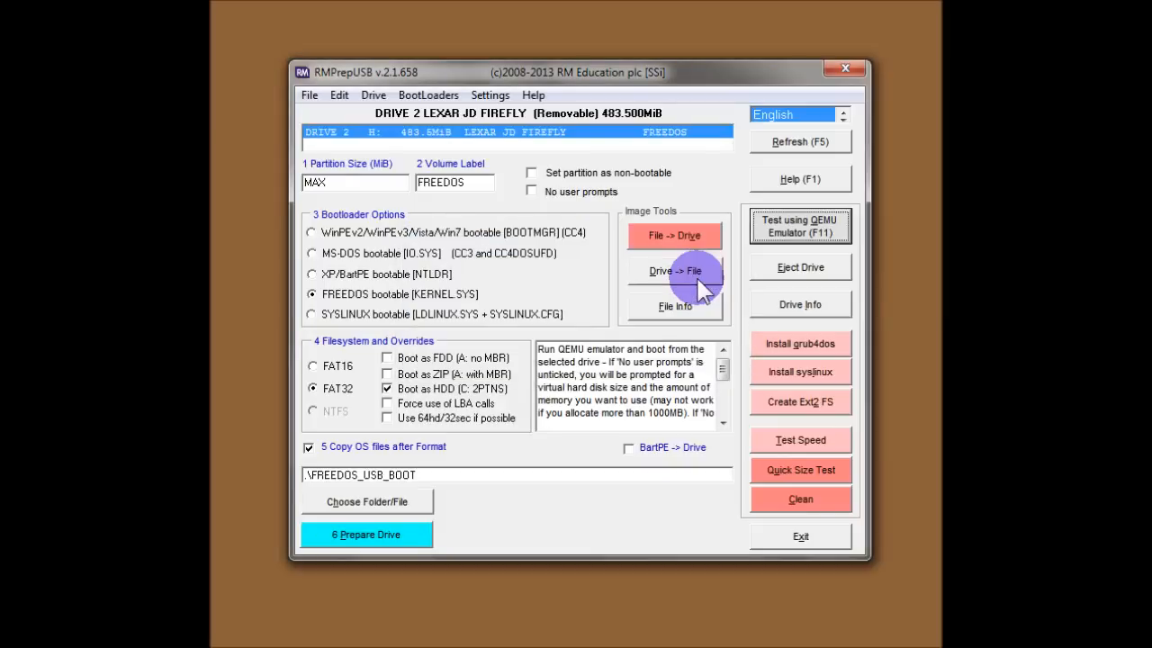
left_click(799, 225)
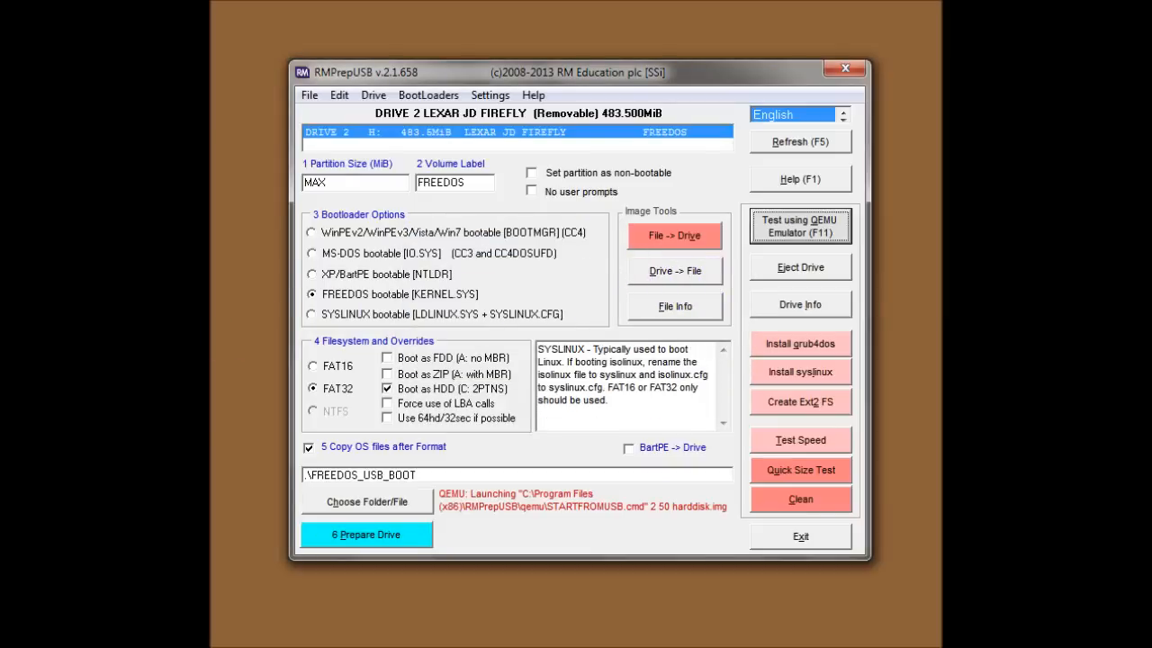
left_click(799, 226)
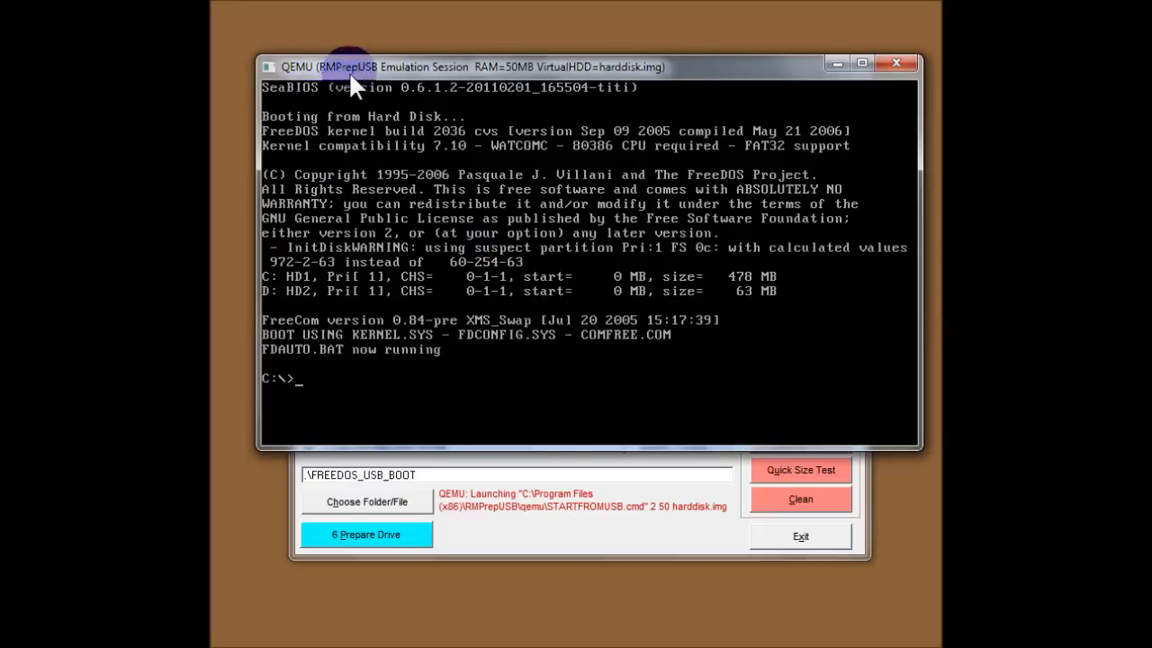
mouse_move(486, 77)
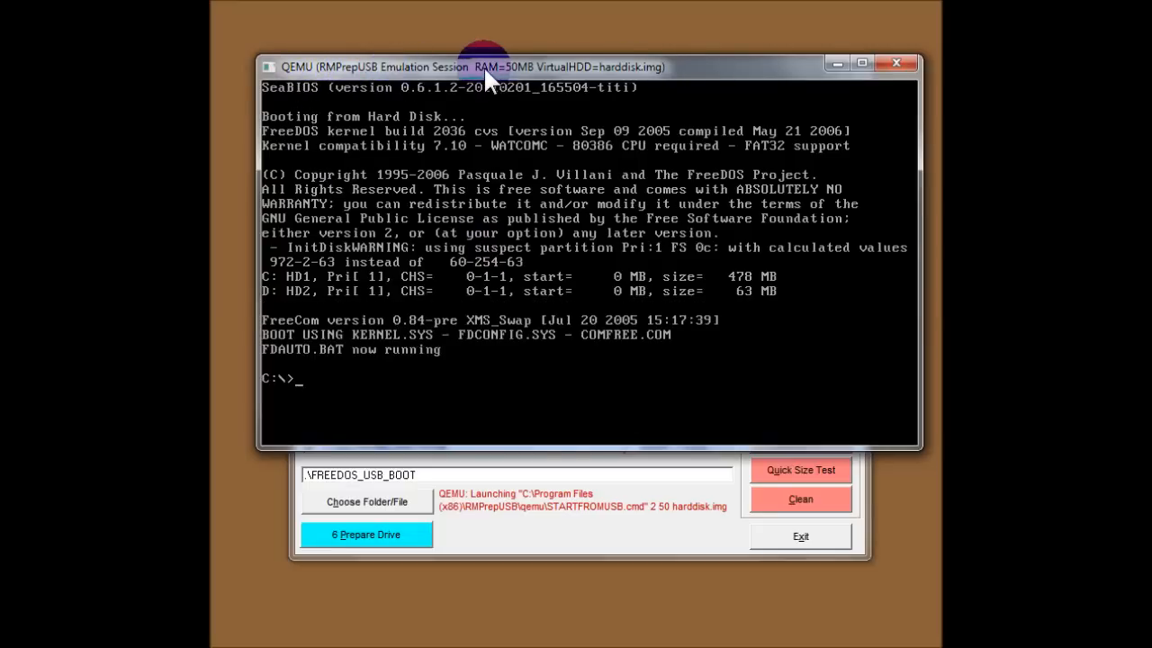
mouse_move(517, 85)
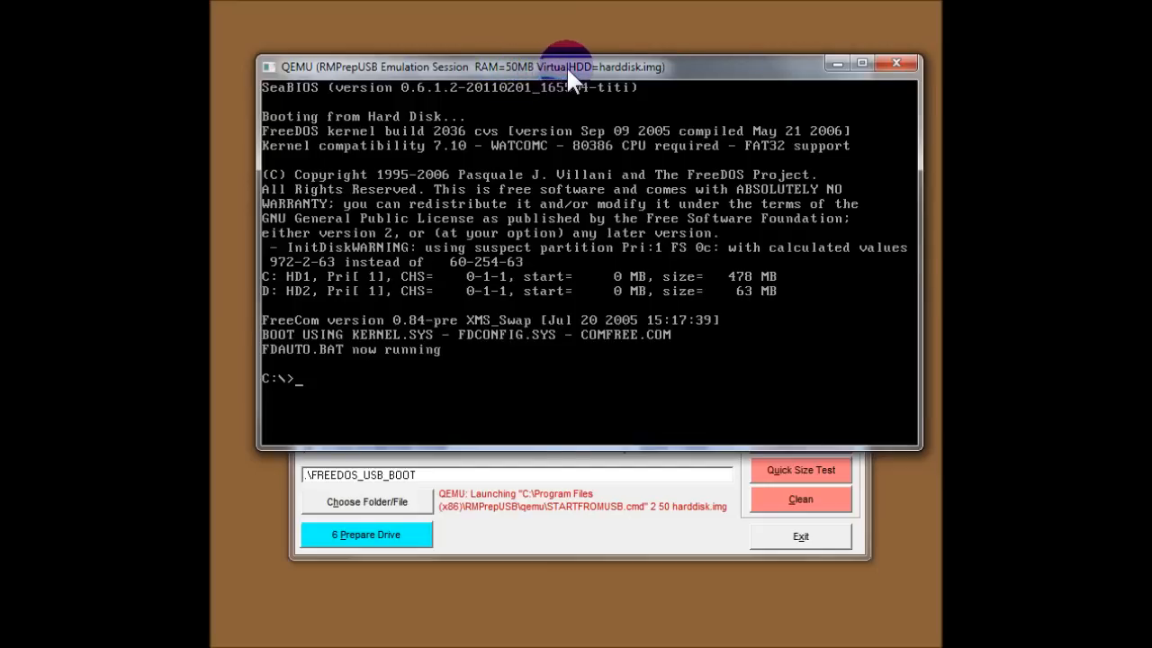
mouse_move(644, 81)
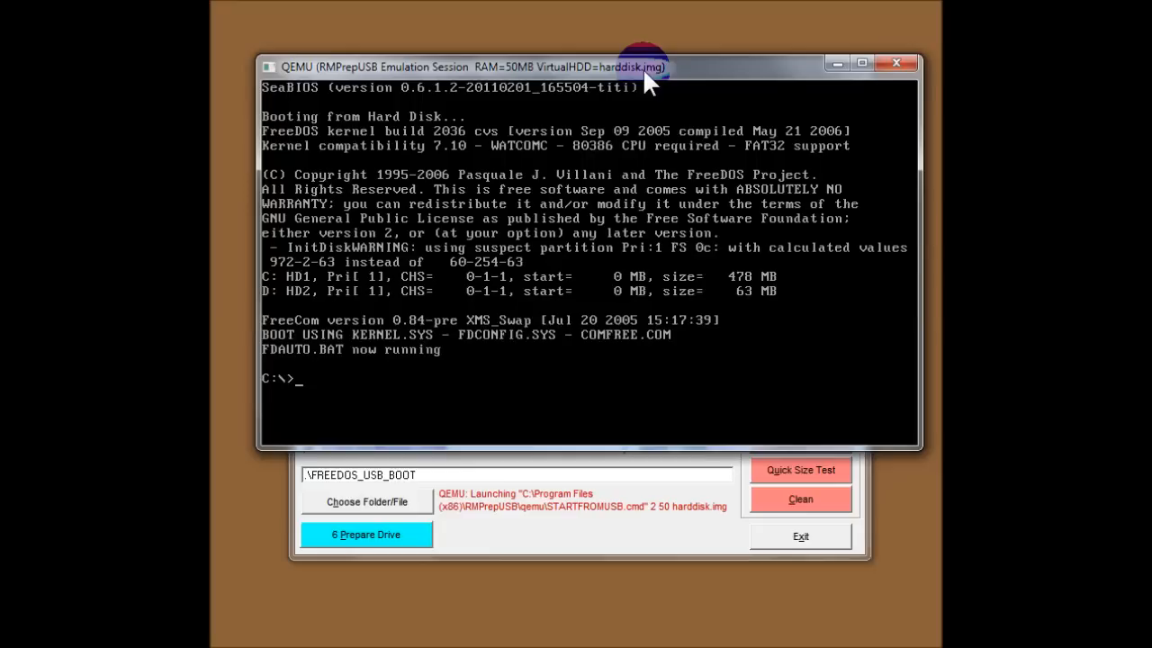
mouse_move(403, 177)
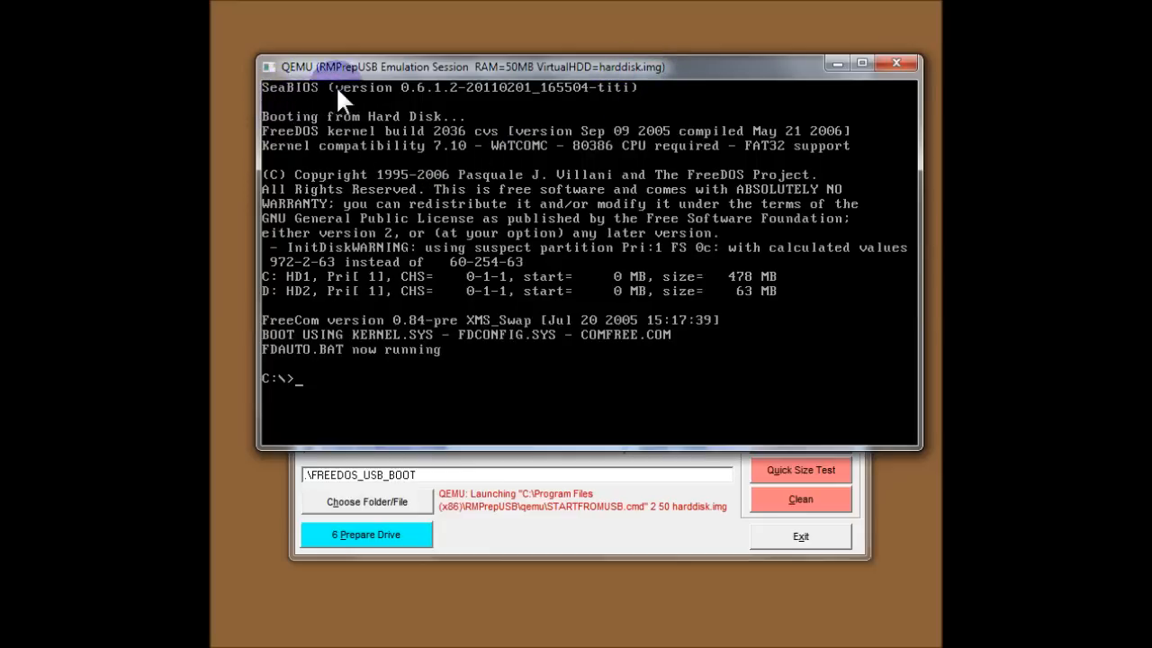
mouse_move(337, 102)
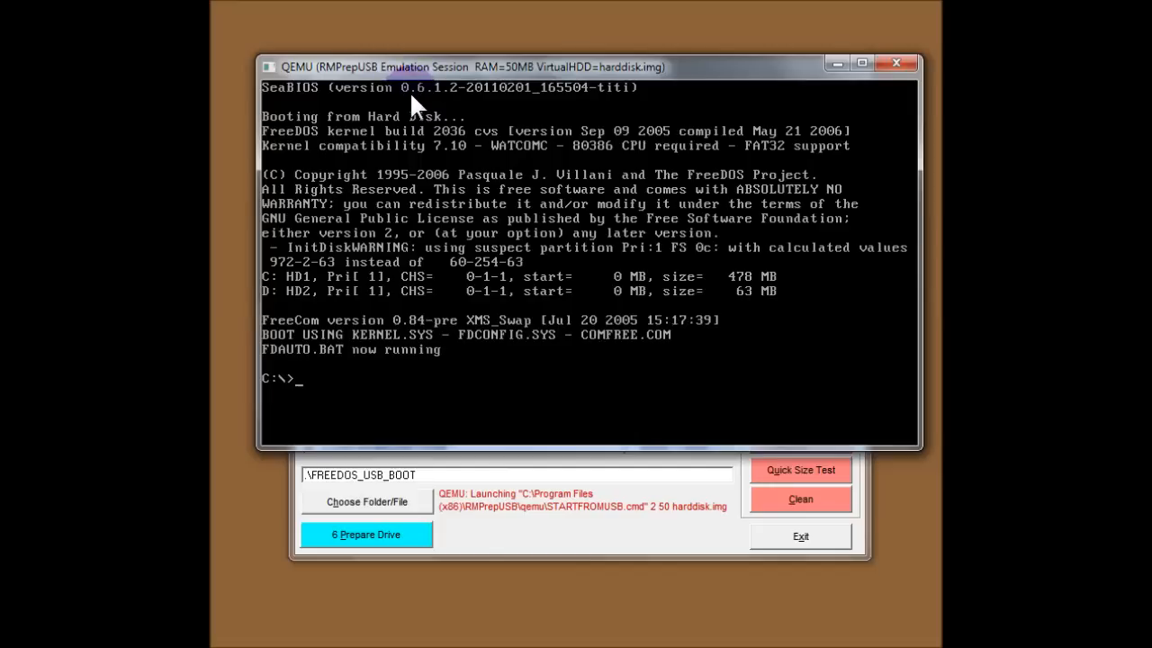
mouse_move(301, 135)
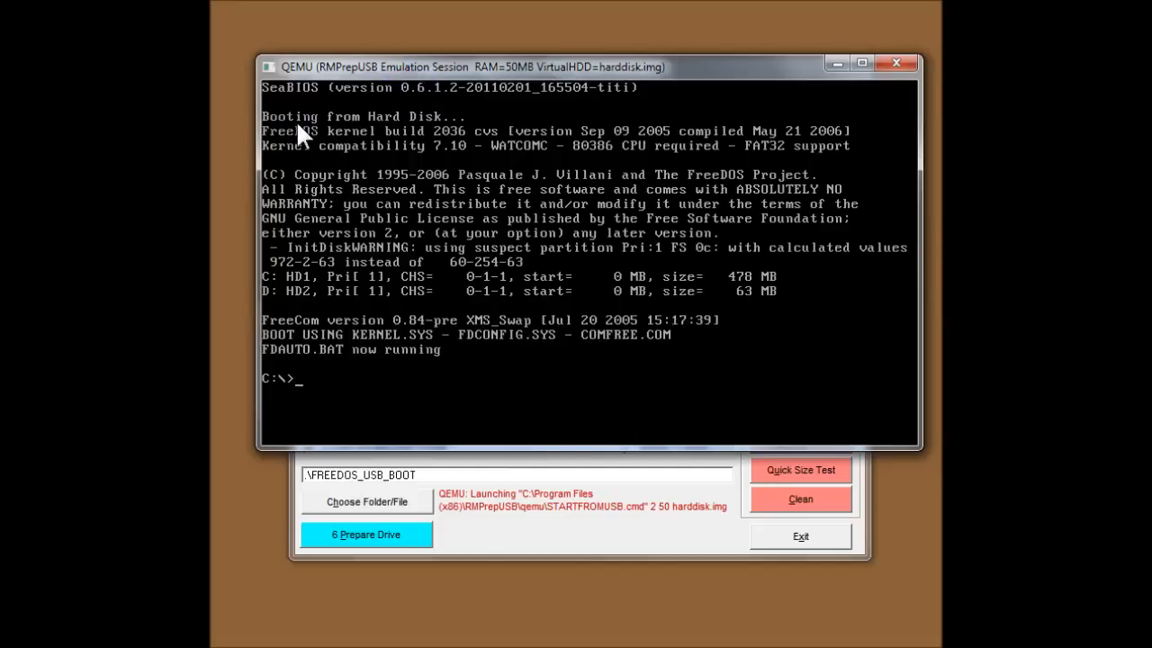
mouse_move(414, 139)
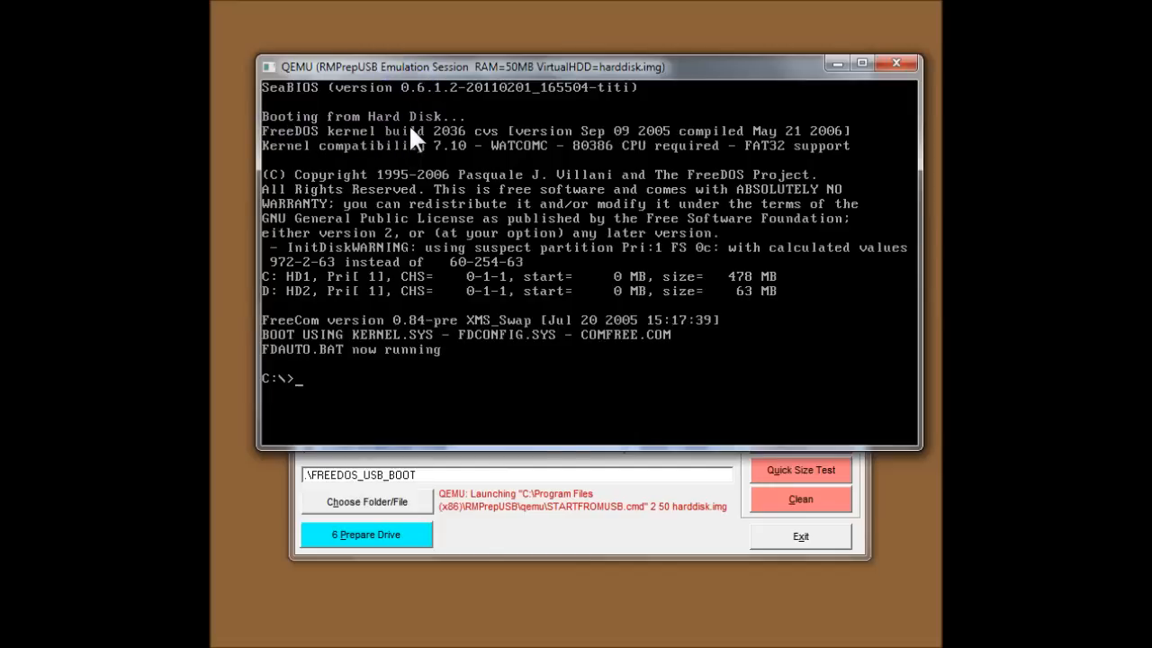
mouse_move(432, 135)
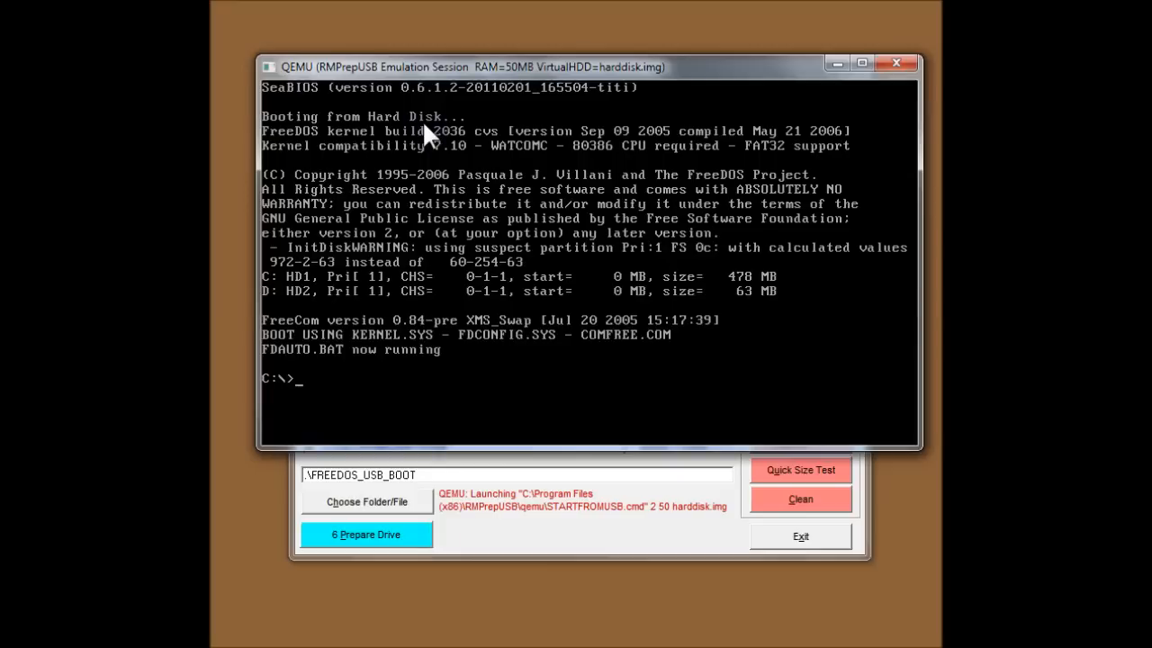
mouse_move(540, 471)
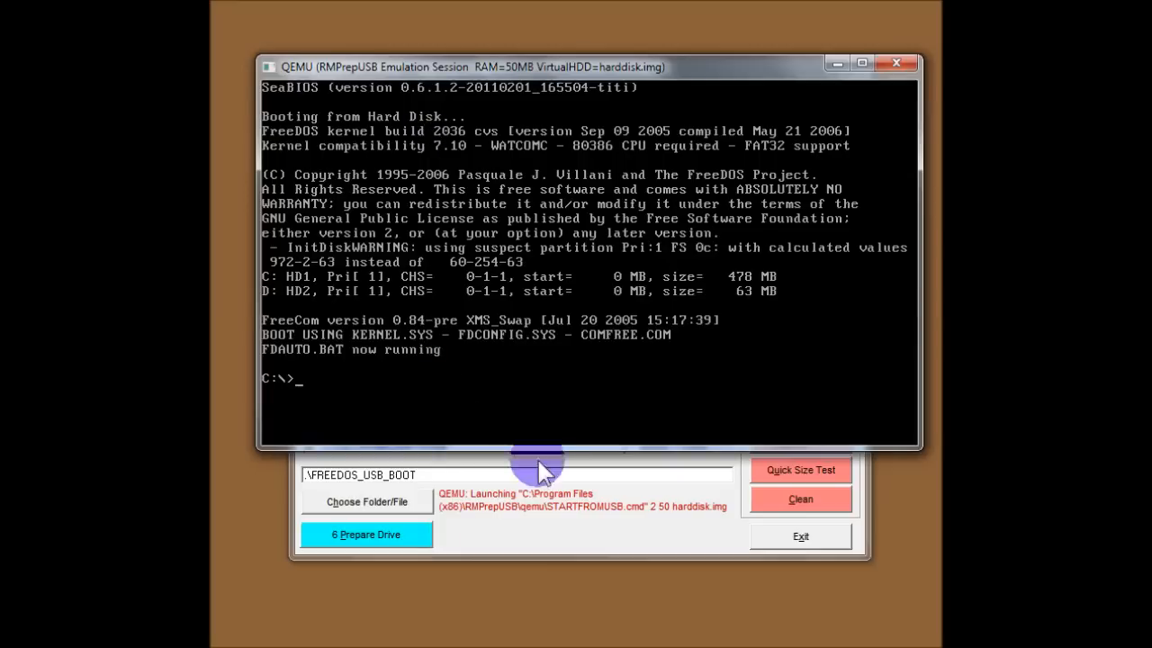
mouse_move(607, 526)
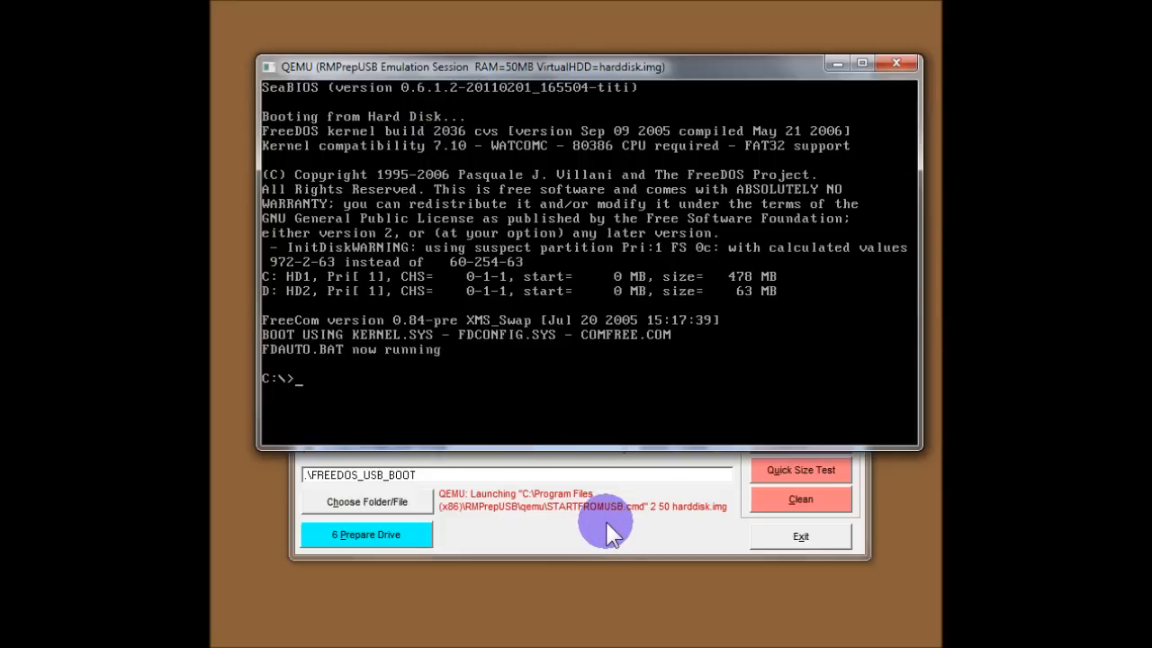
mouse_move(517, 310)
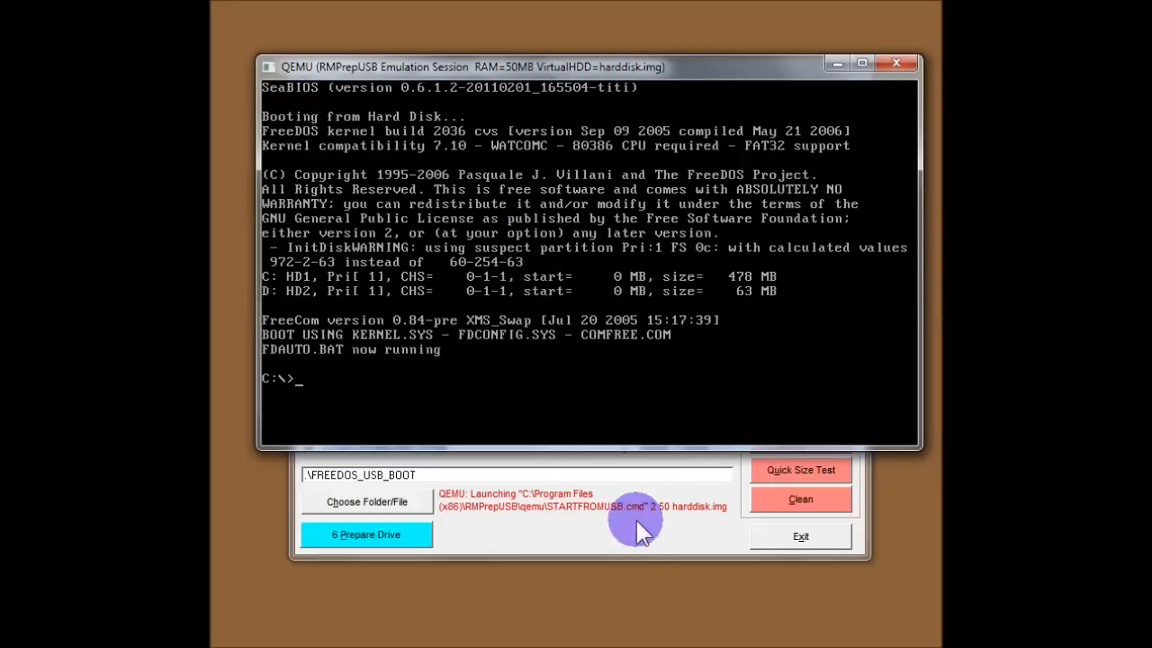
mouse_move(644, 531)
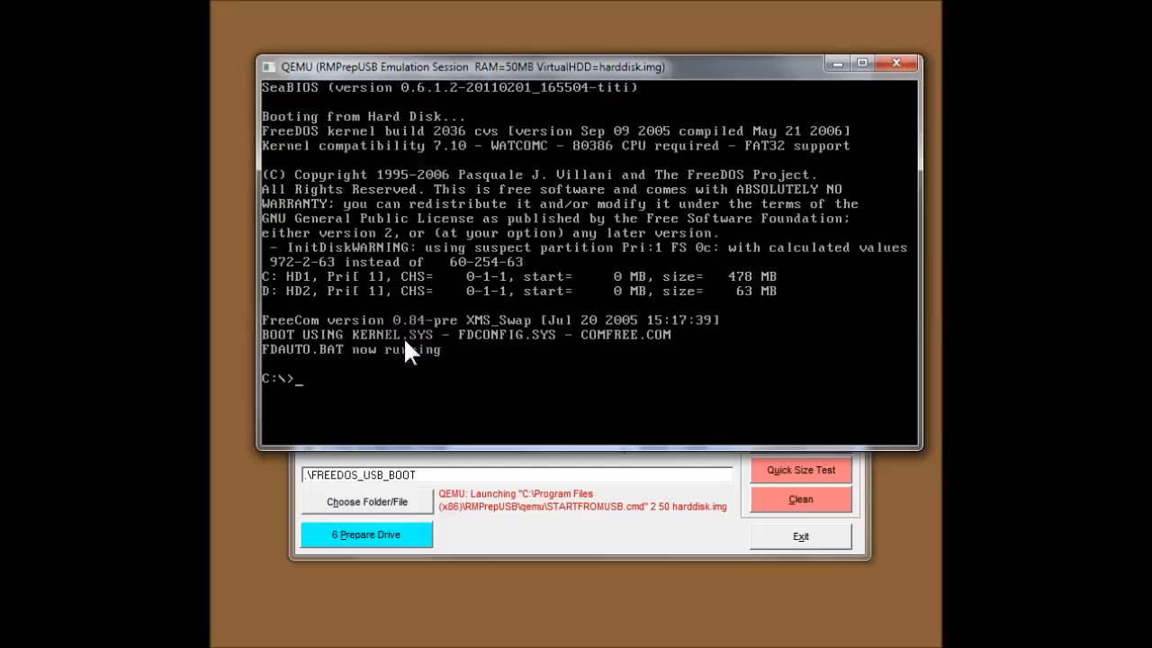
mouse_move(315, 297)
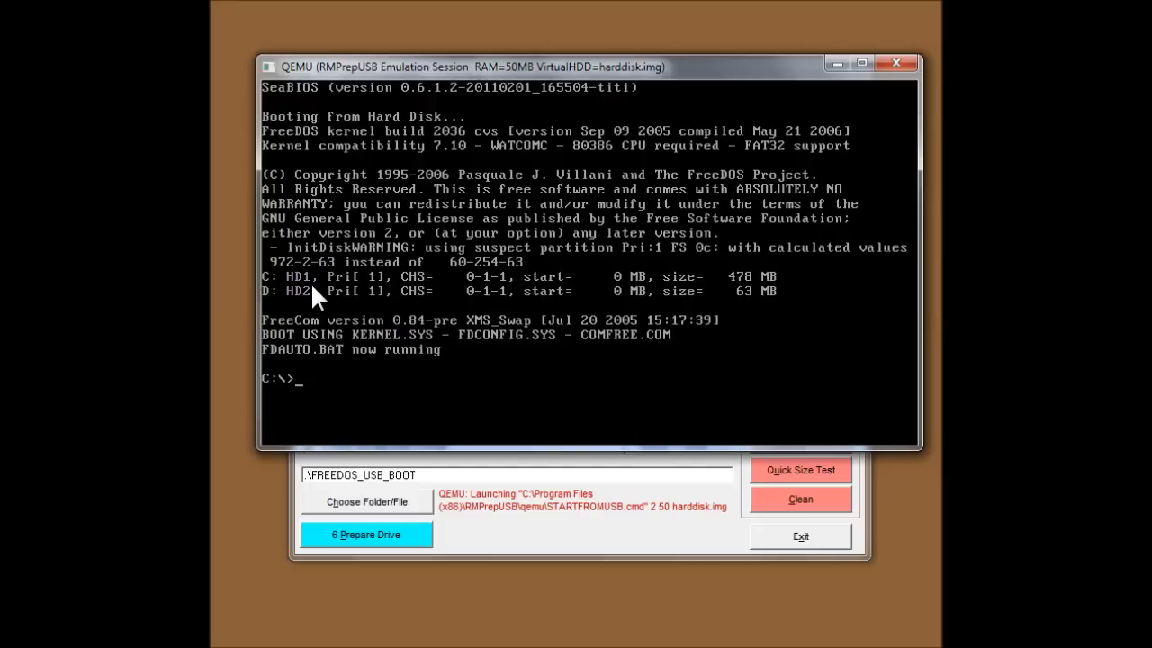
mouse_move(315, 306)
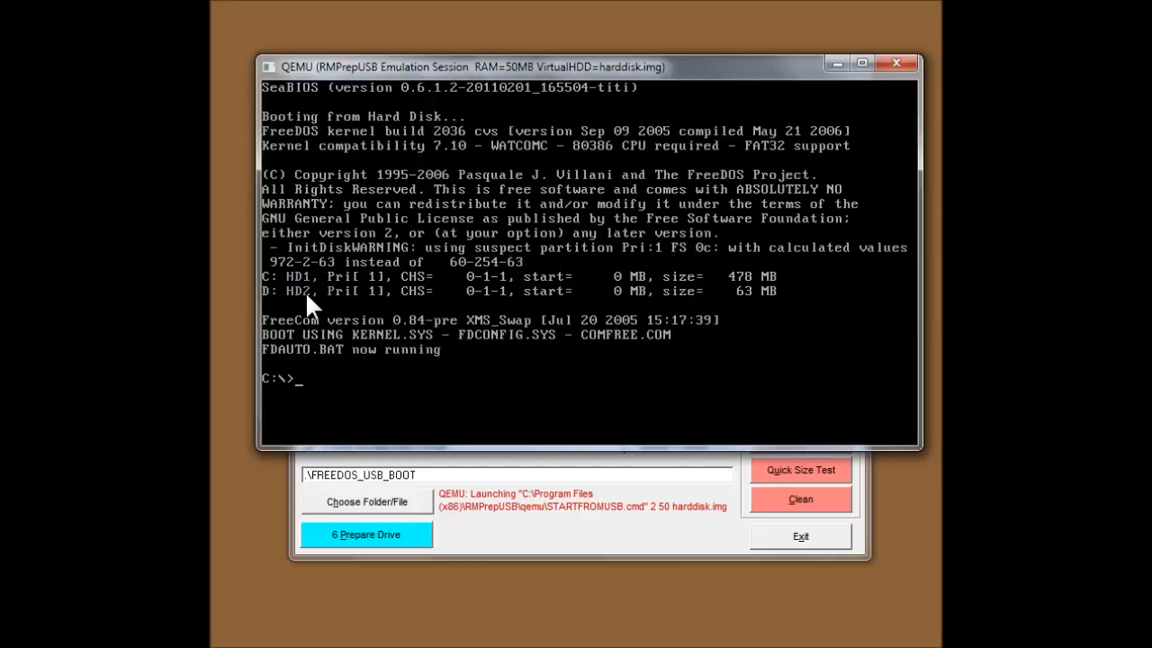
mouse_move(766, 353)
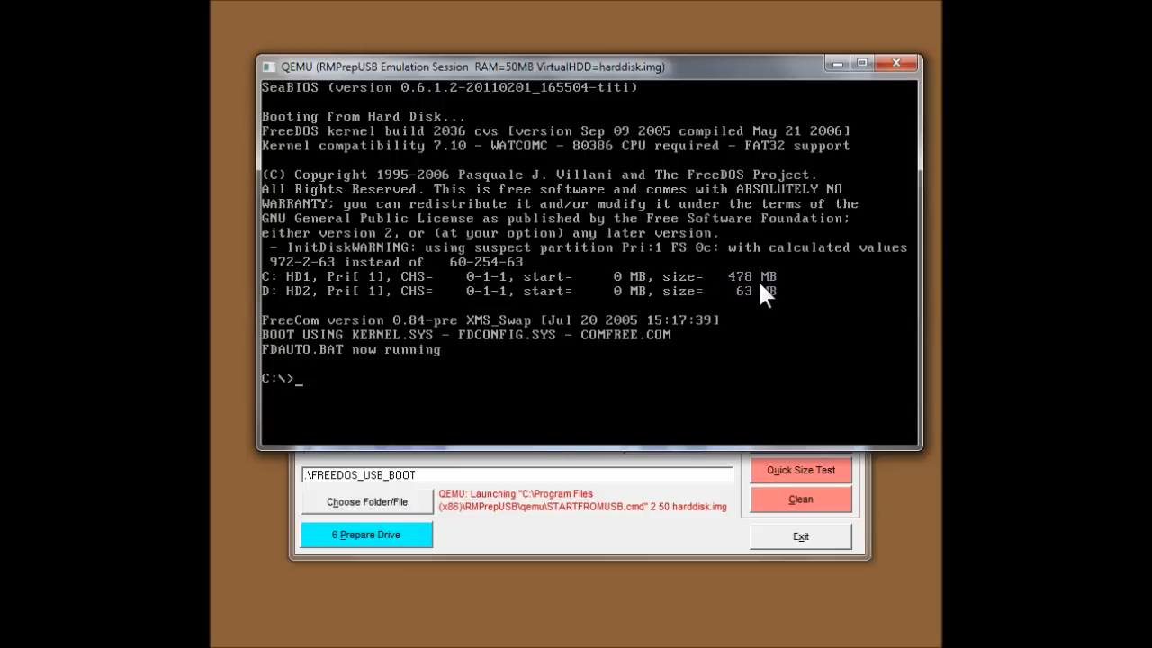
mouse_move(364, 349)
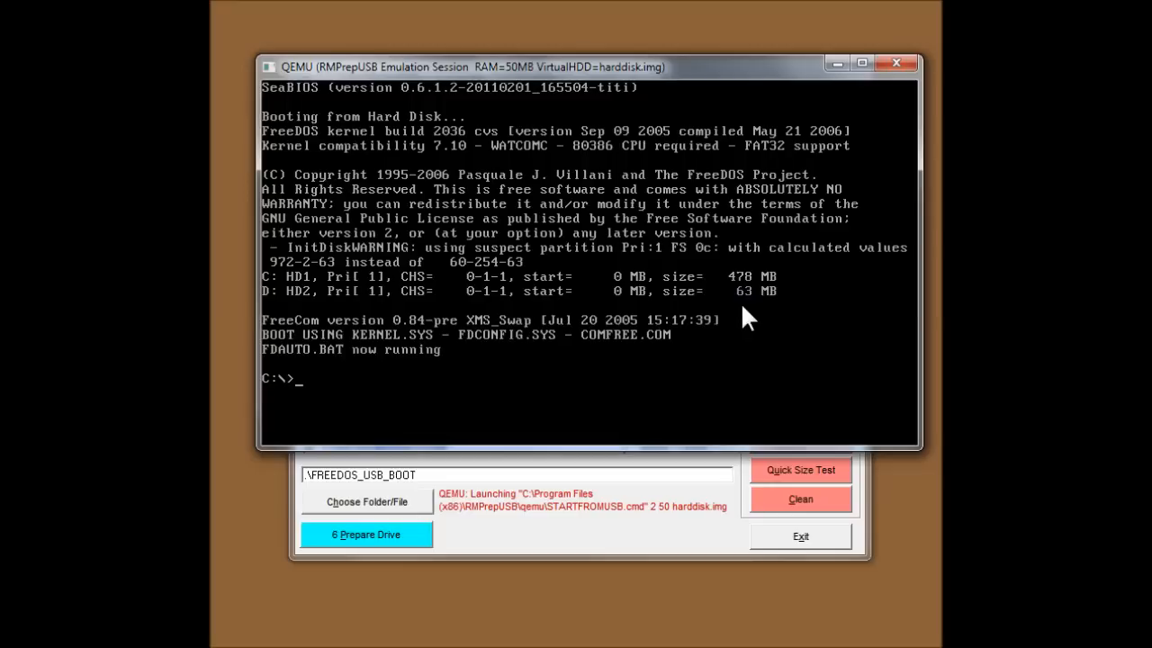
mouse_move(754, 317)
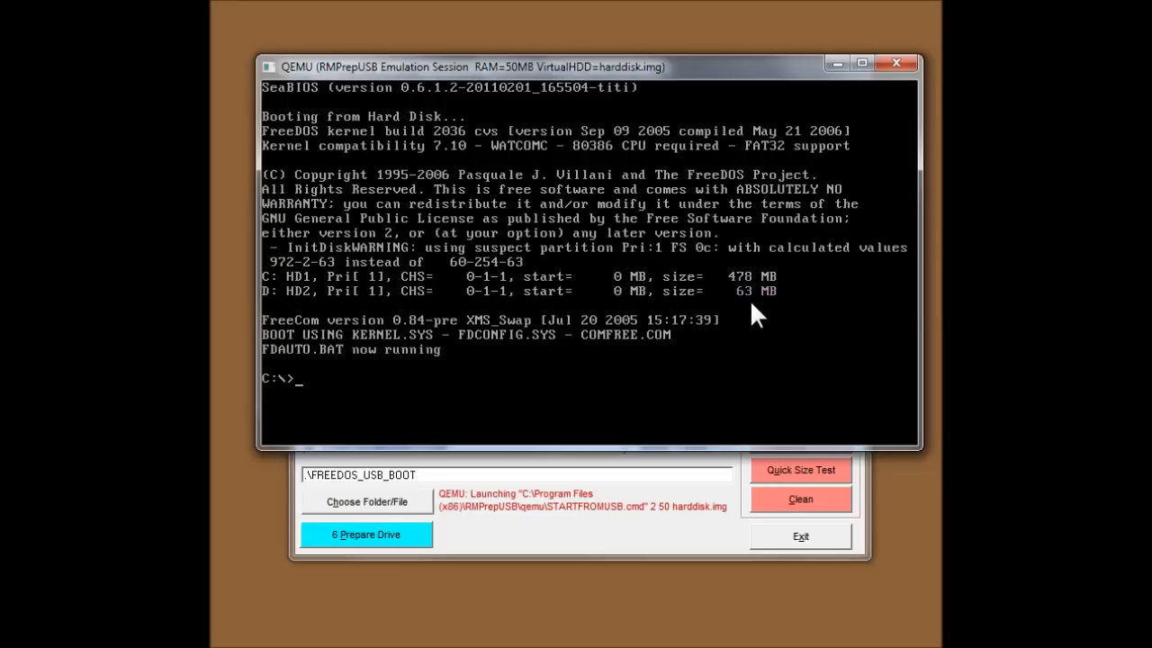
mouse_move(745, 323)
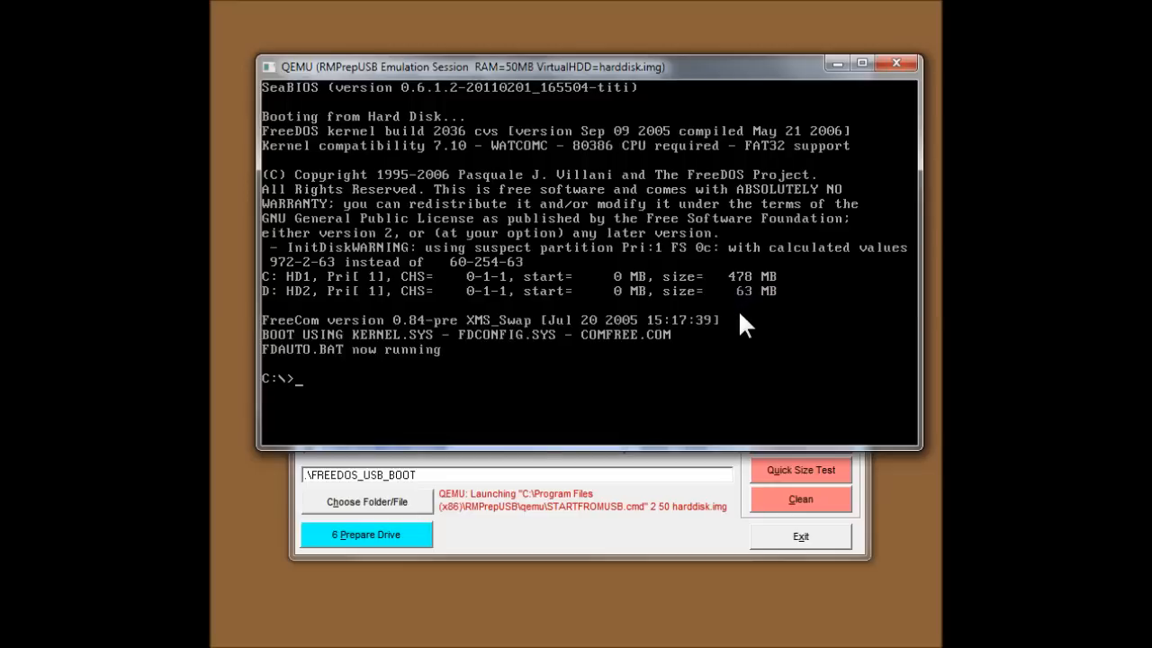
mouse_move(340, 349)
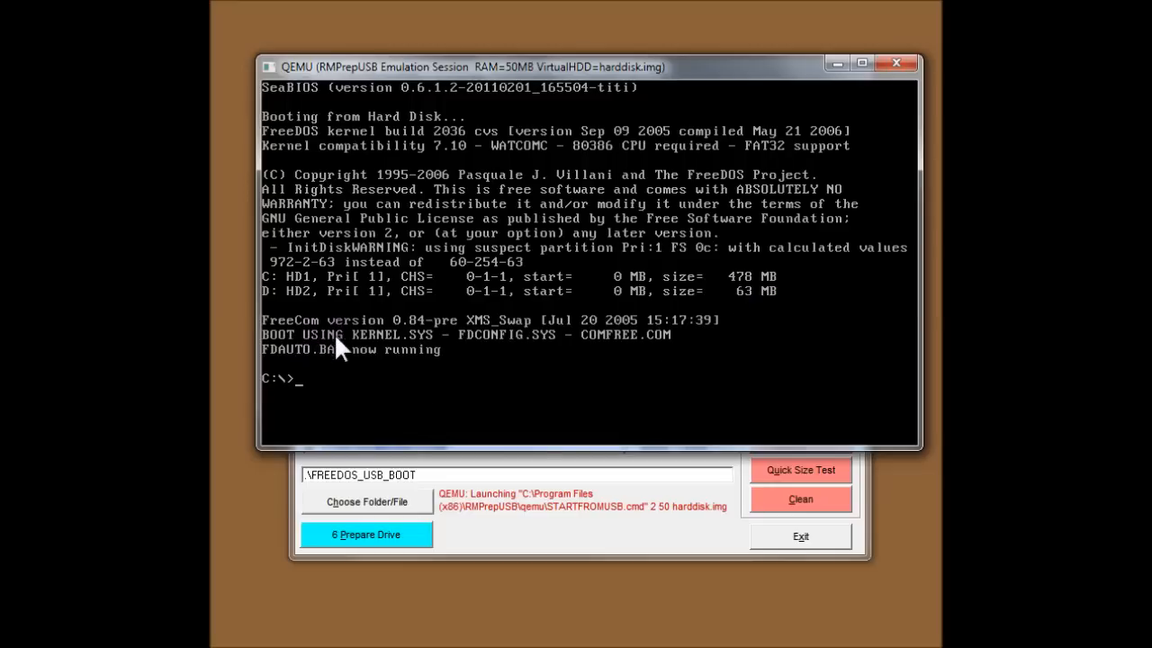
mouse_move(288, 401)
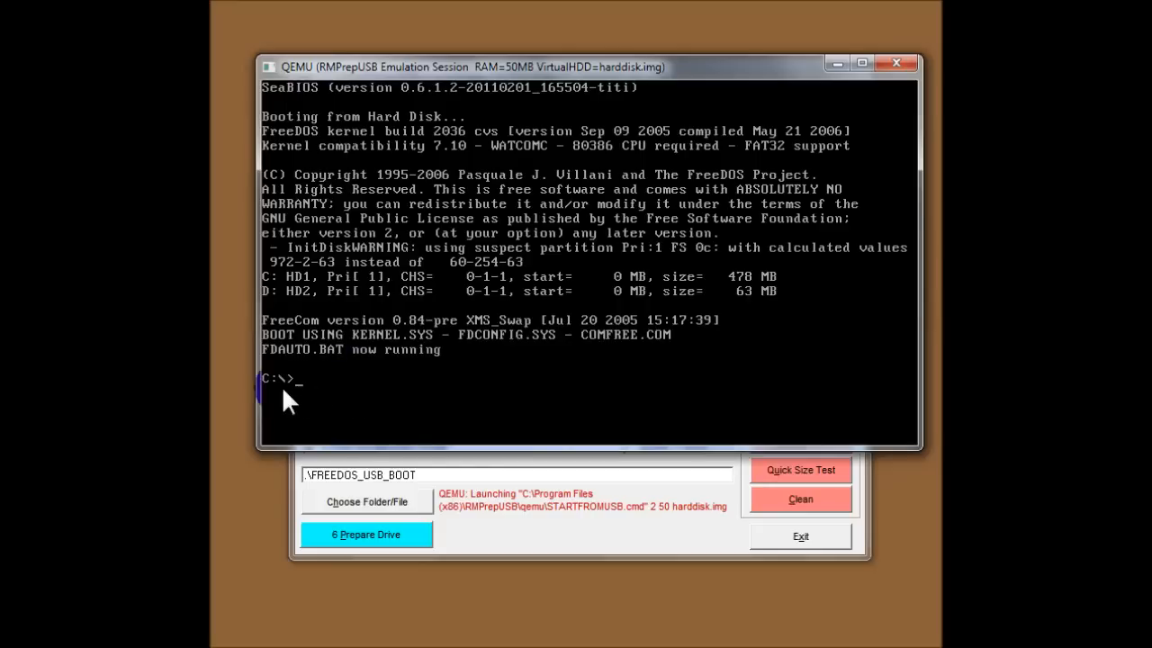
mouse_move(351, 338)
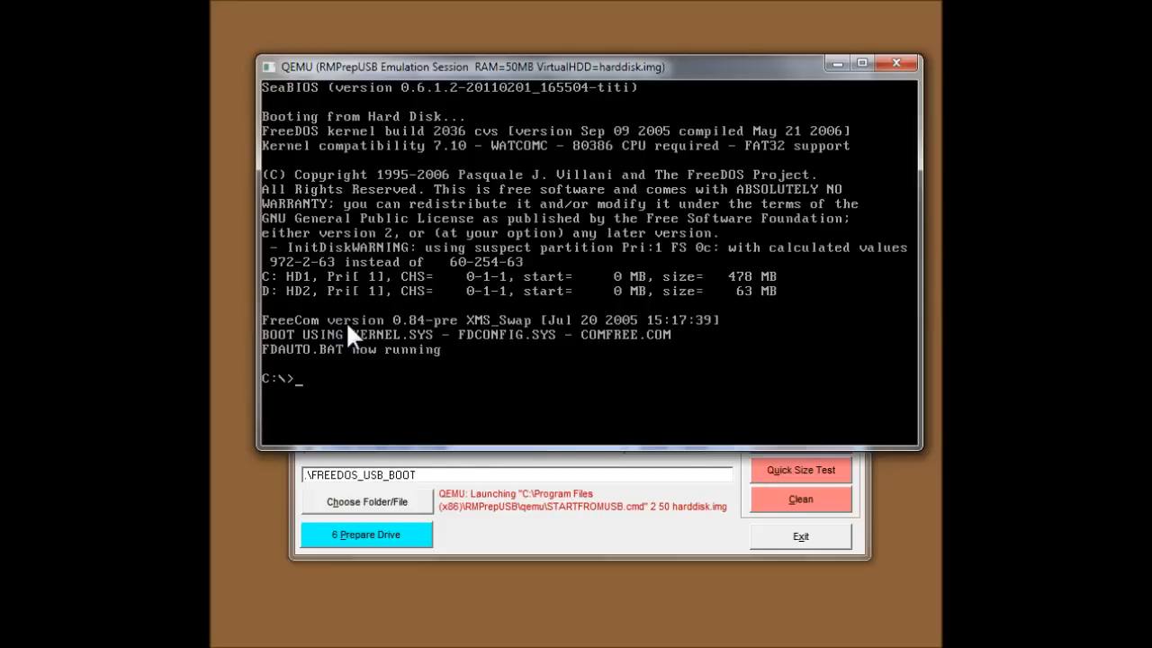
mouse_move(315, 401)
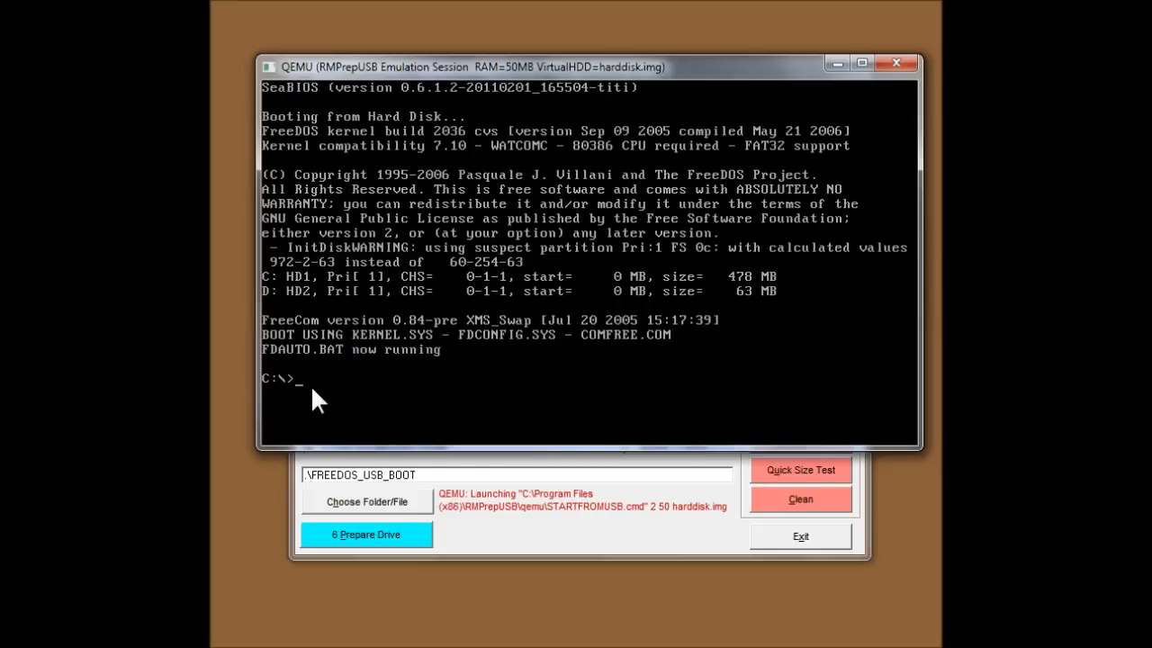
List drive C's FreeDOS files (CHECKPCI, KERNEL, FDCONFIG) with dir, then start typing checkpci
type("dir")
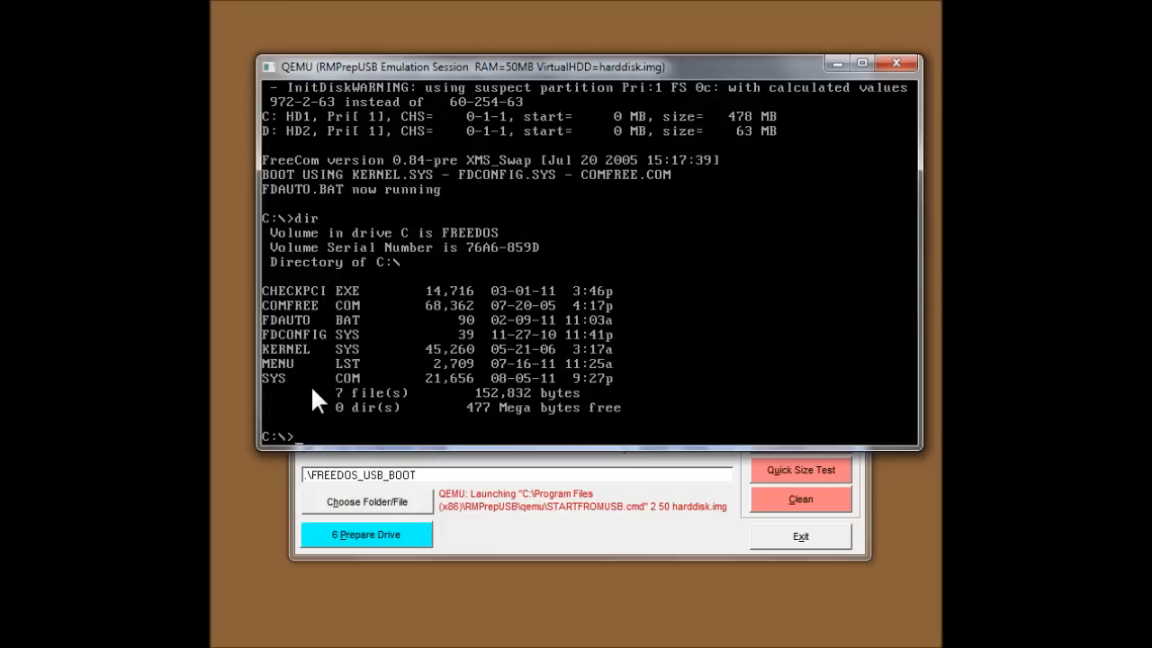
mouse_move(450, 216)
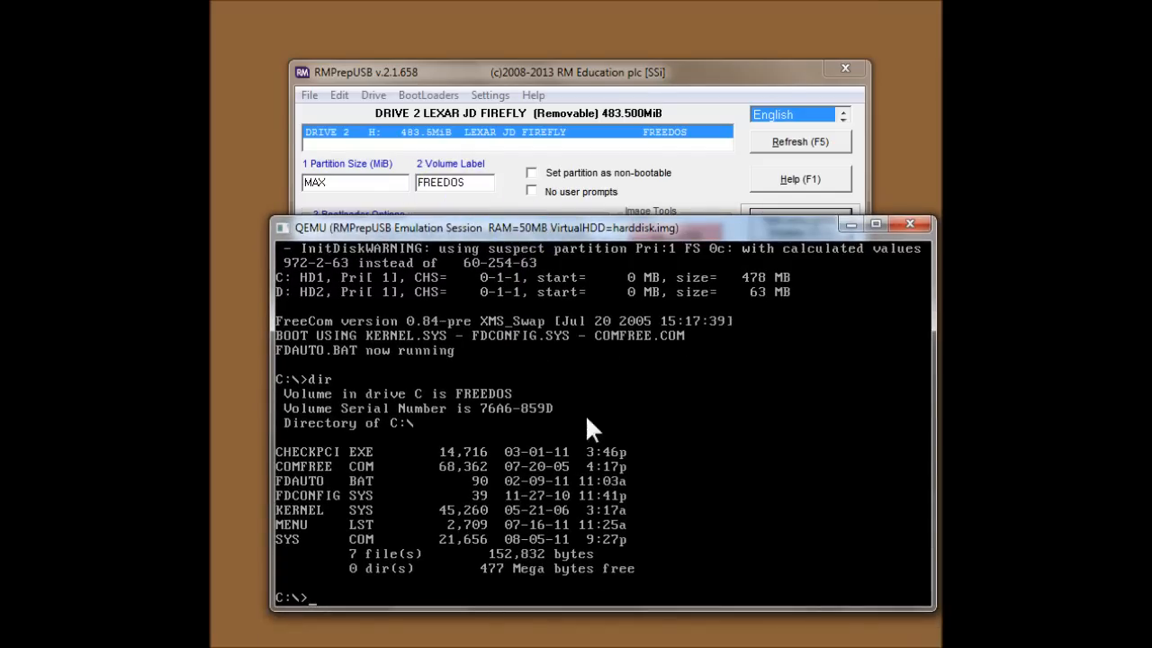
mouse_move(702, 536)
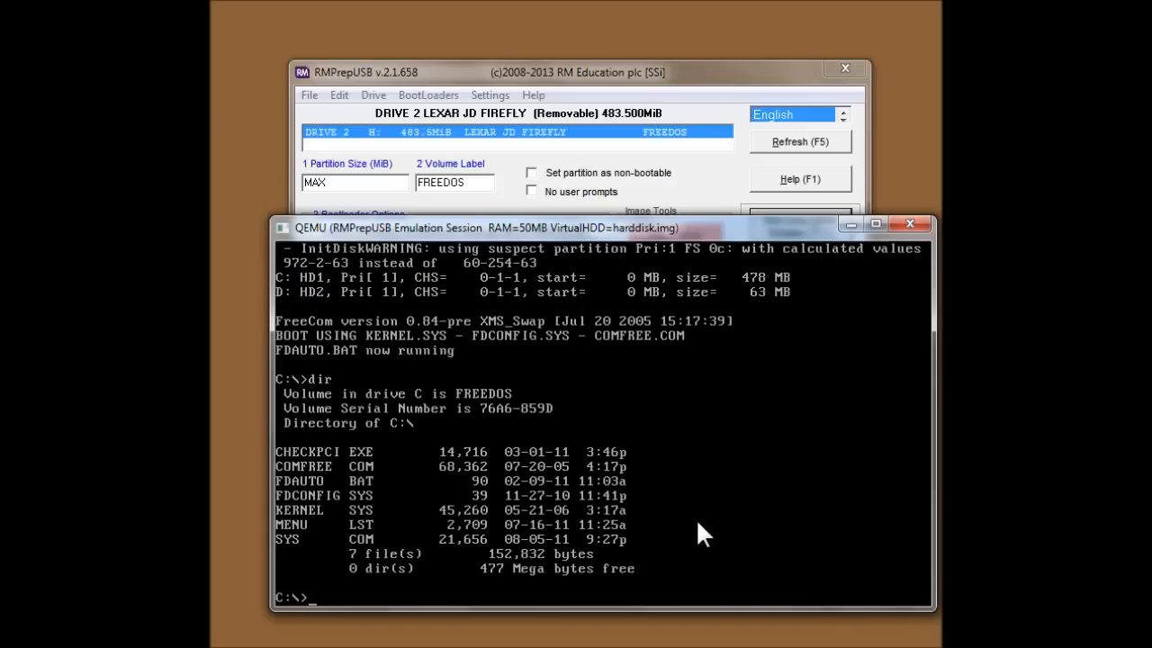
type("checkpci")
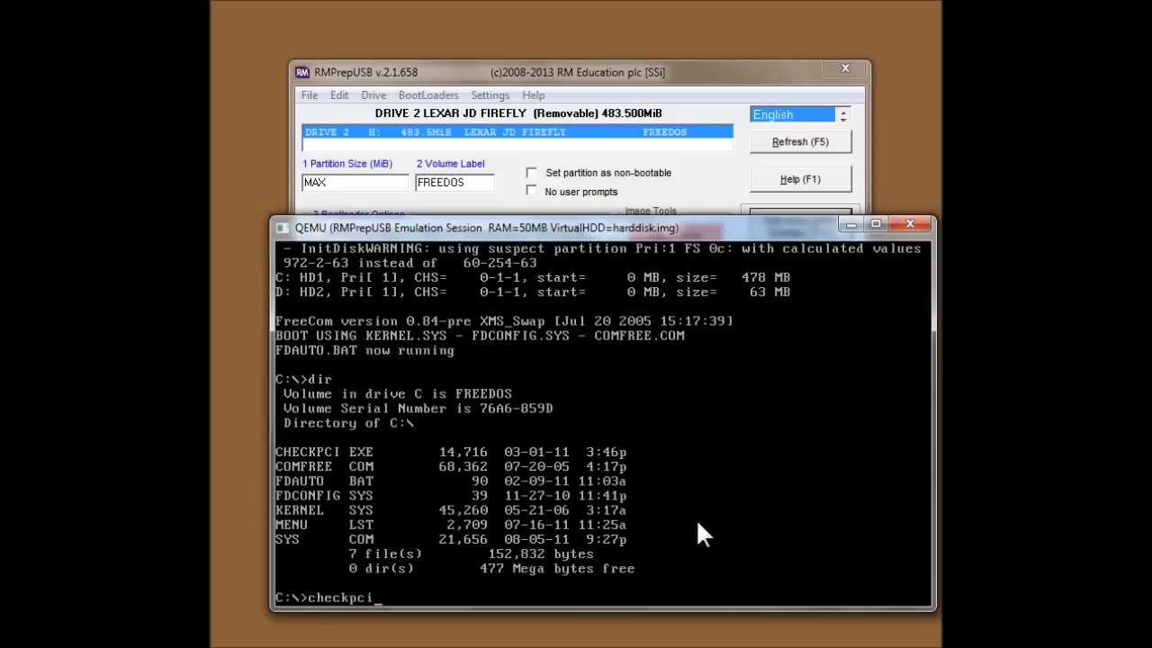
mouse_move(340, 470)
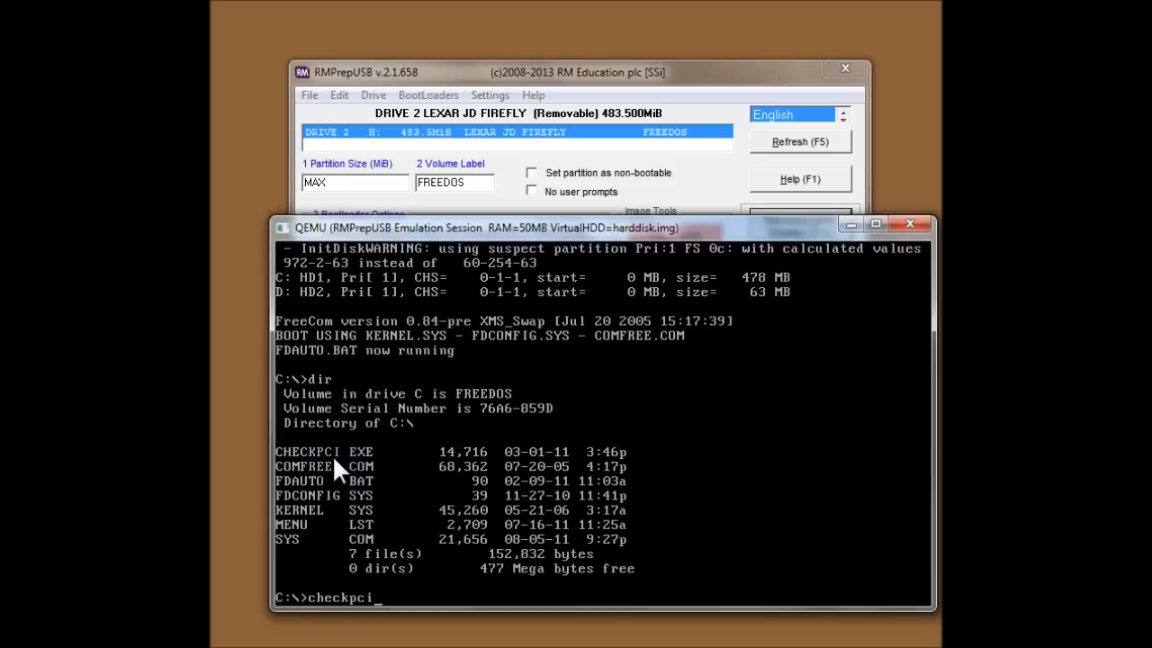
Run checkpci, checkpci l and checkpci m to show PCI devices and the IDE controller, then close QEMU
key("enter")
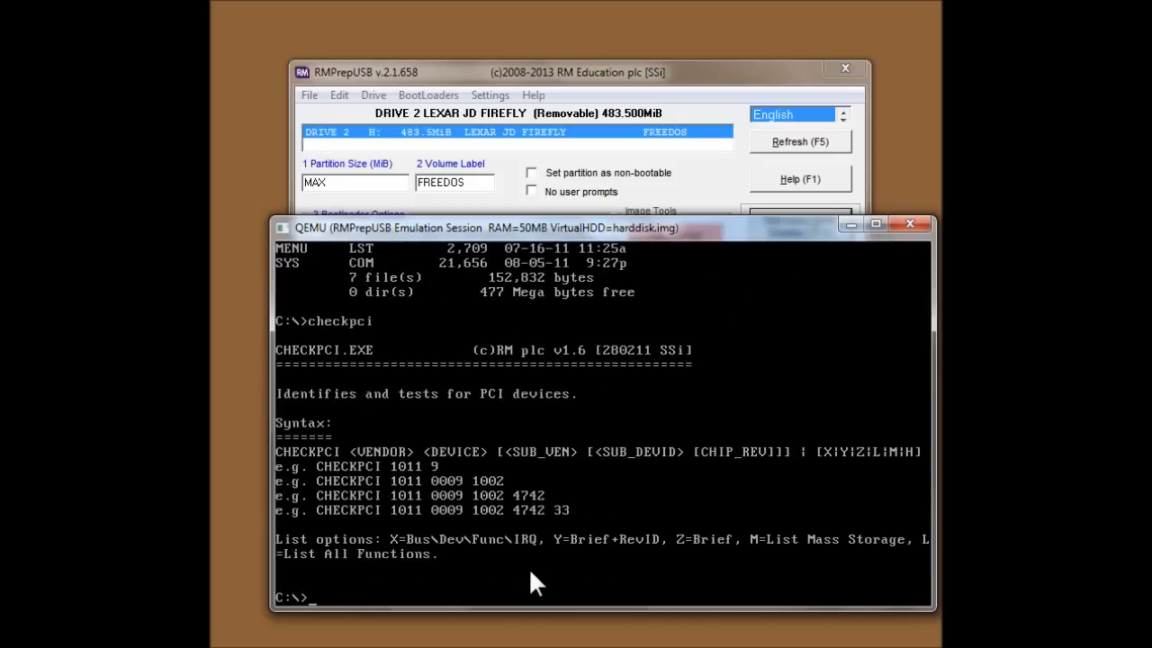
type("checkpci")
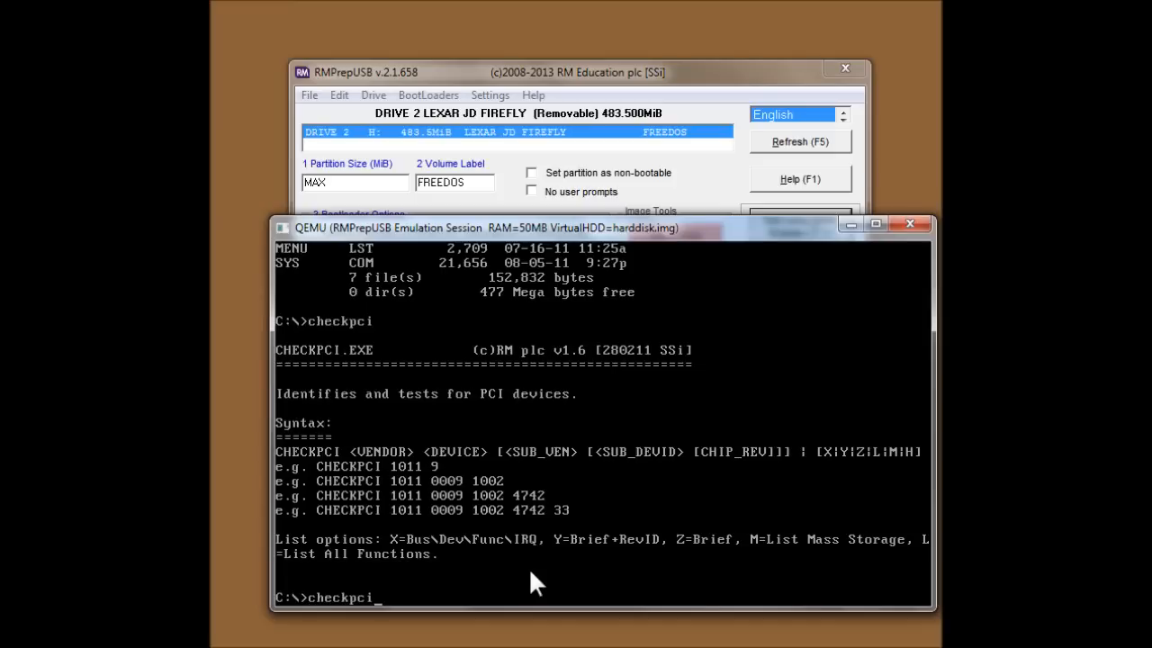
type("l")
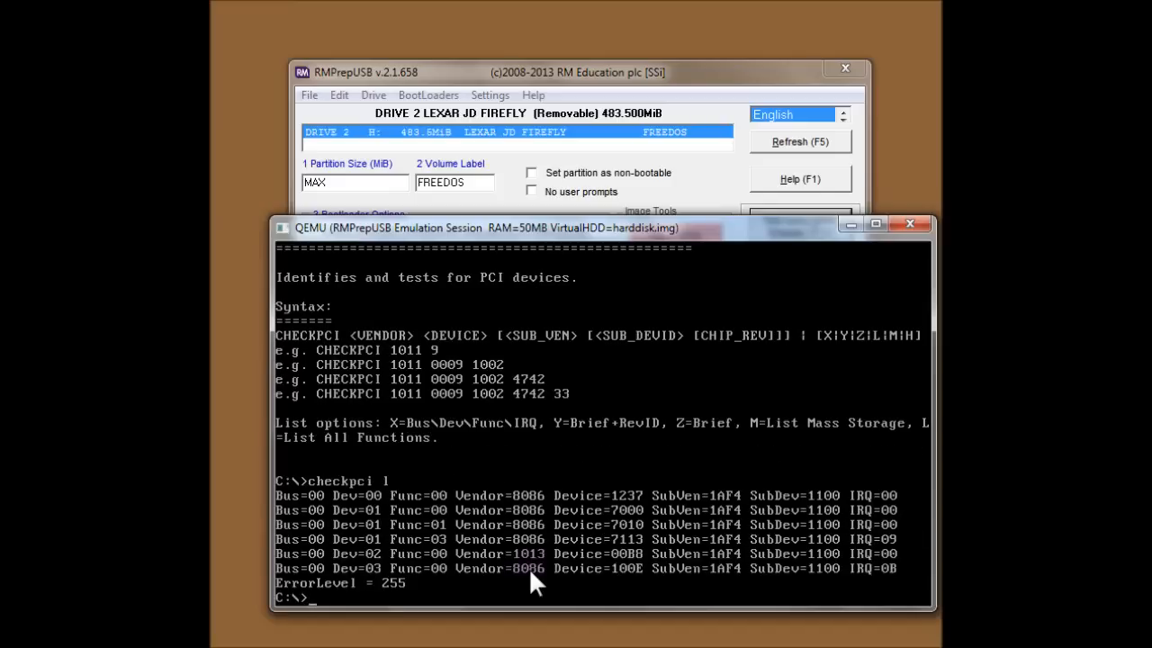
type("checkpci m")
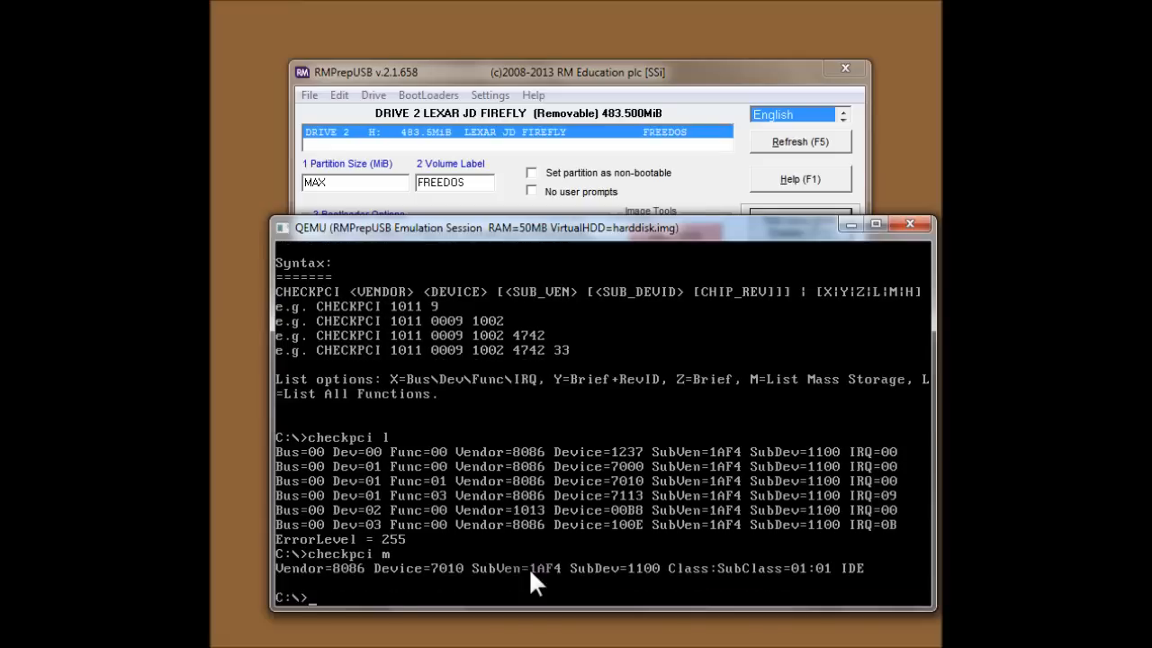
mouse_move(715, 581)
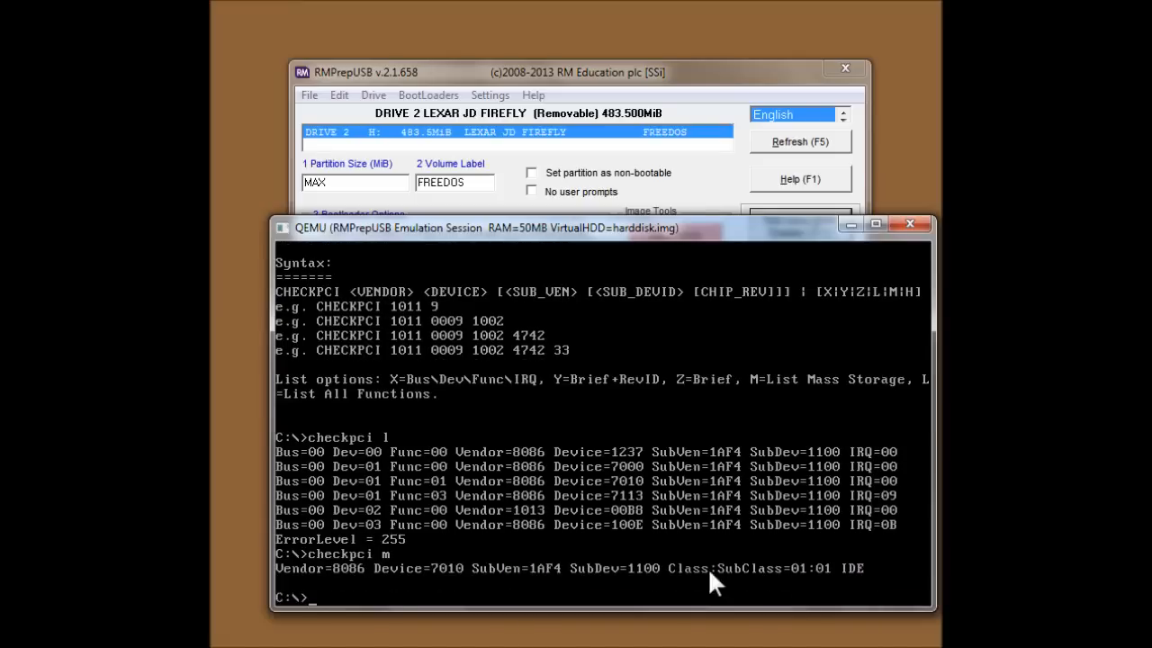
mouse_move(504, 576)
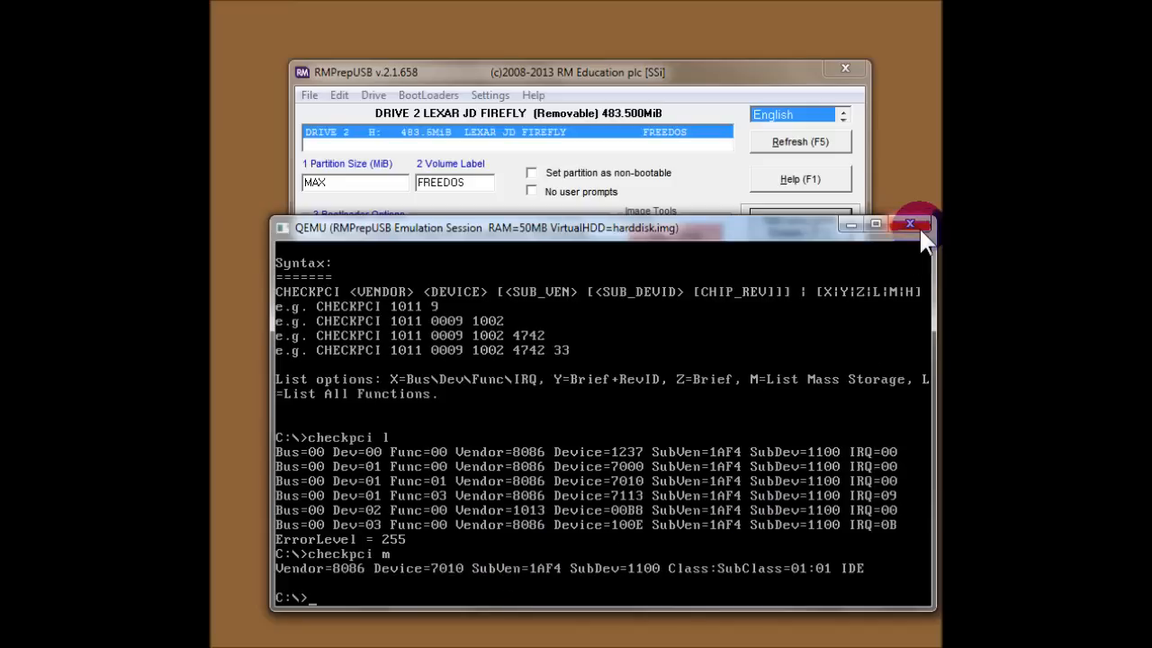
left_click(910, 225)
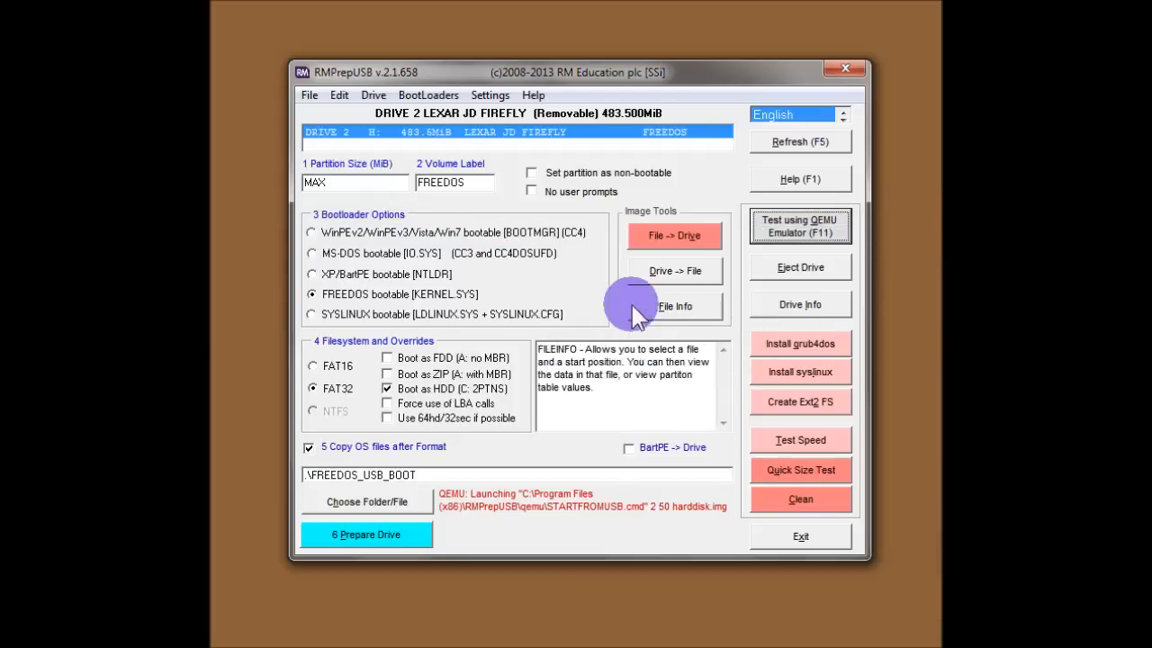